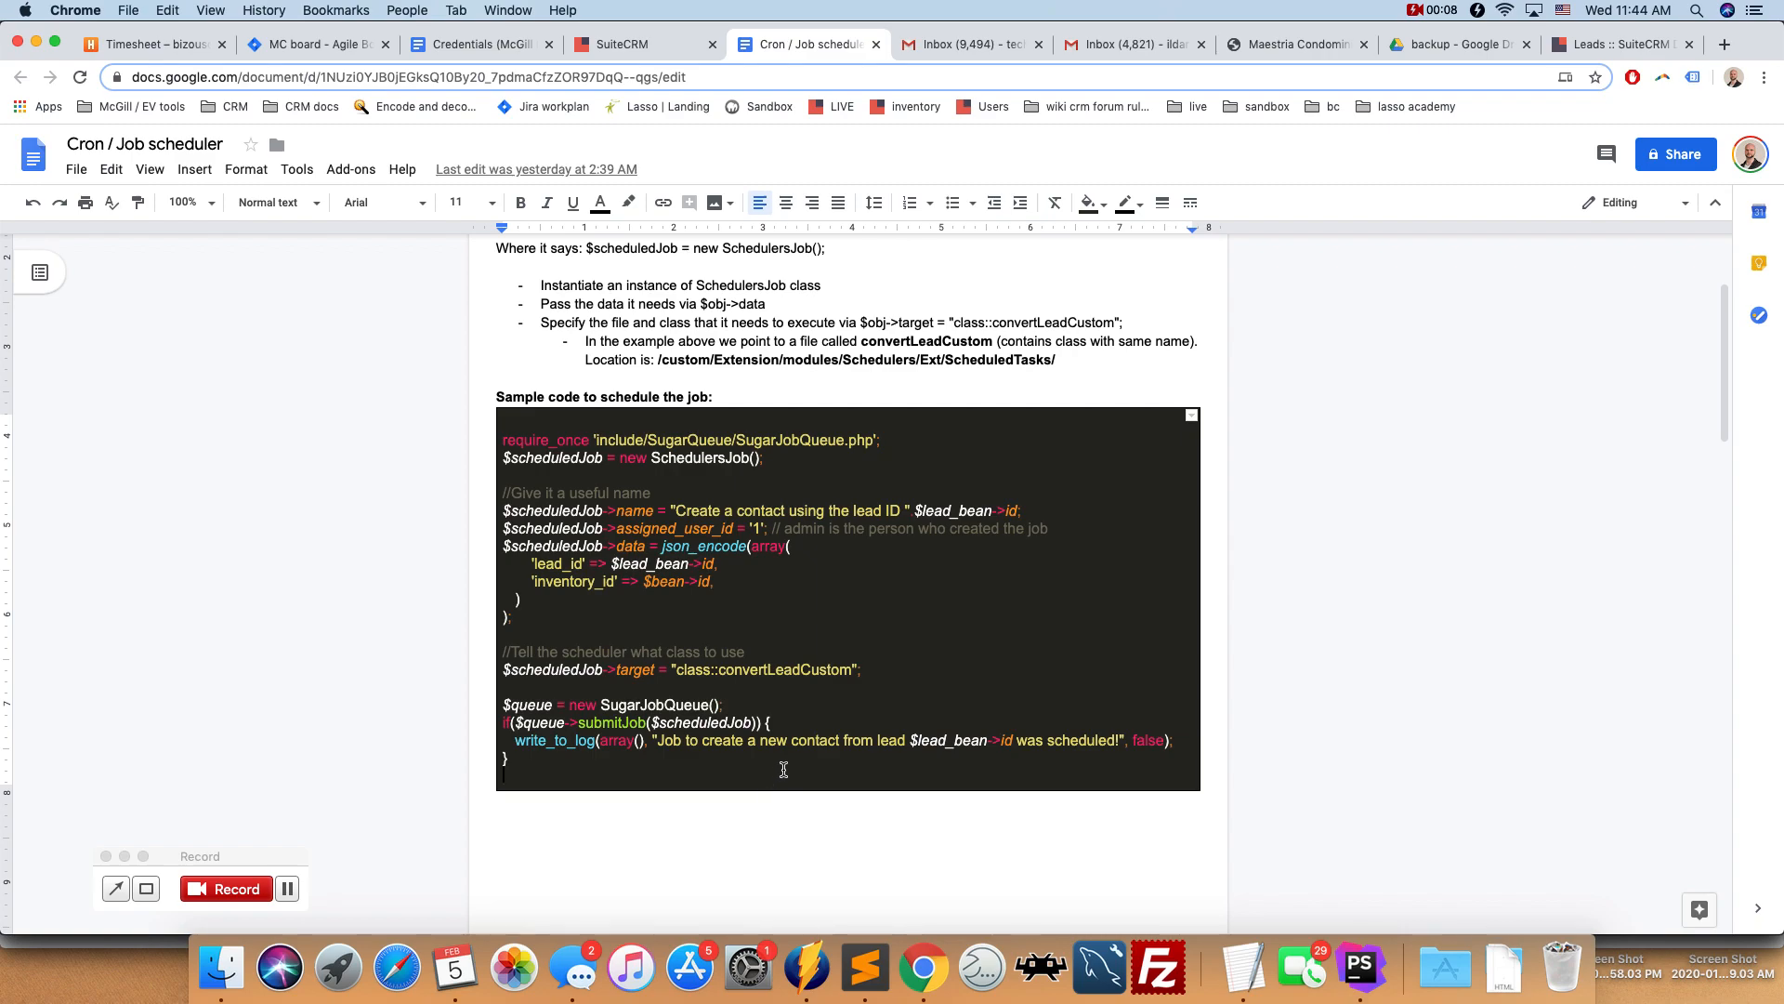
{"action": "mouse_move", "coordinate": [792, 775]}
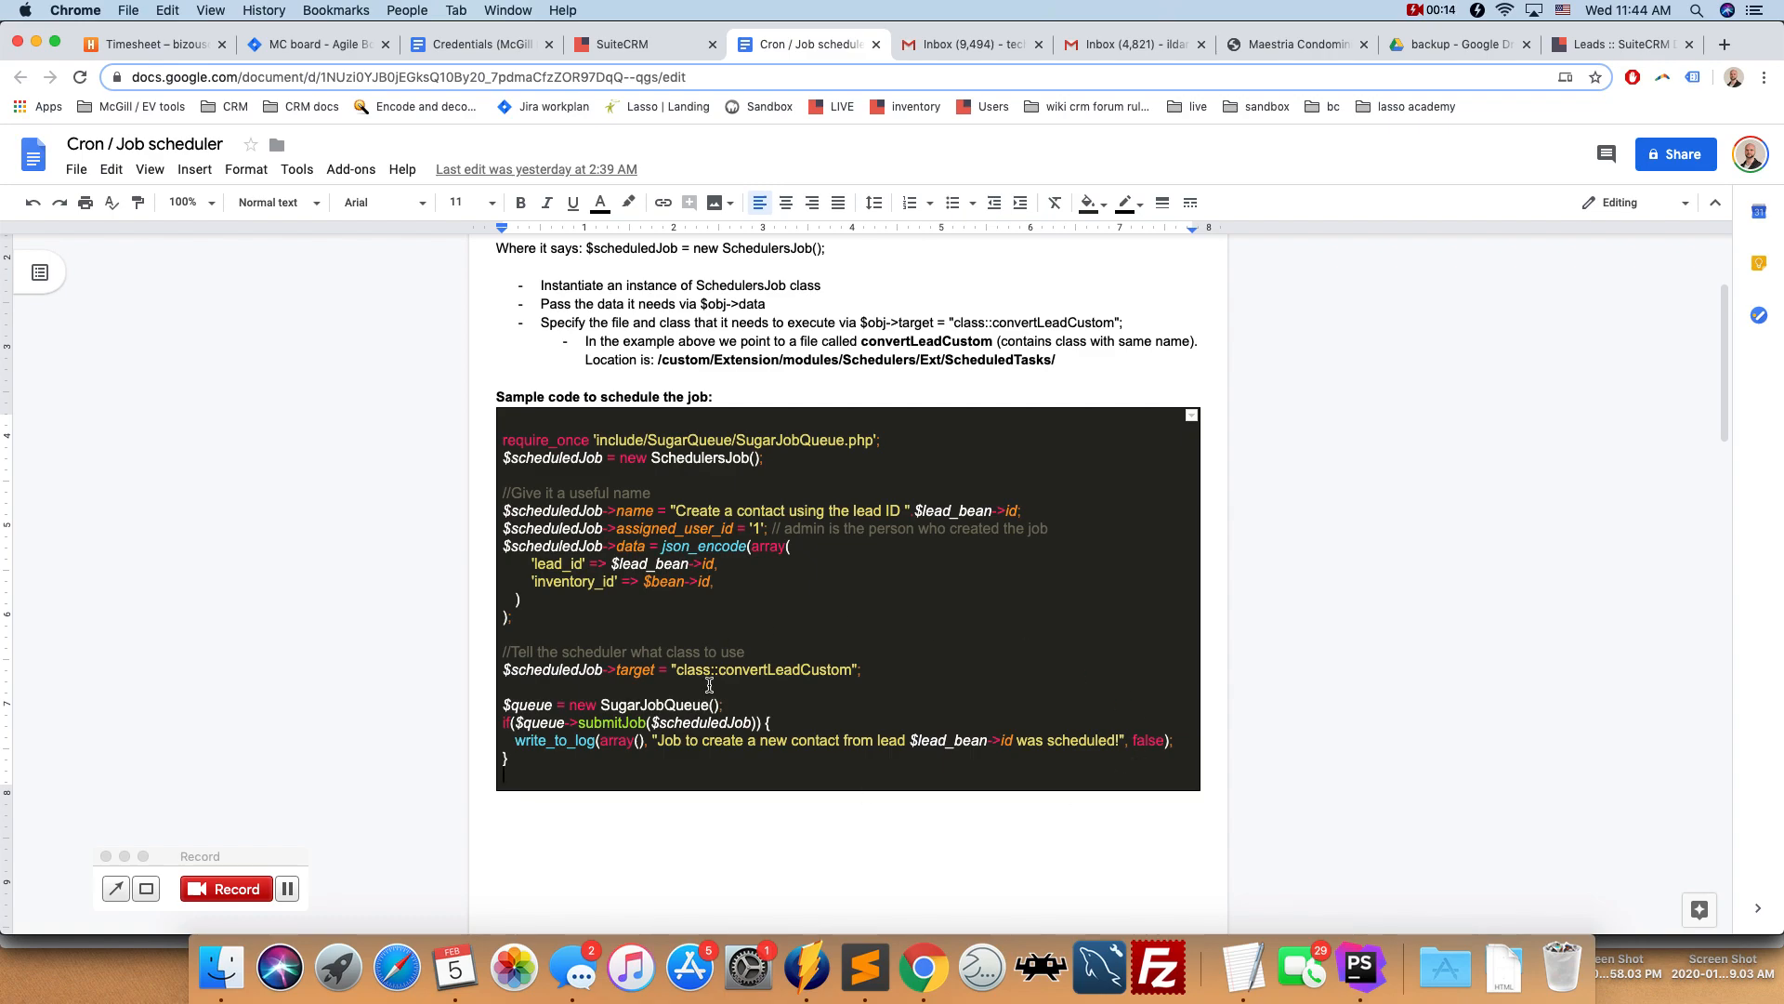
{"action": "mouse_move", "coordinate": [736, 770]}
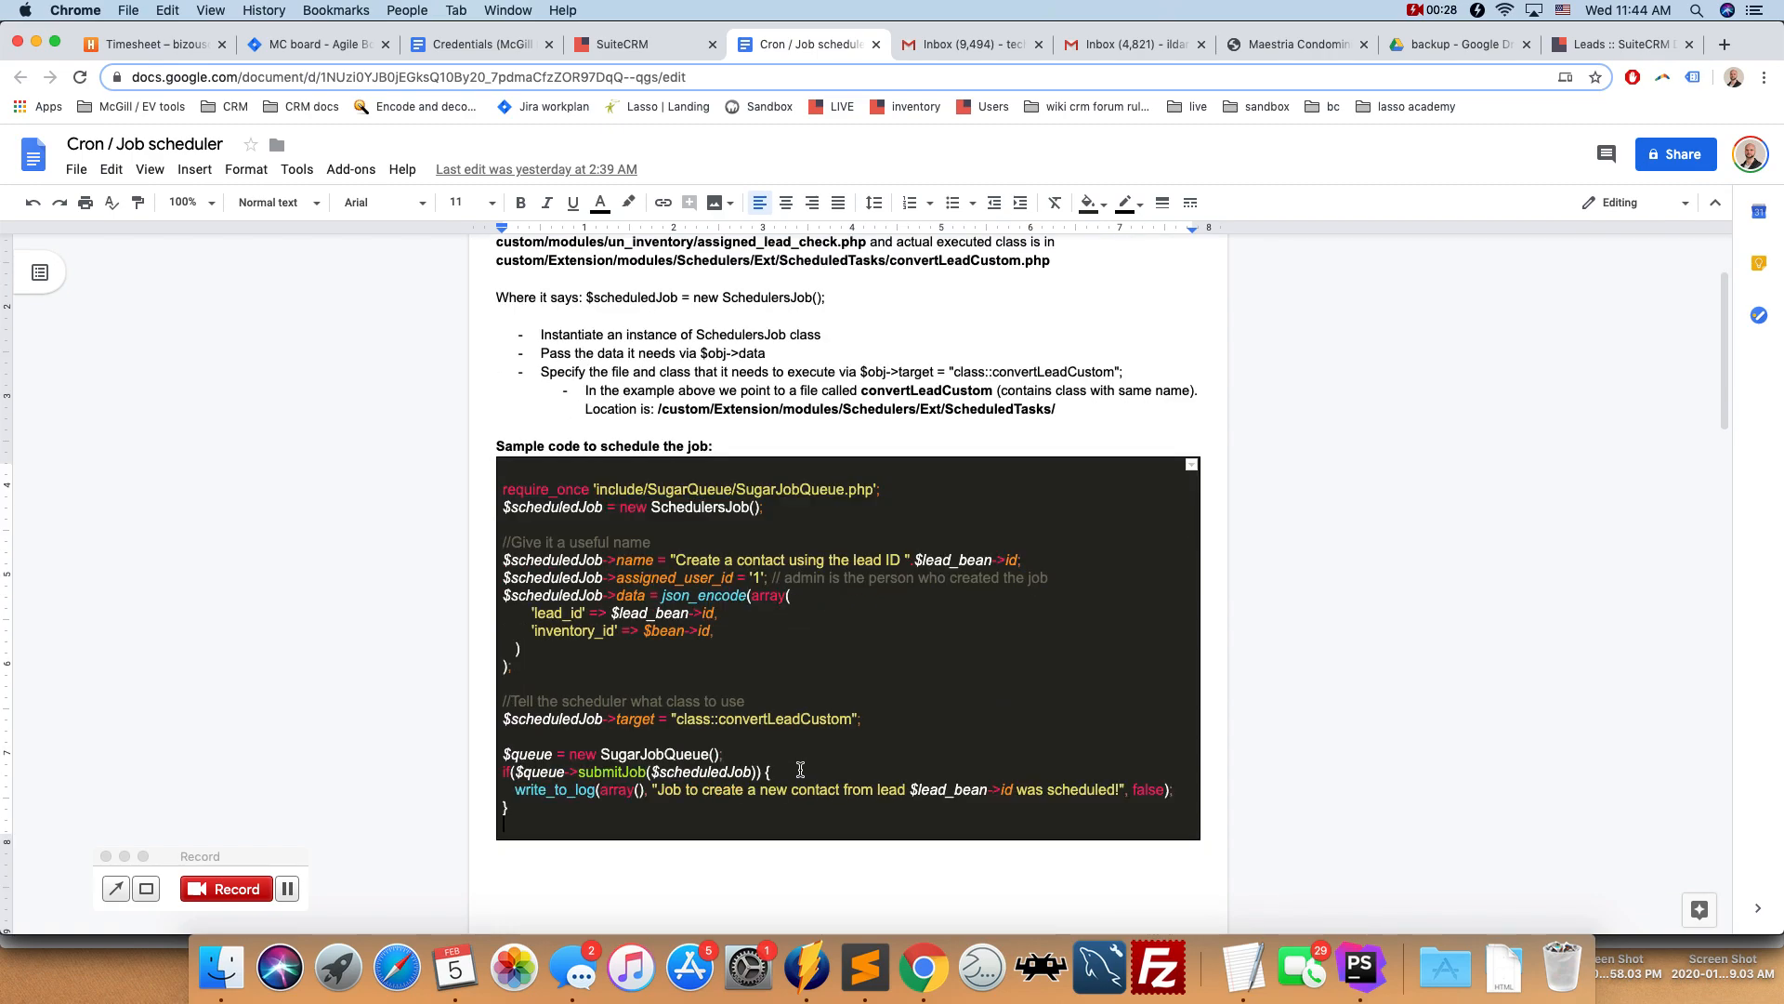
- Scroll through the sample scheduling code and highlight SchedulersJob
{"action": "scroll", "scroll_direction": "down", "scroll_amount": 3}
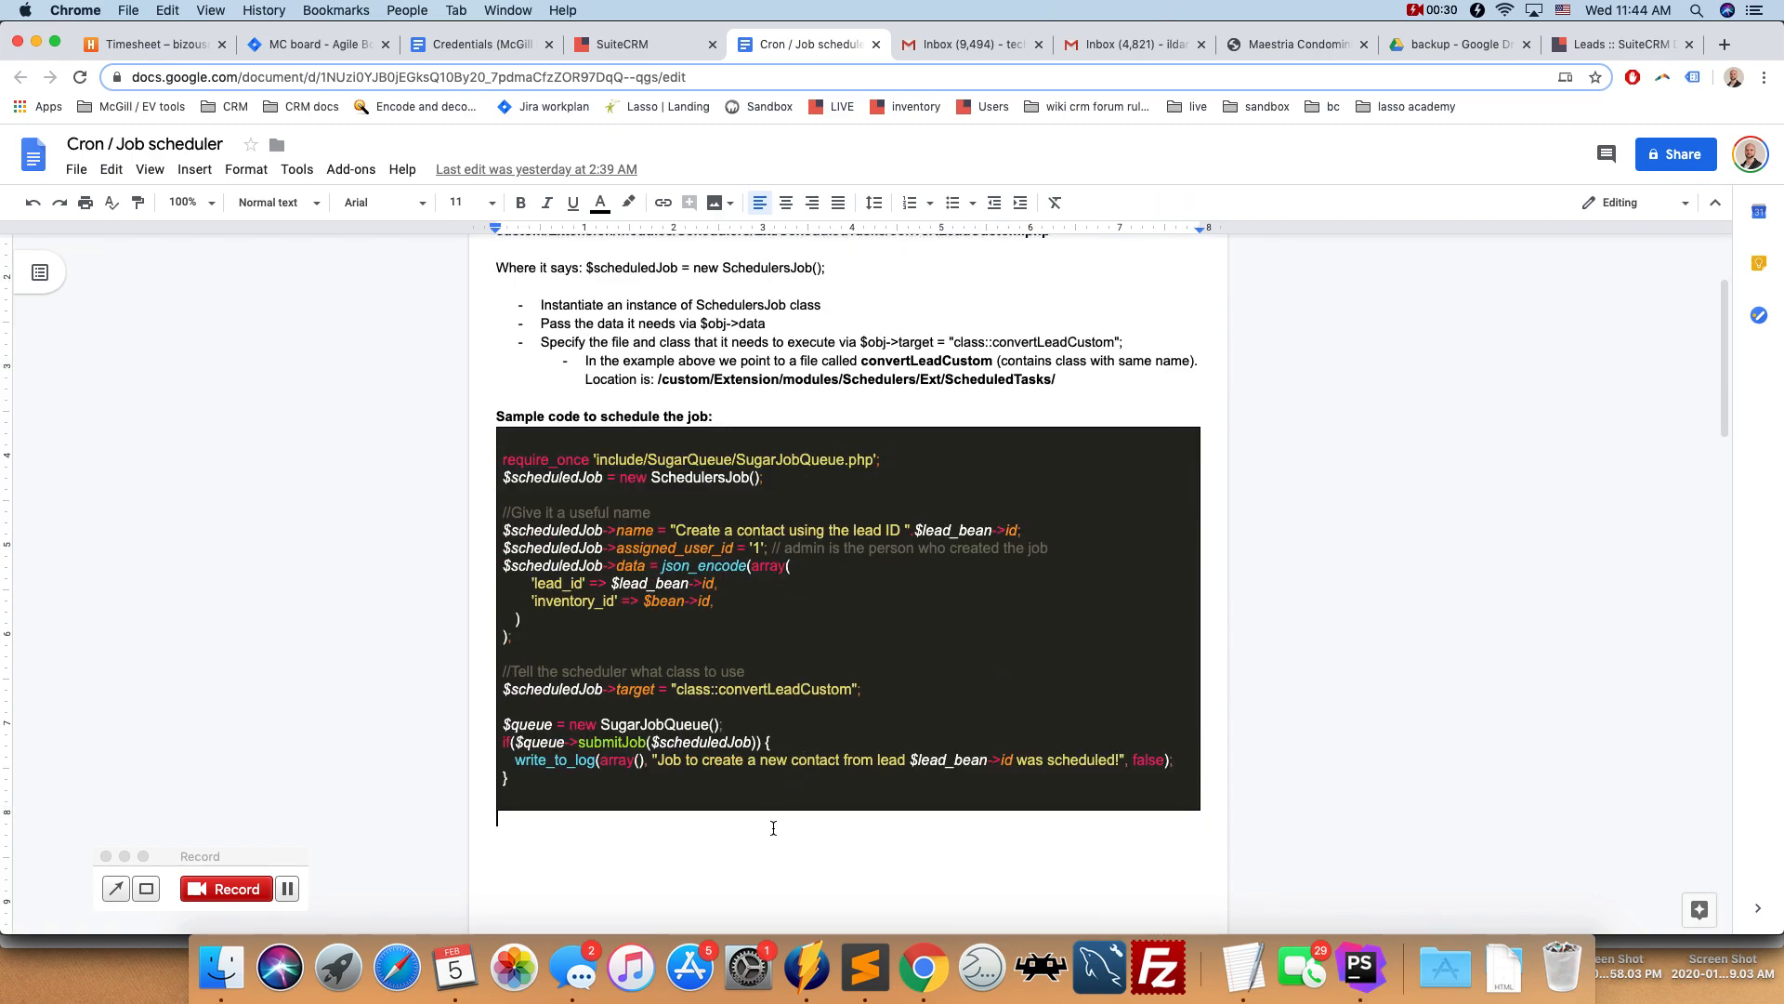
{"action": "scroll", "scroll_direction": "down", "scroll_amount": 3}
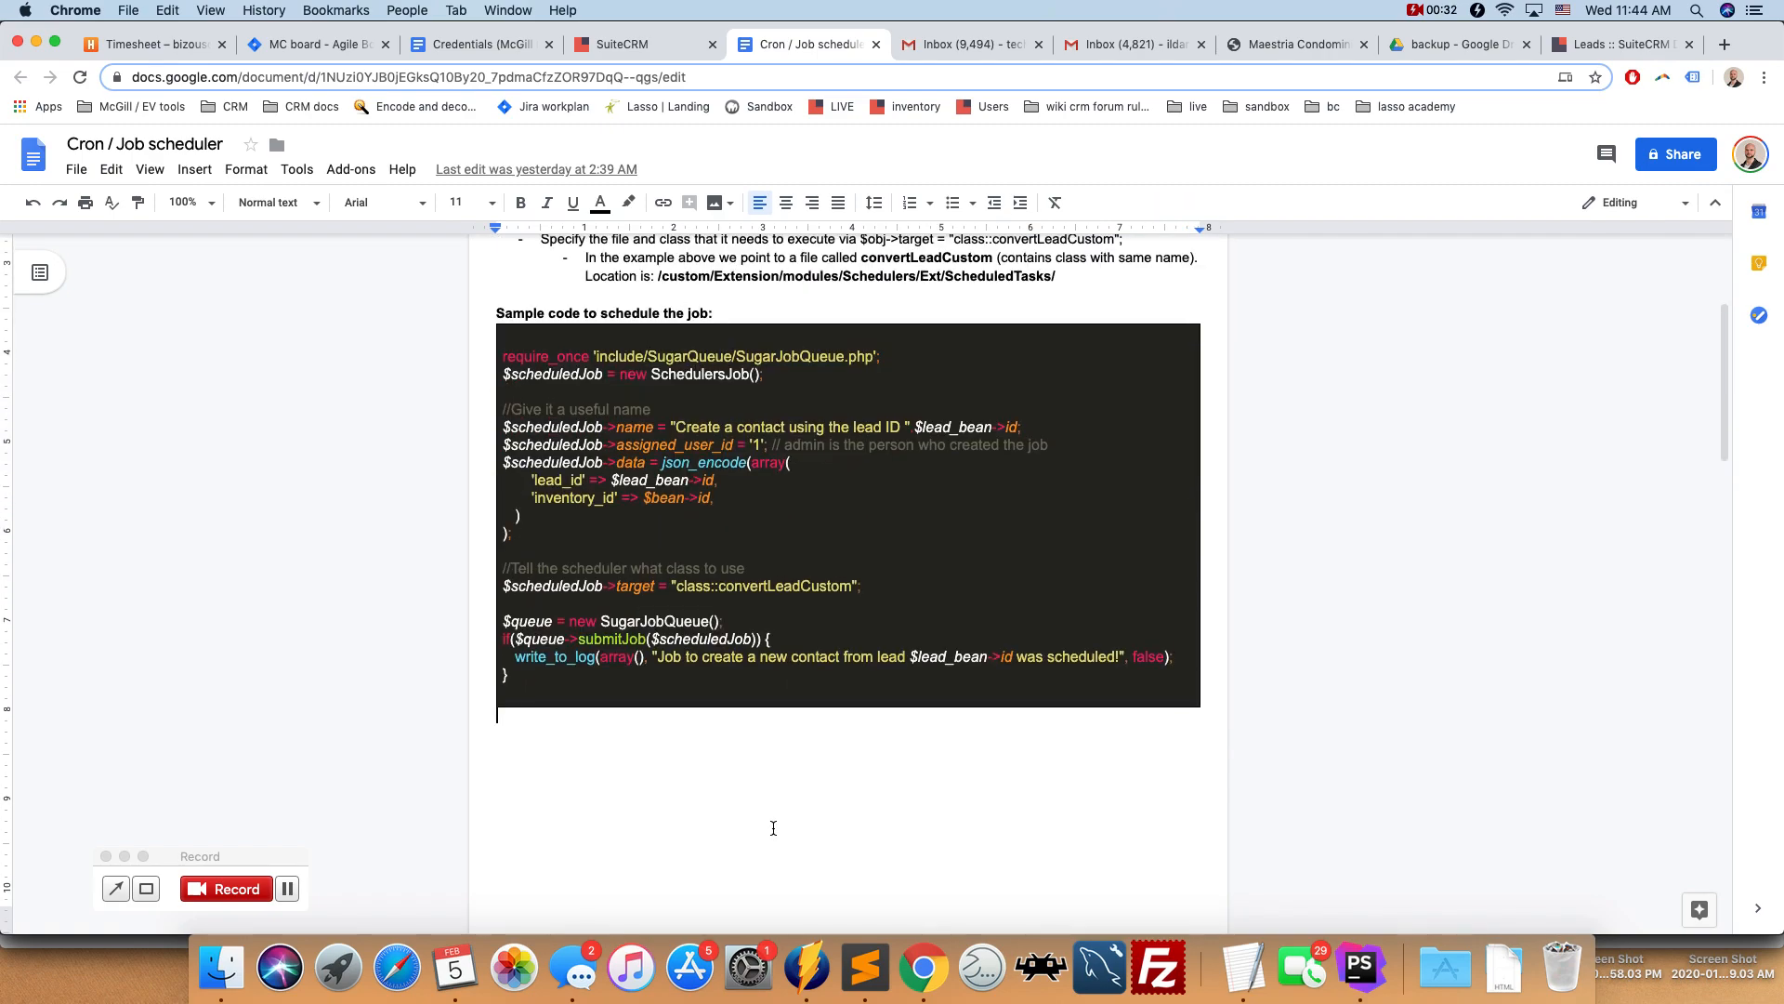
{"action": "scroll", "scroll_direction": "up", "scroll_amount": 3}
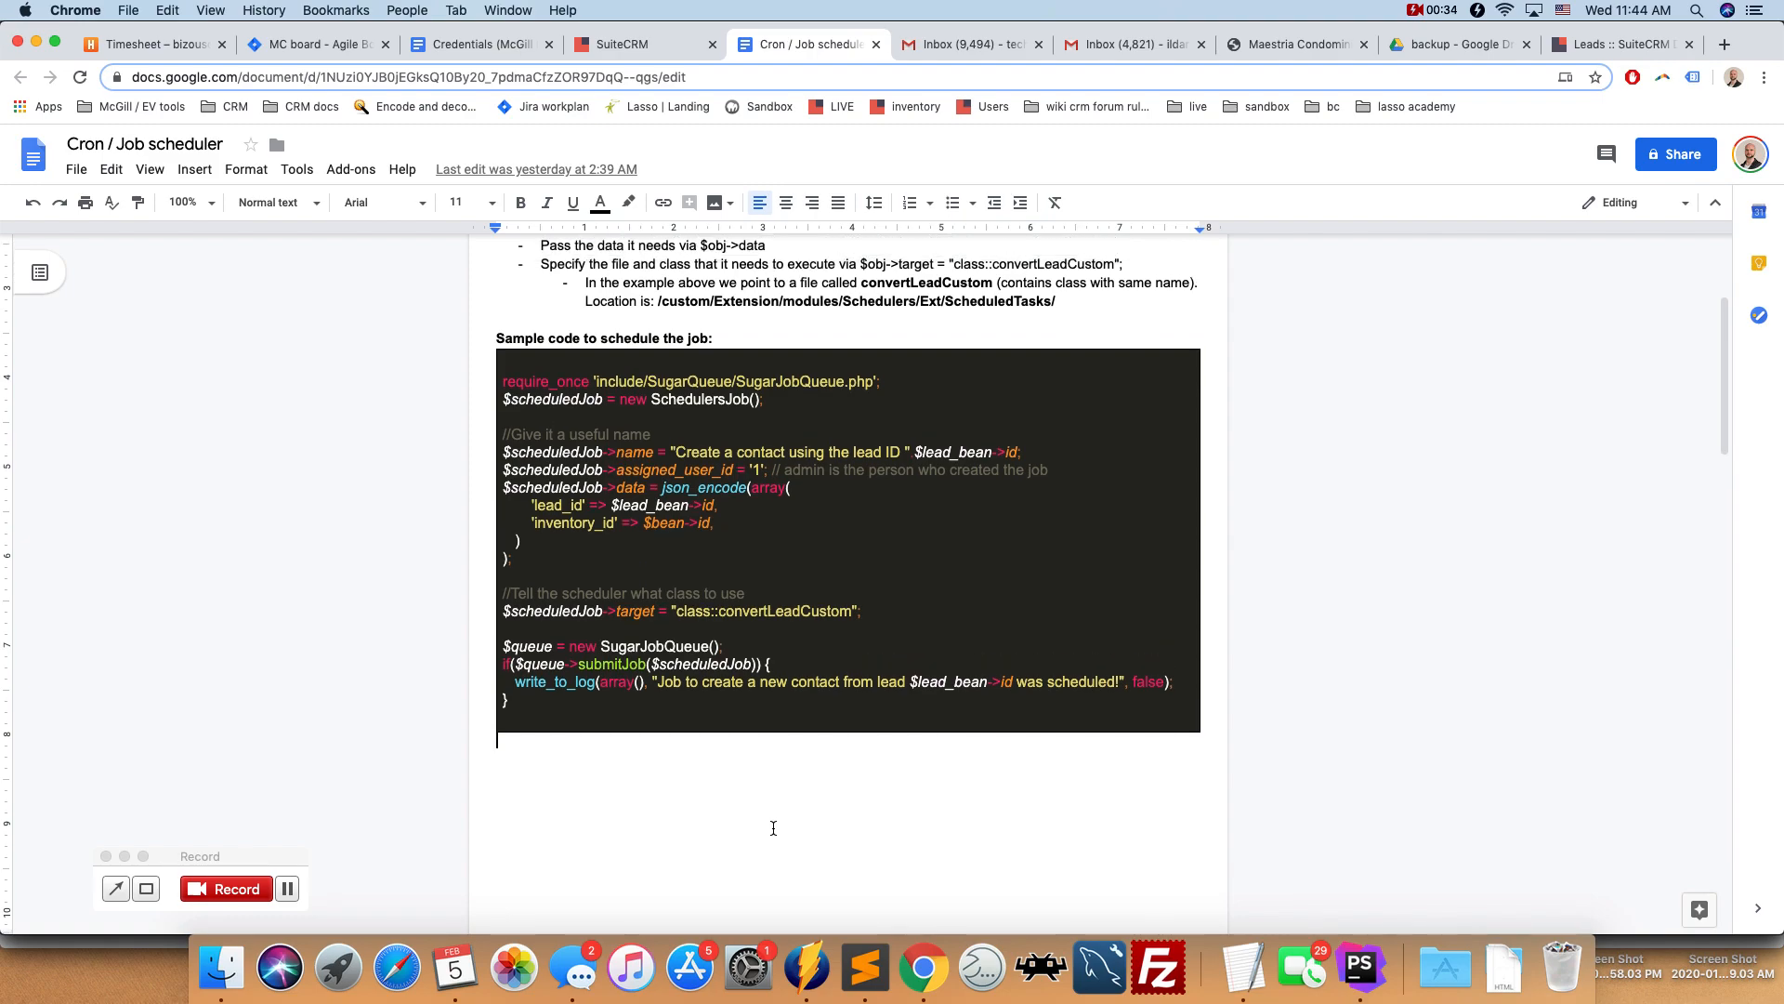
{"action": "scroll", "scroll_direction": "up", "scroll_amount": 3}
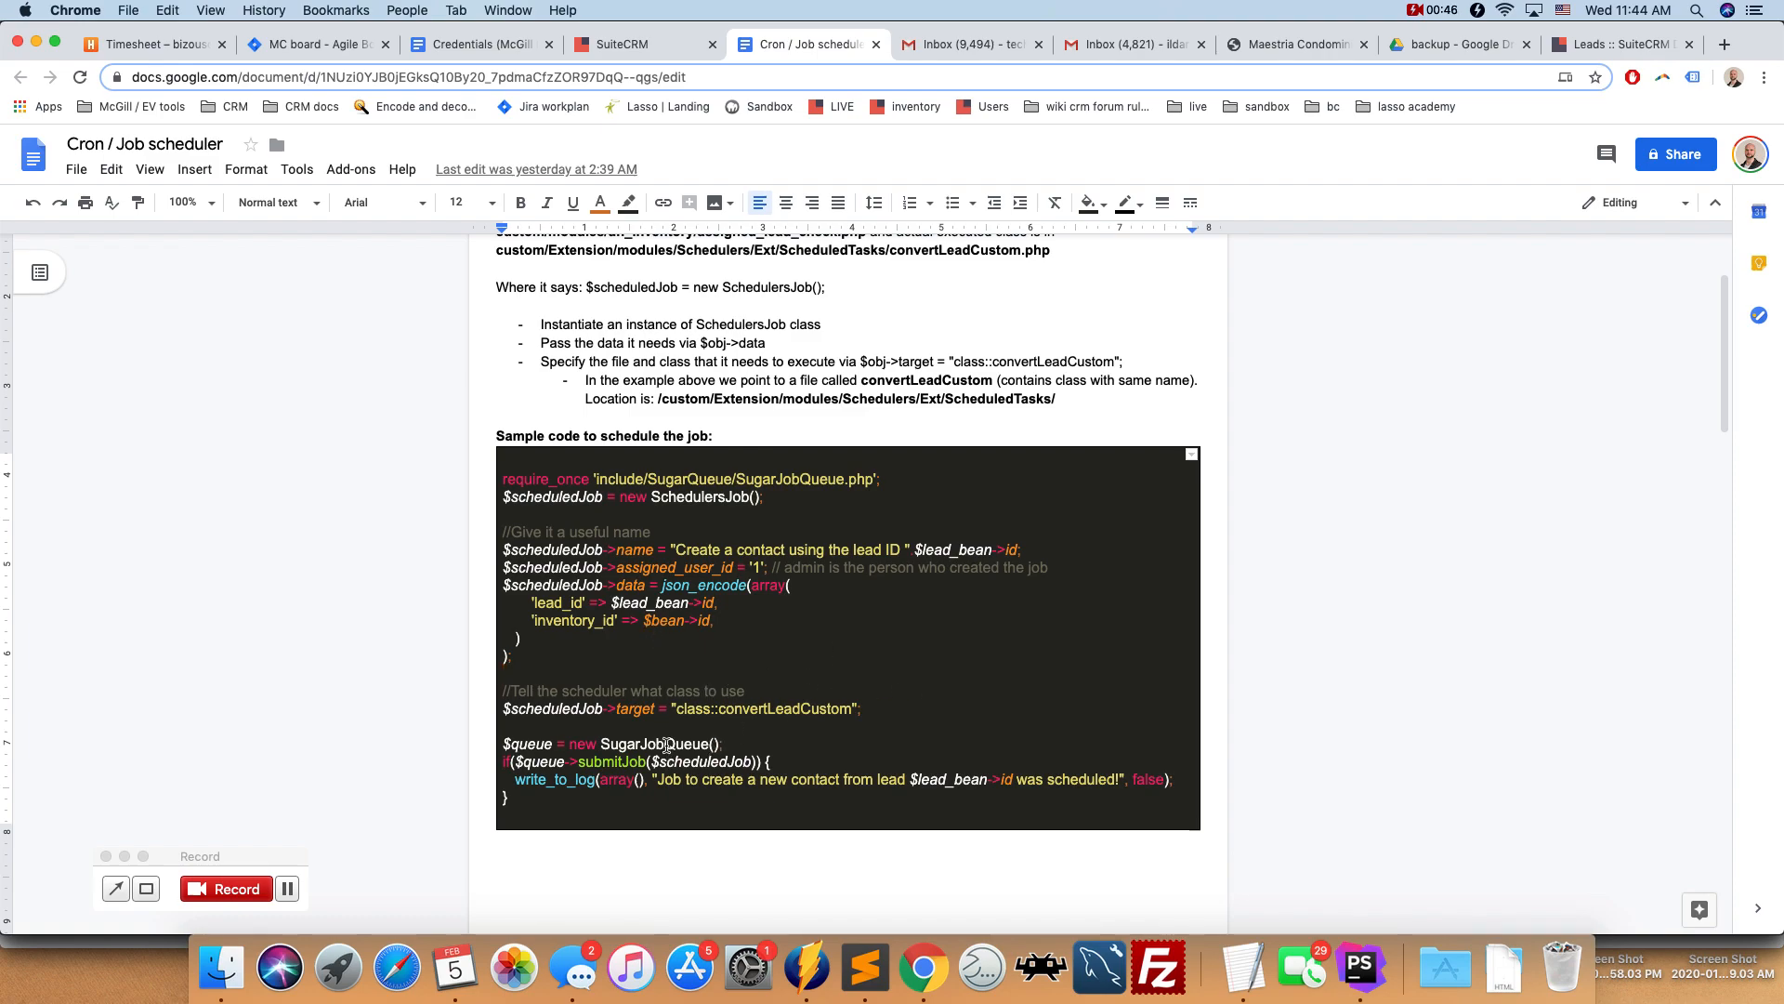
{"action": "mouse_move", "coordinate": [1385, 650]}
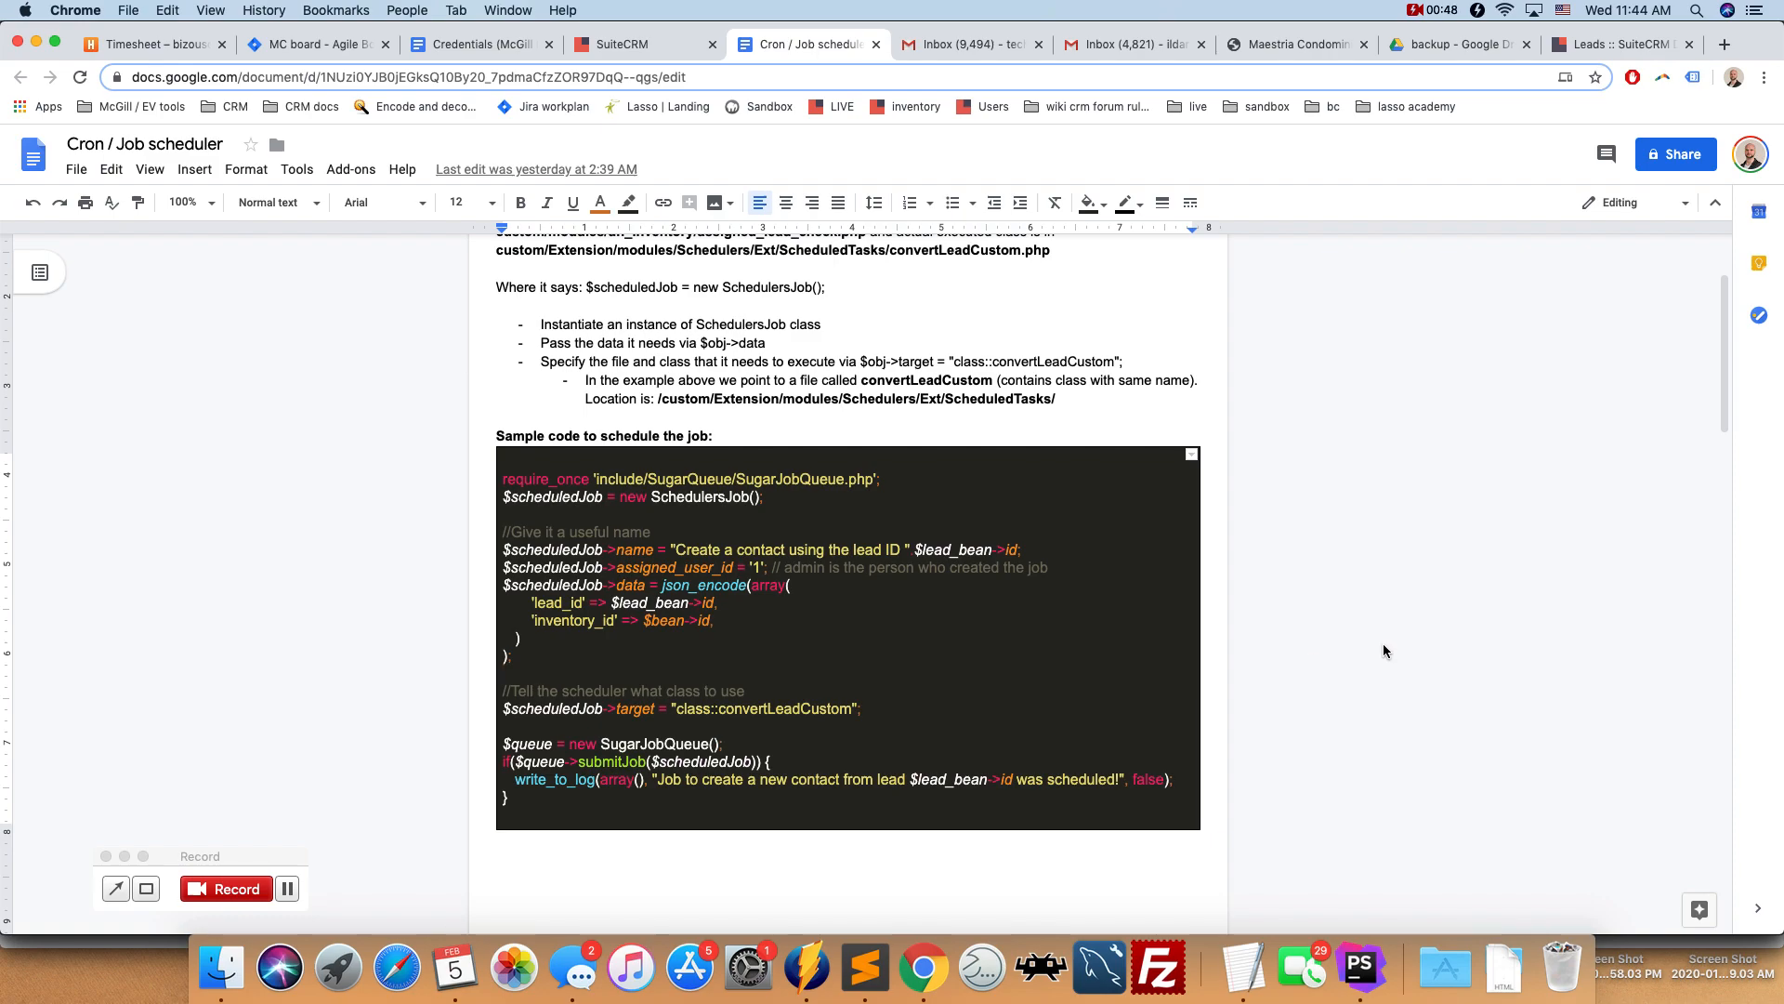
{"action": "mouse_move", "coordinate": [819, 620]}
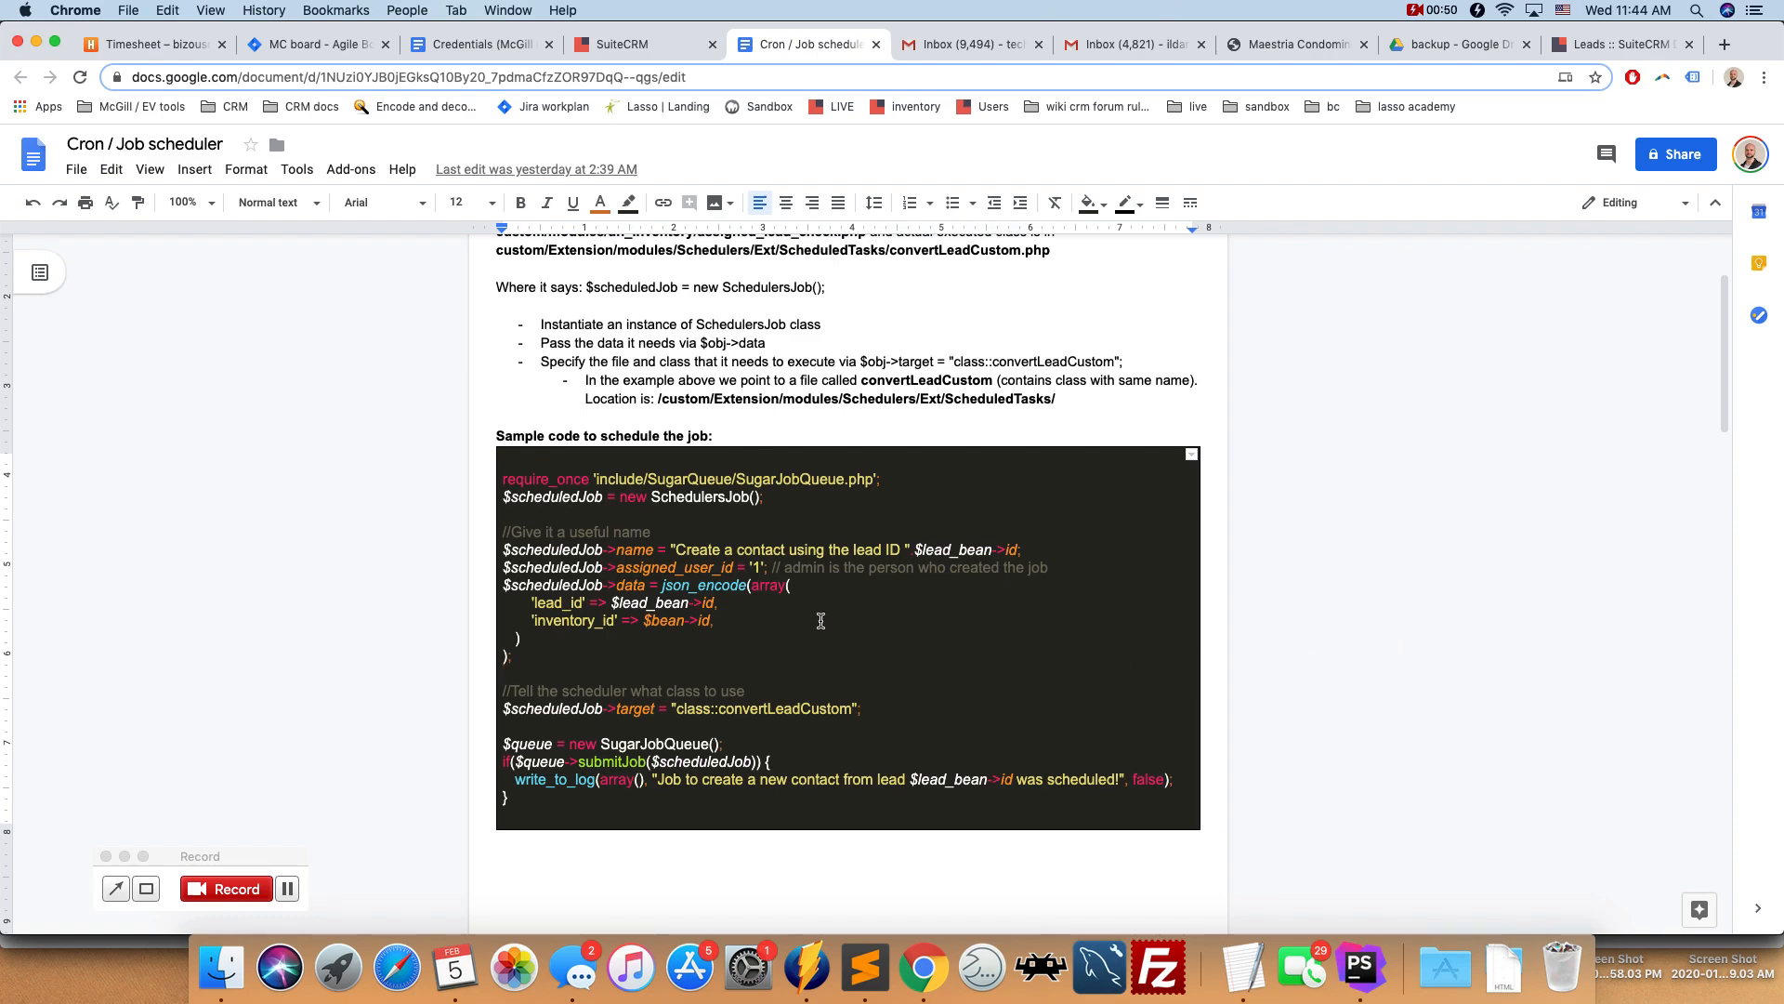
{"action": "mouse_move", "coordinate": [429, 764]}
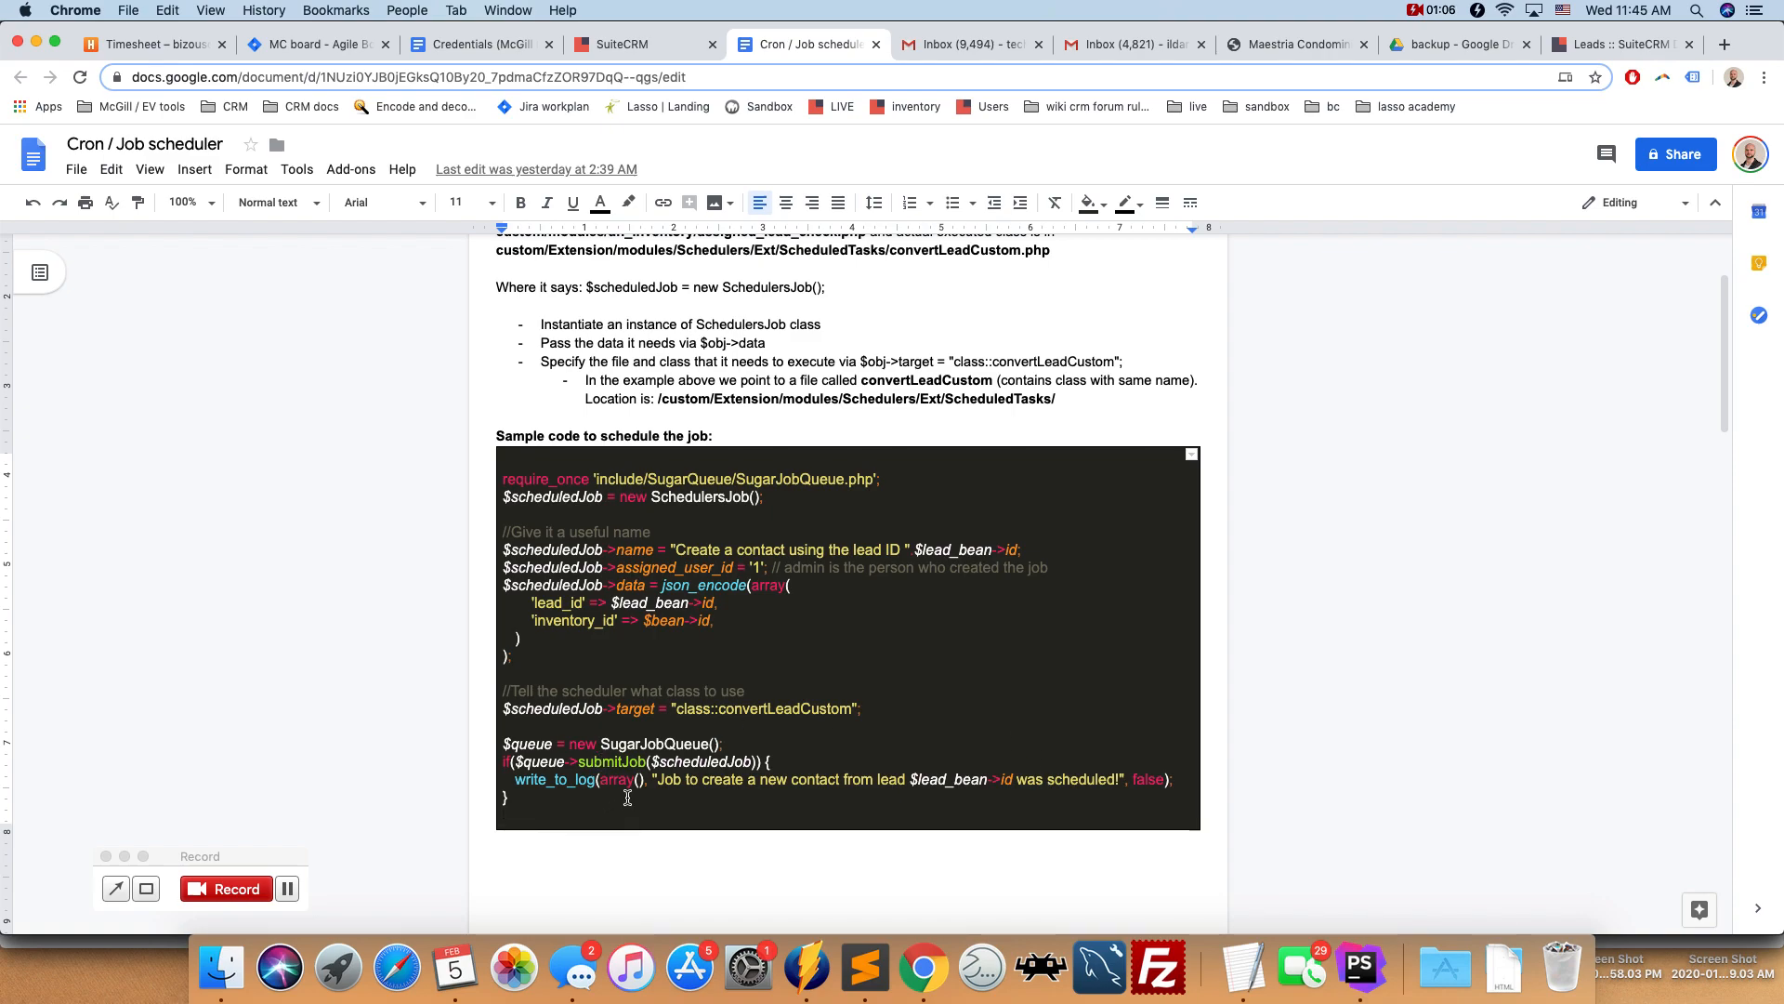
{"action": "scroll", "scroll_direction": "down", "scroll_amount": 3}
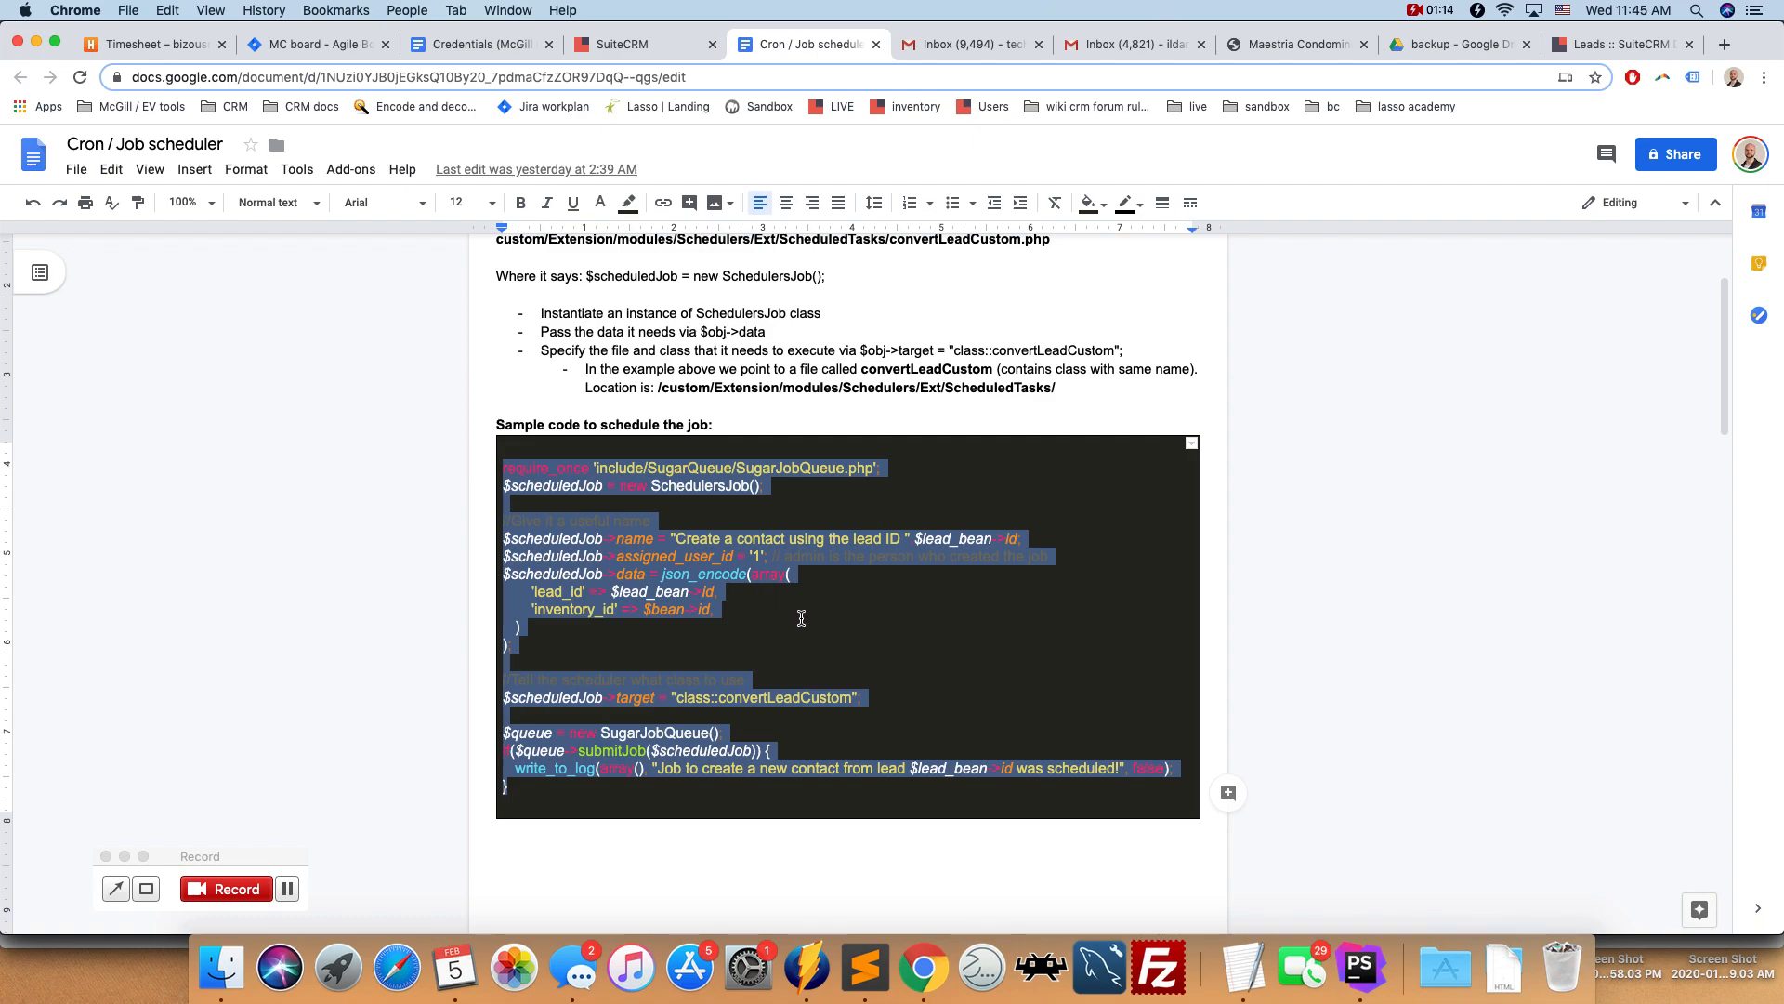
{"action": "left_click", "coordinate": [765, 638]}
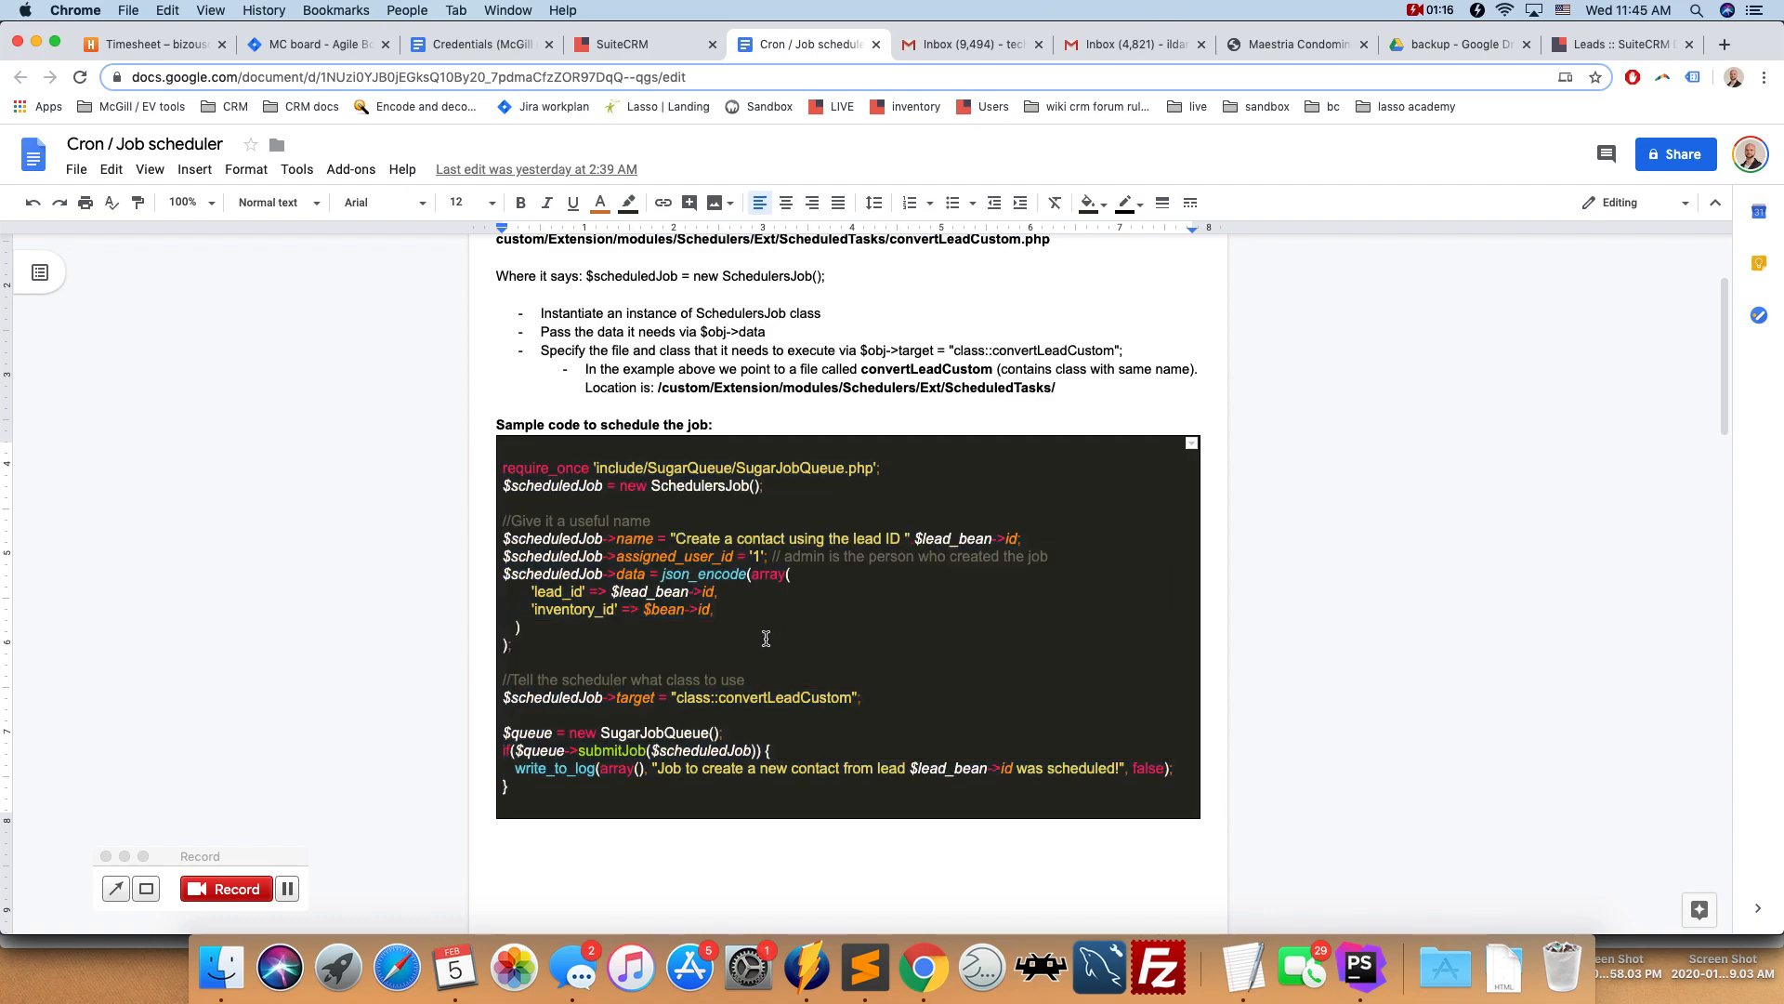
{"action": "scroll", "scroll_direction": "down", "scroll_amount": 3}
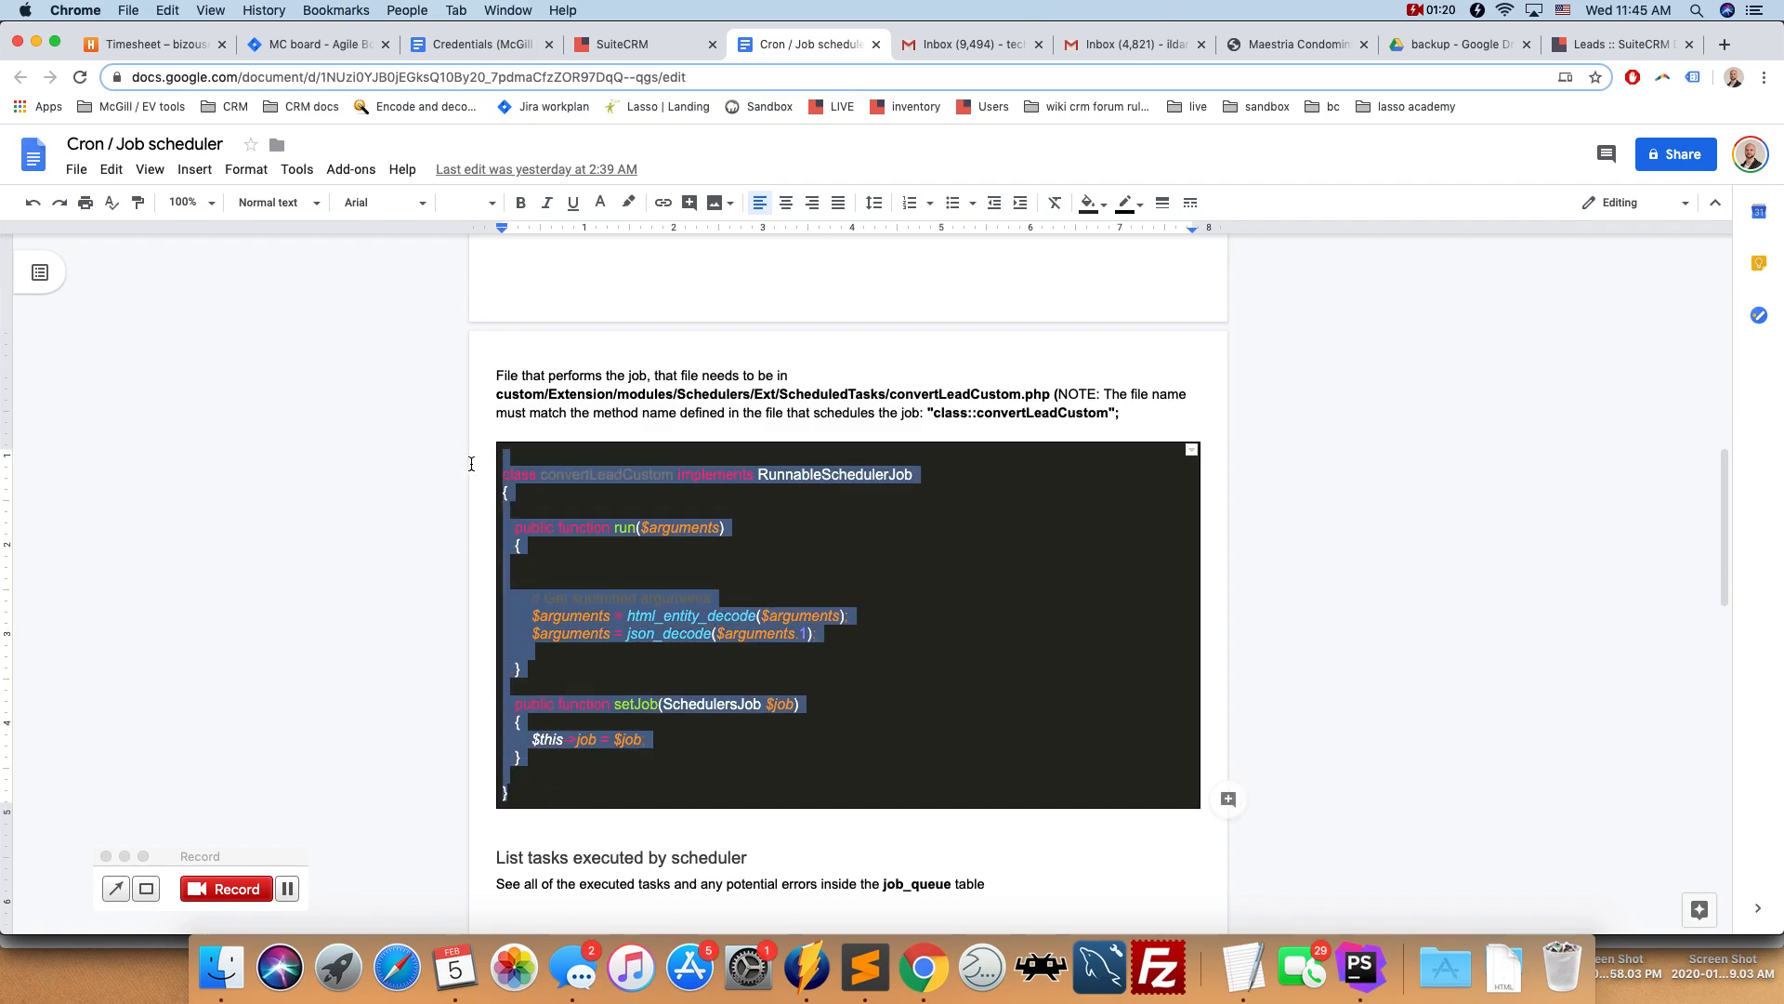
{"action": "mouse_move", "coordinate": [791, 723]}
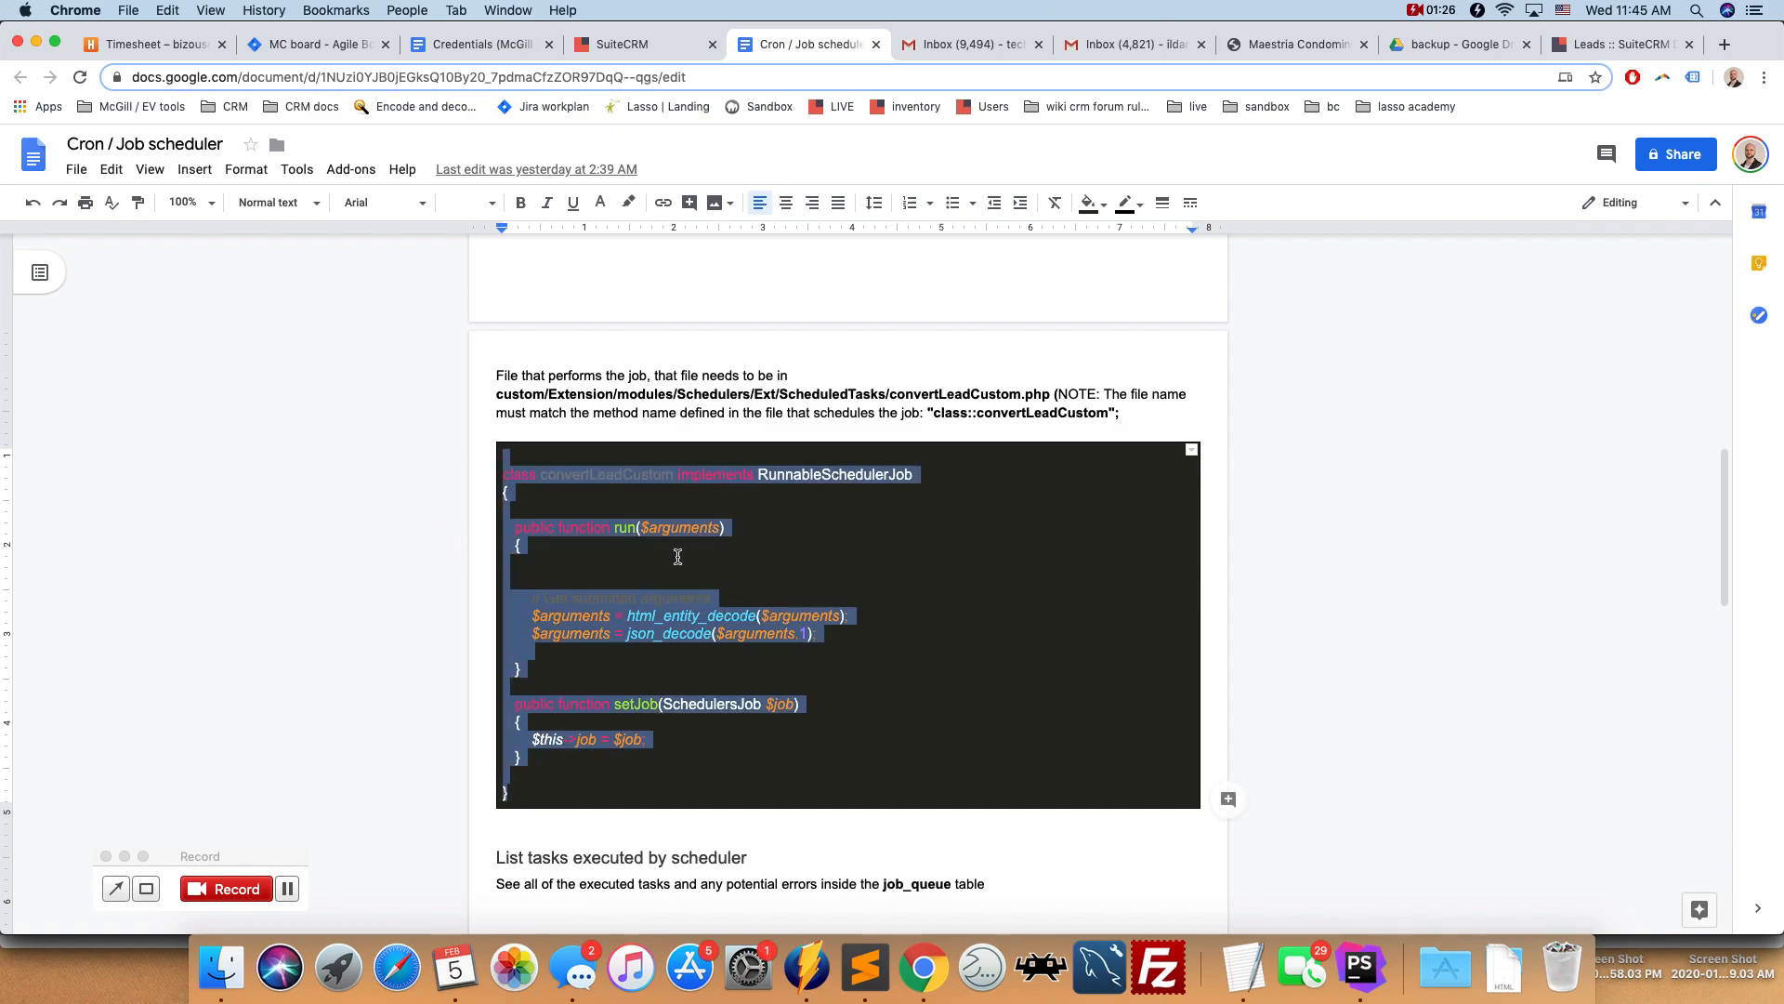
{"action": "scroll", "scroll_direction": "up", "scroll_amount": 3}
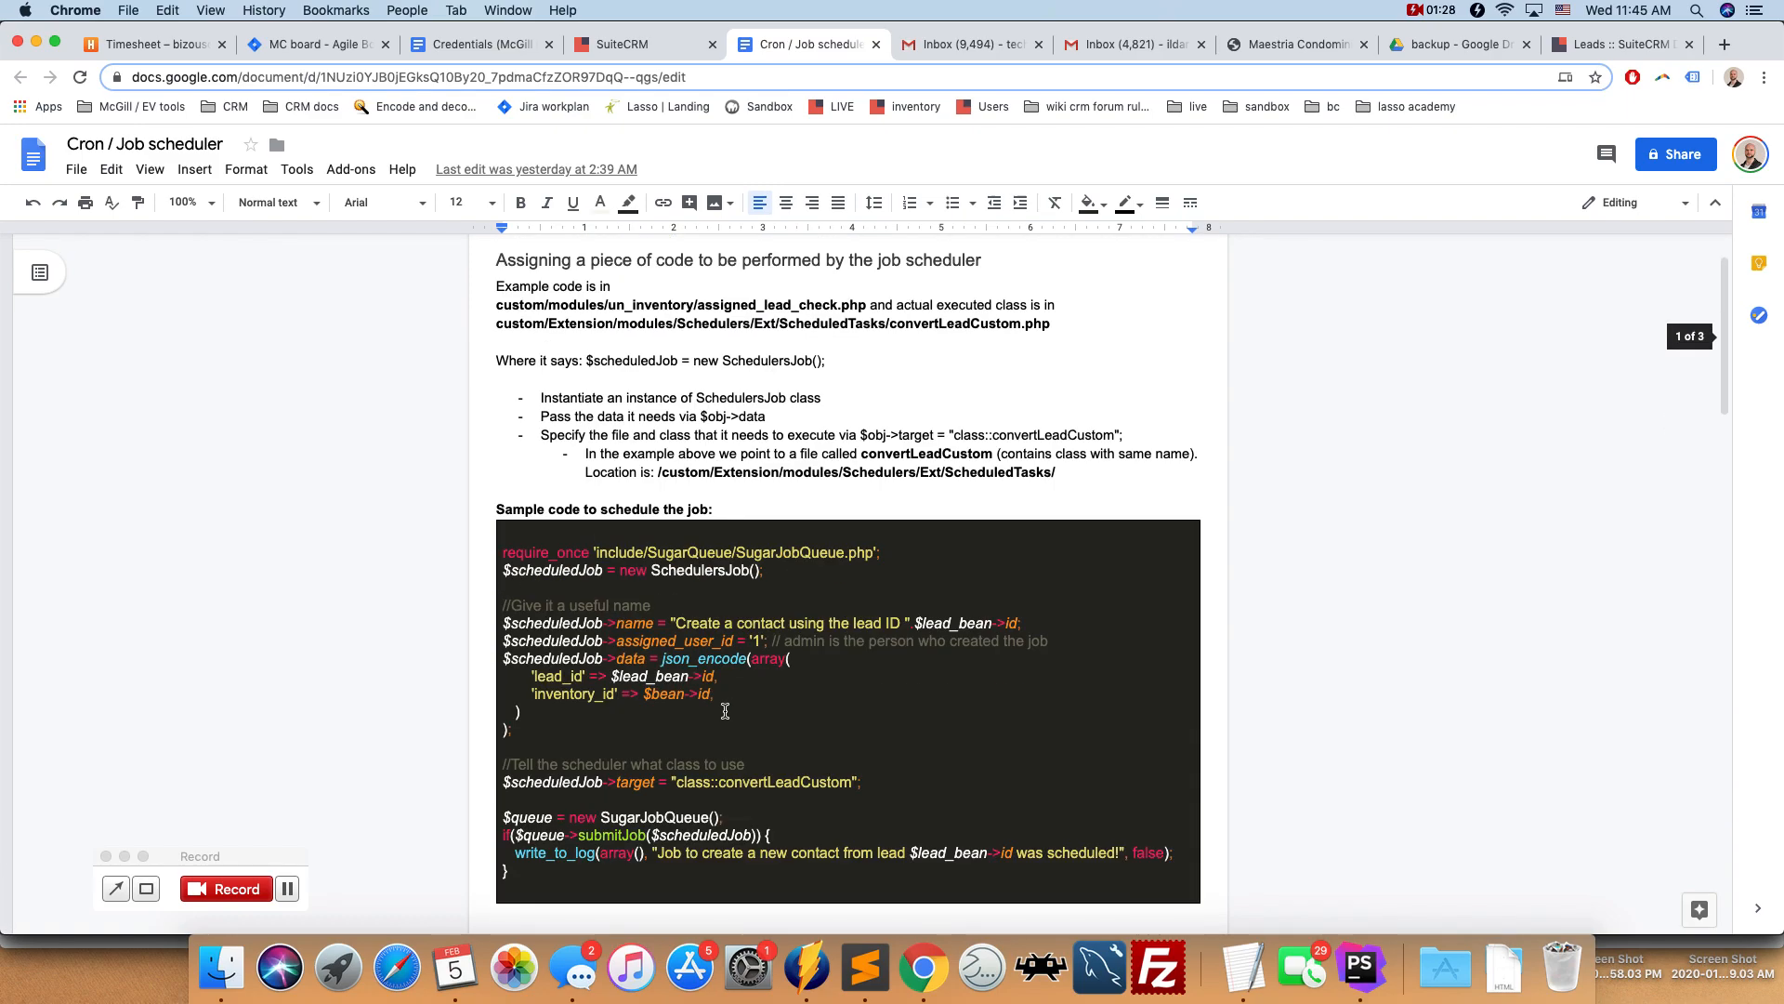
{"action": "scroll", "scroll_direction": "down", "scroll_amount": 3}
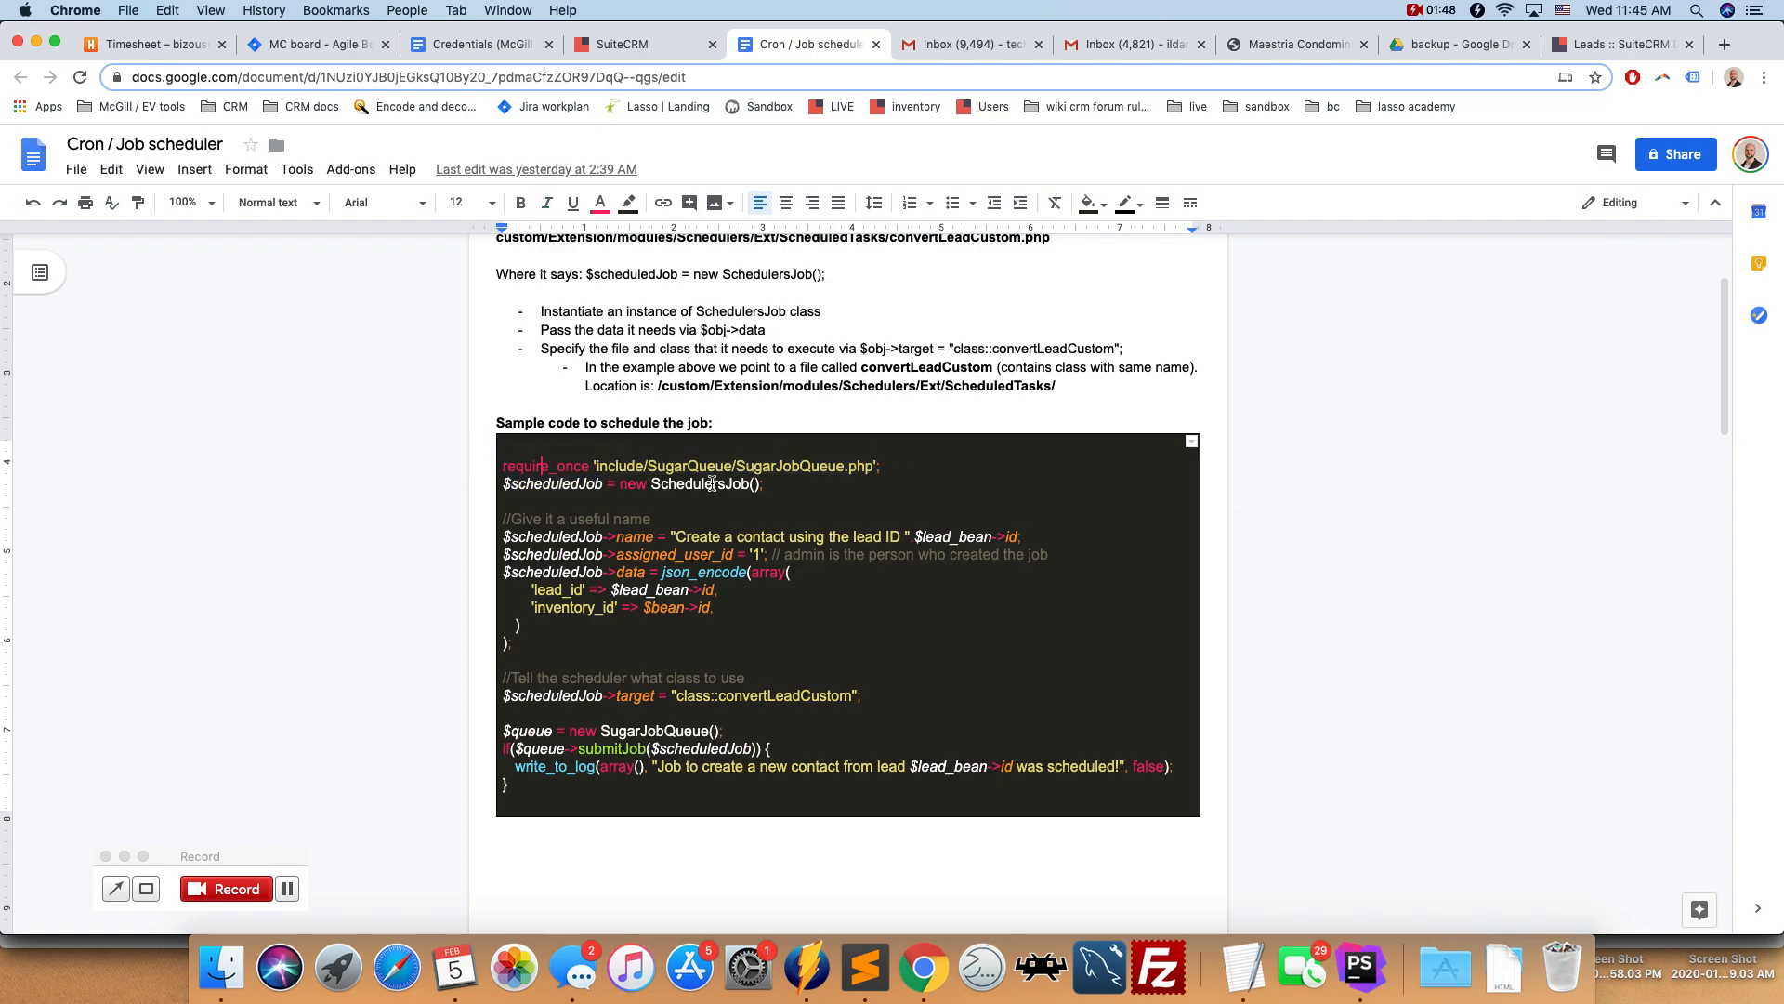
{"action": "double_click", "coordinate": [552, 482]}
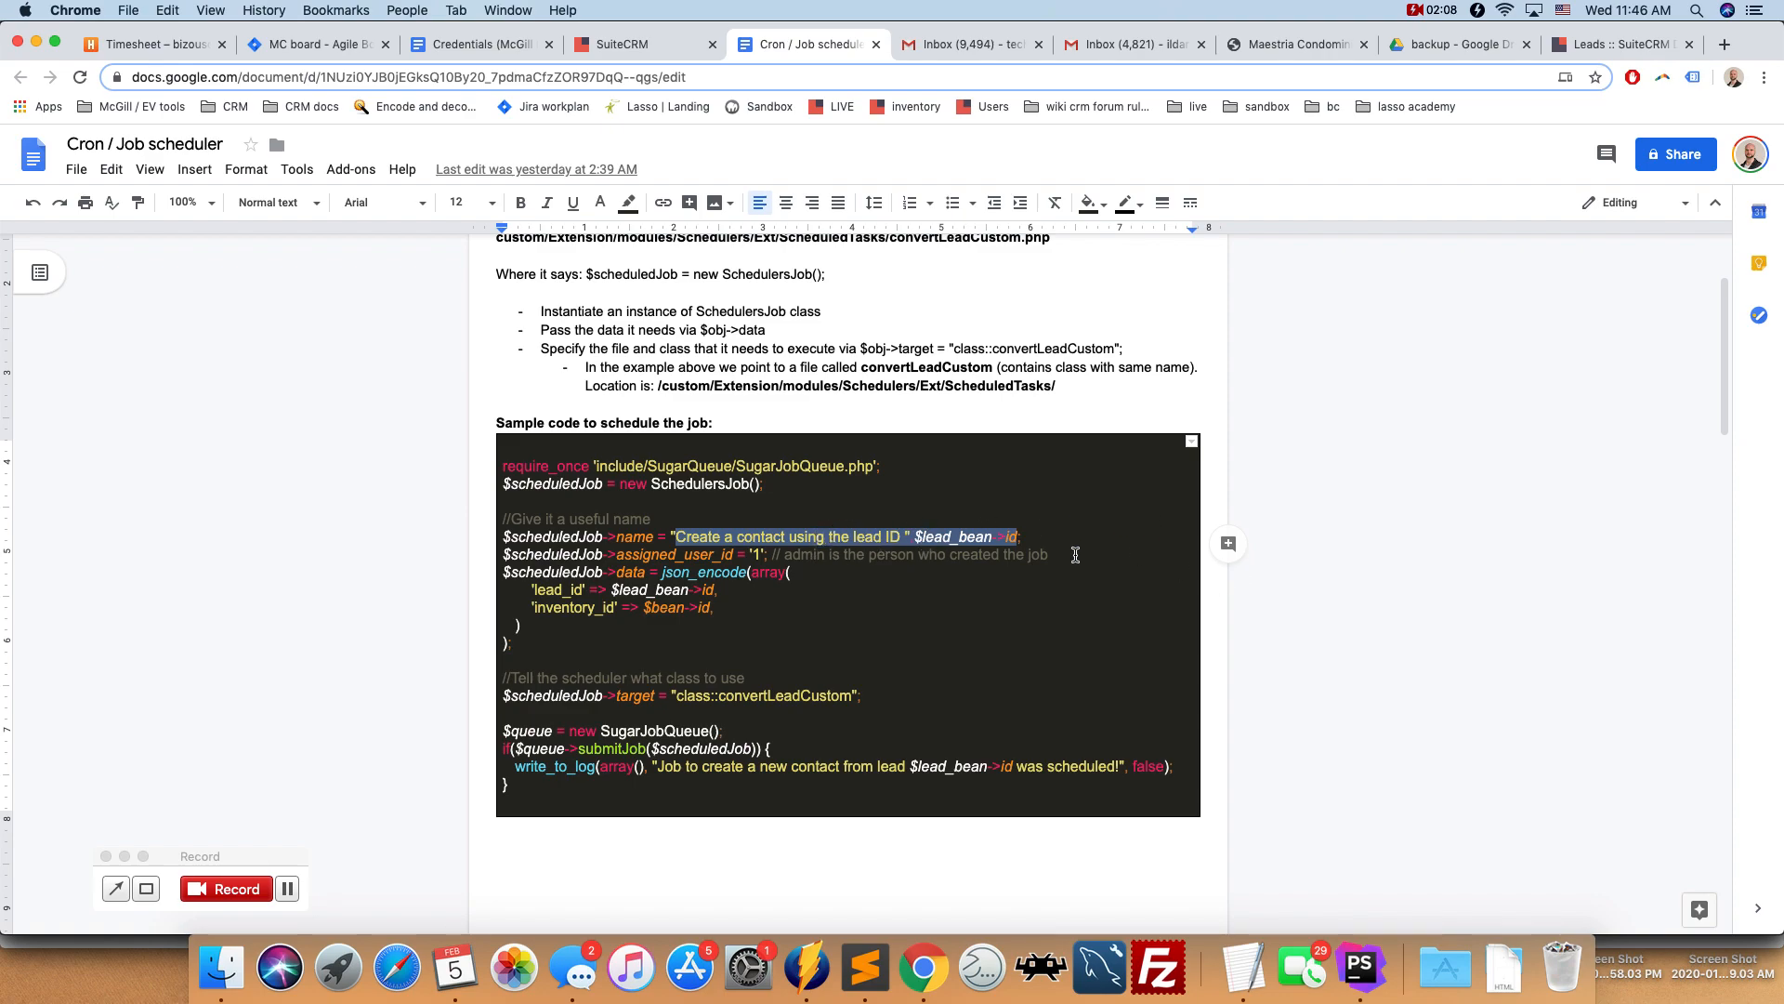
{"action": "mouse_move", "coordinate": [1192, 572]}
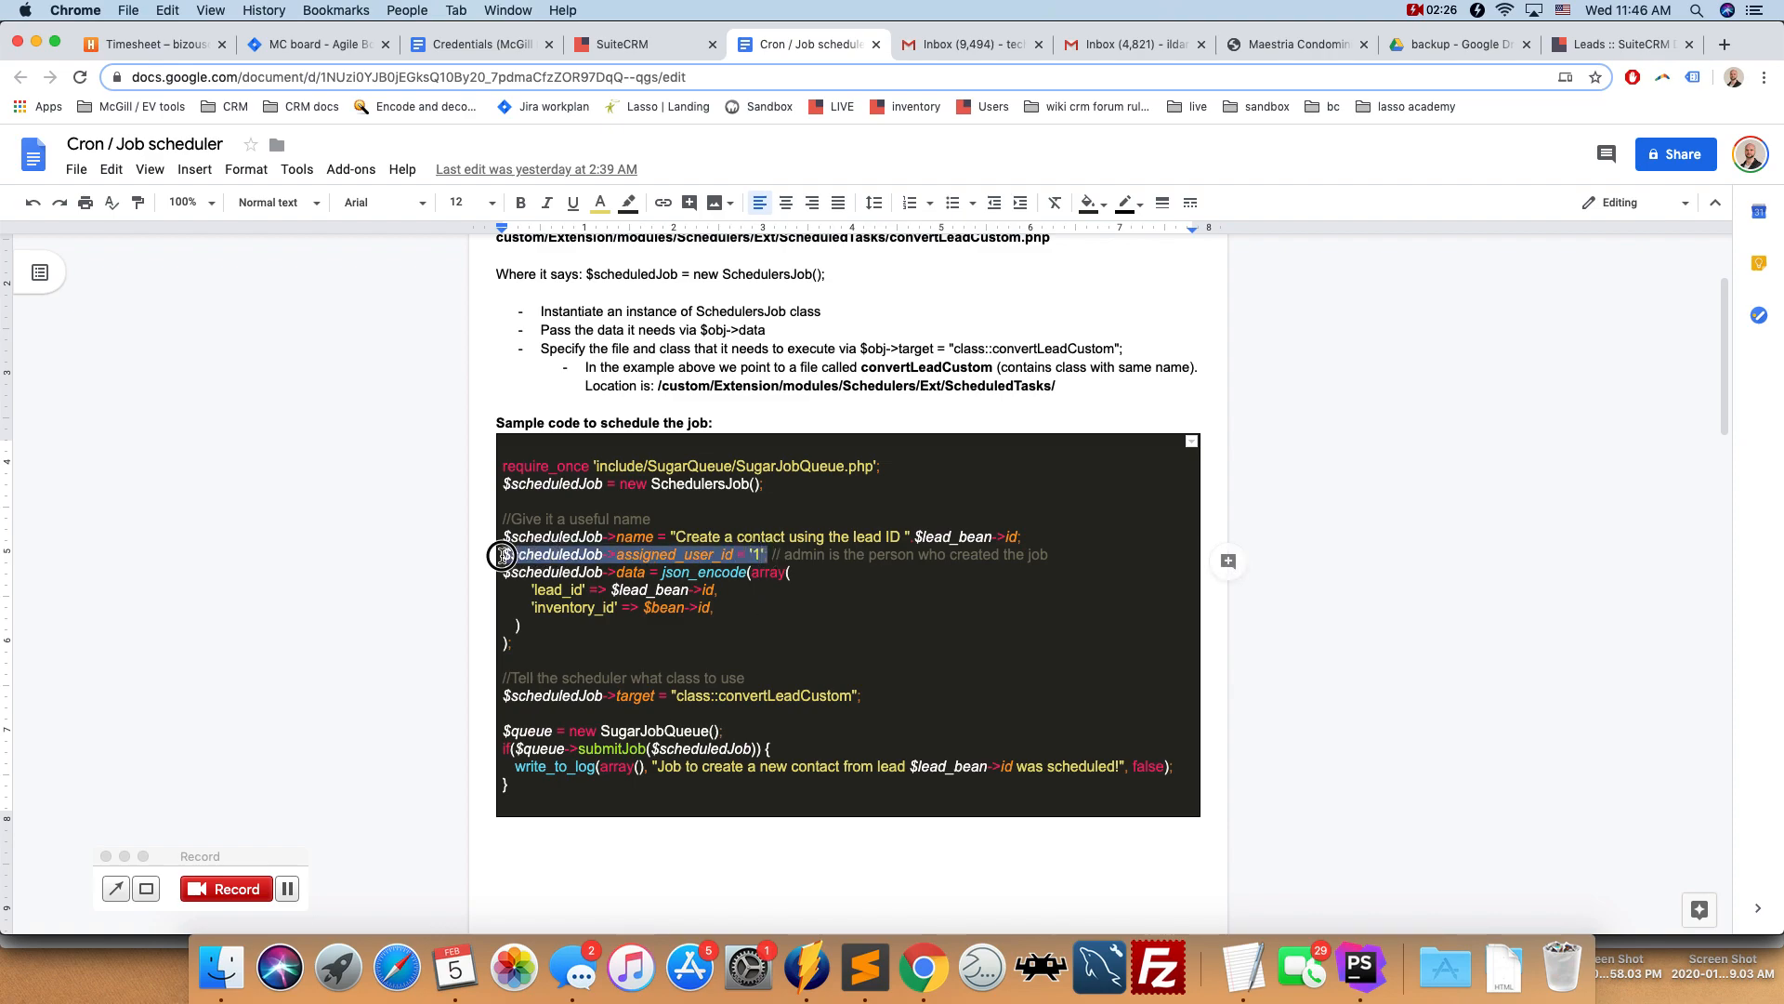
{"action": "mouse_move", "coordinate": [756, 655]}
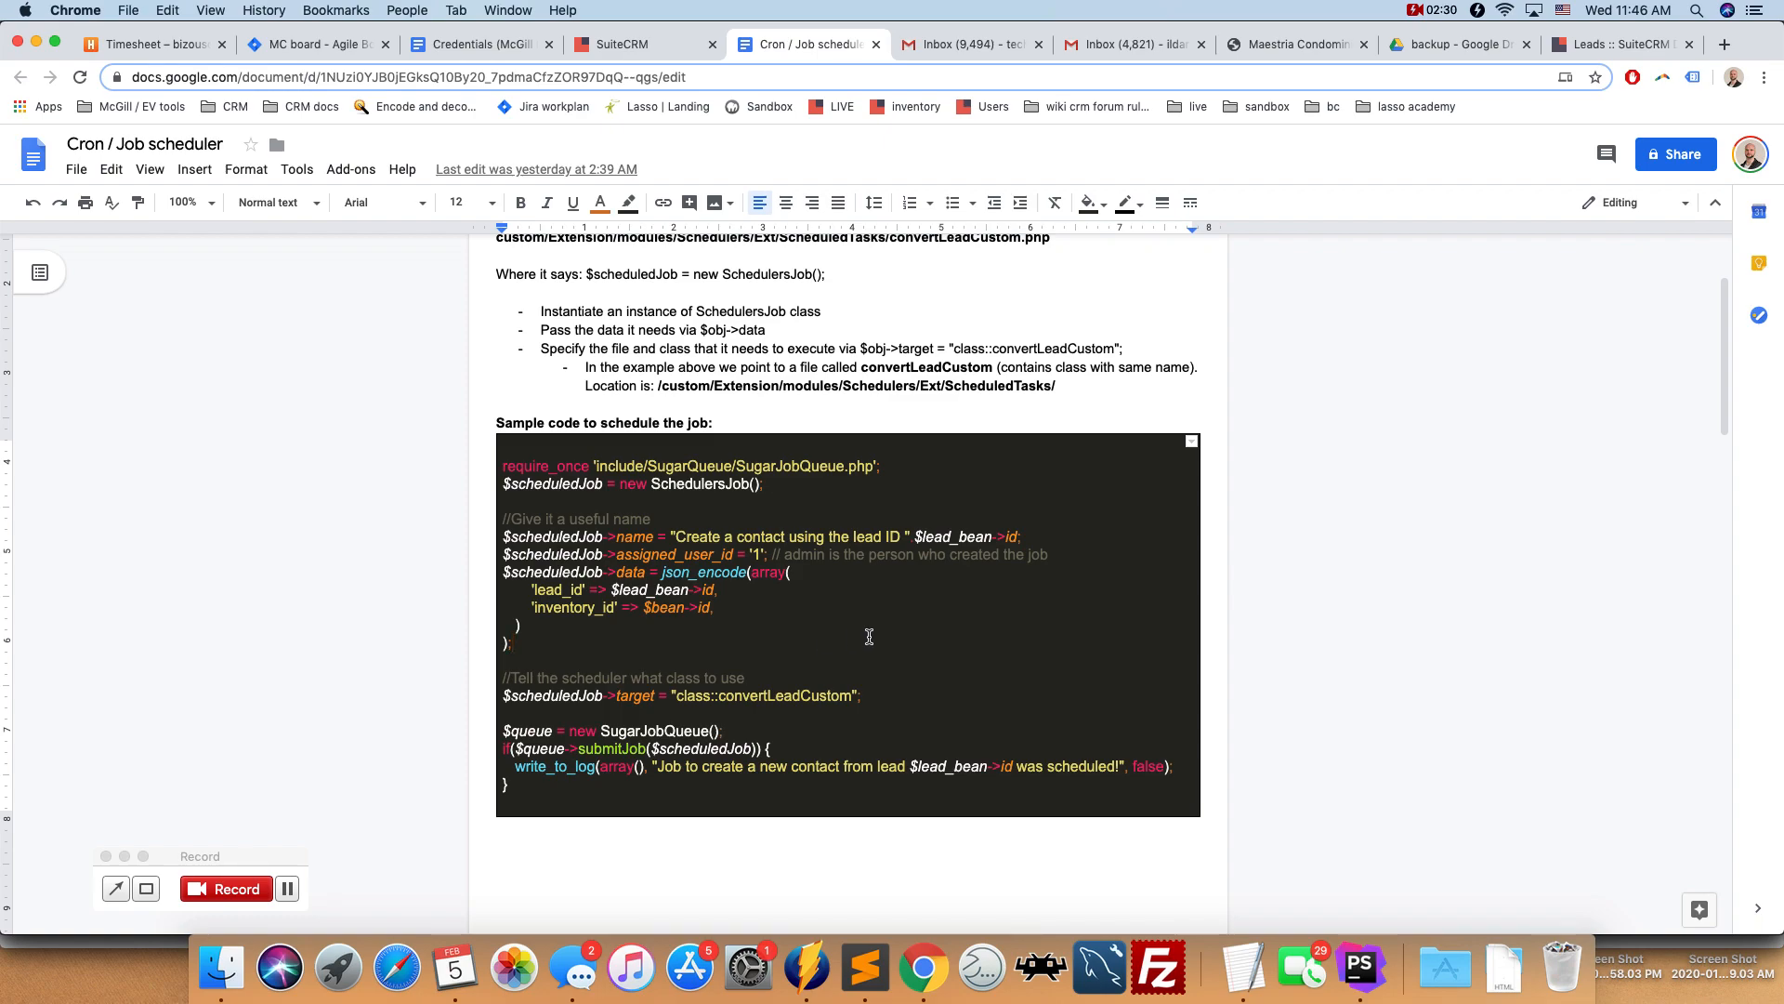
{"action": "mouse_move", "coordinate": [559, 628]}
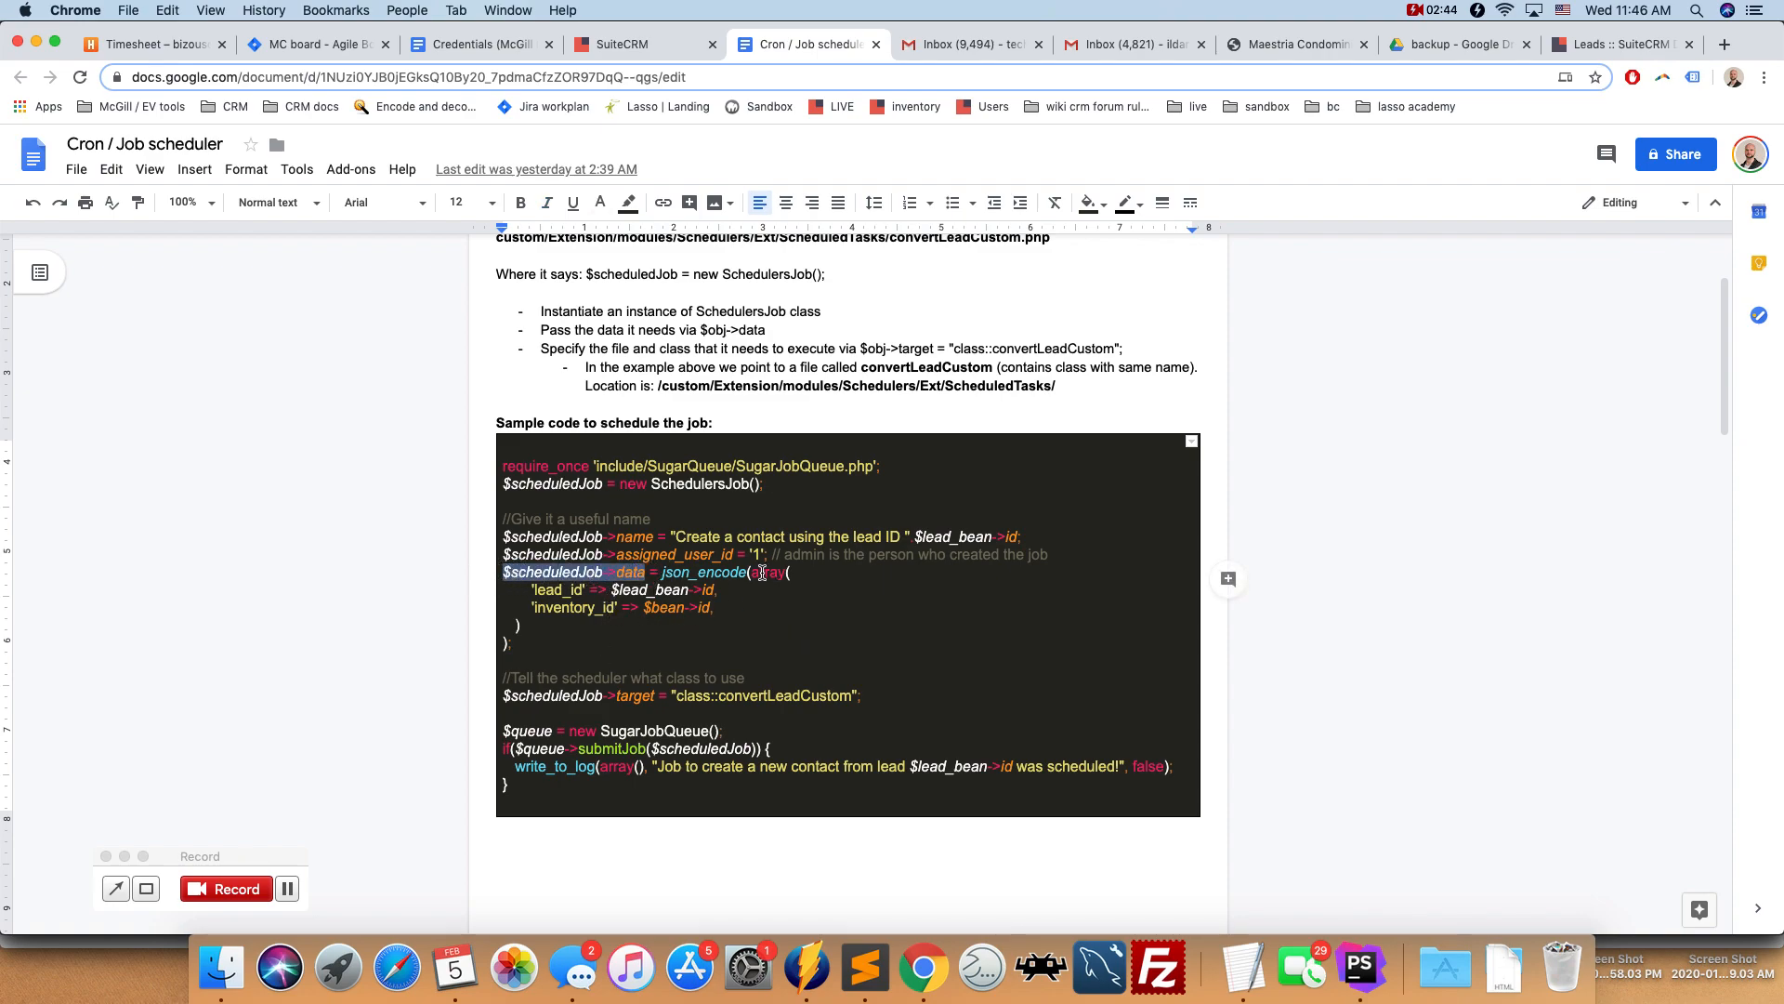
{"action": "mouse_move", "coordinate": [959, 713]}
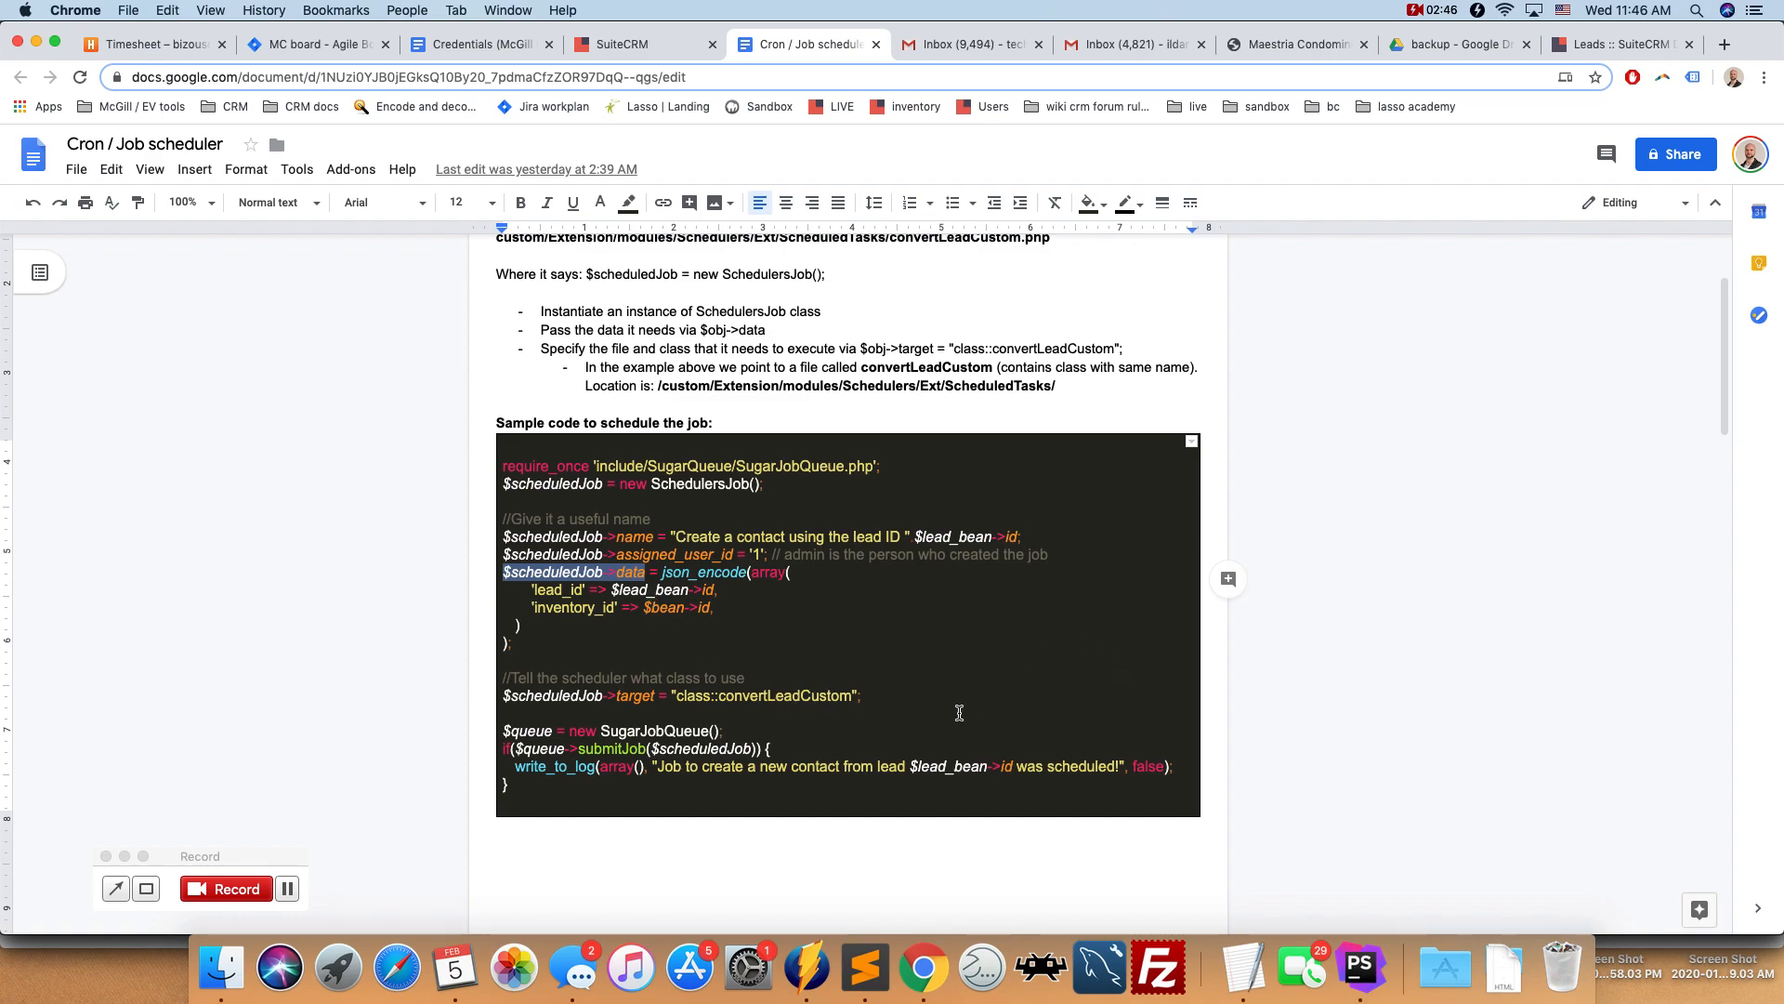
{"action": "mouse_move", "coordinate": [803, 702]}
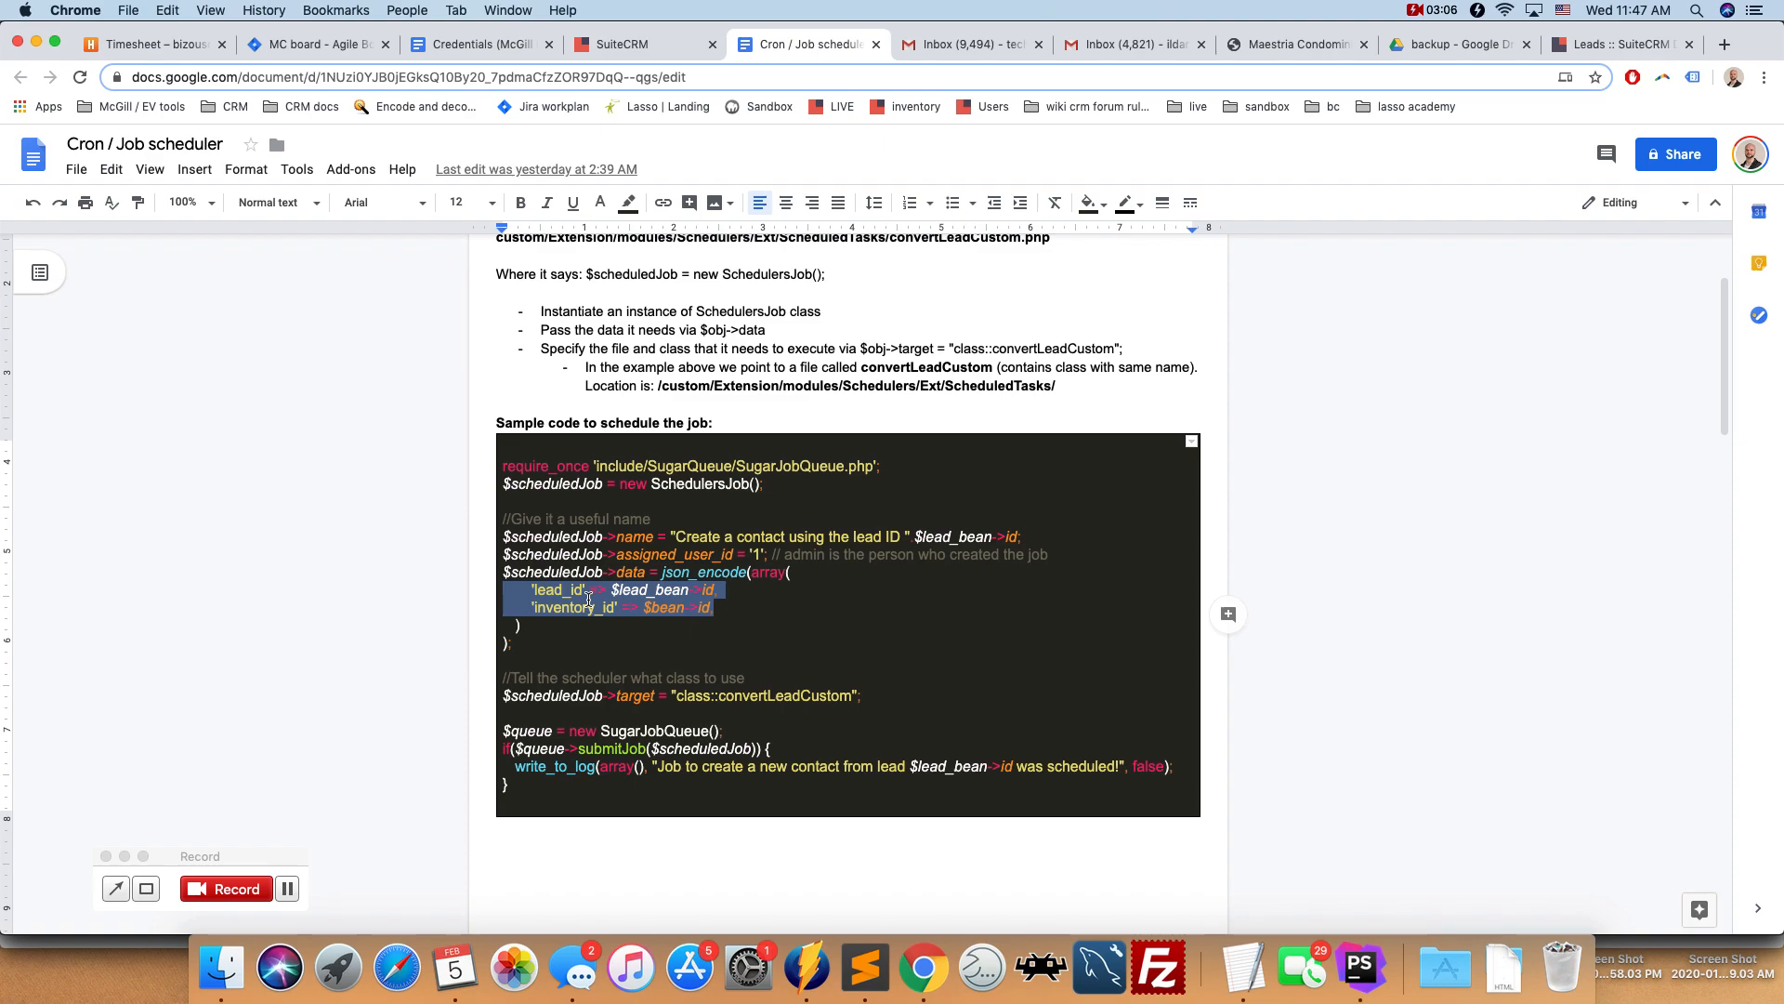
{"action": "mouse_move", "coordinate": [709, 620]}
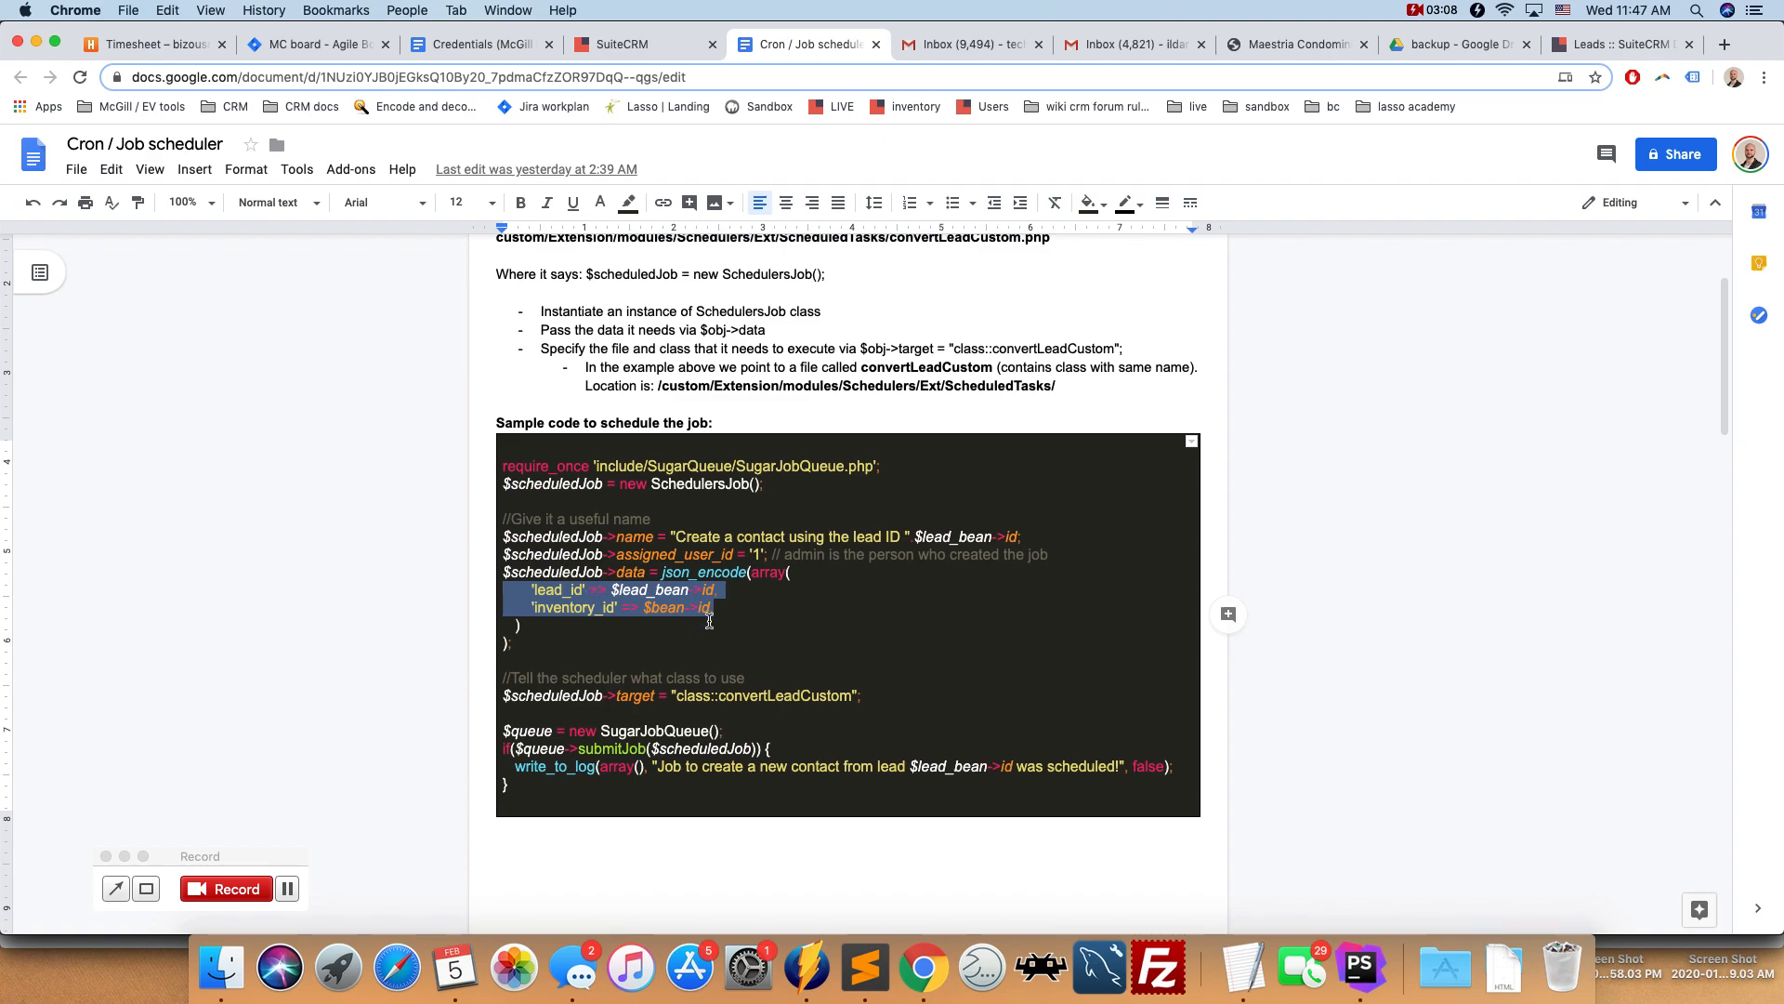
- Highlight the queue line's words, the target property and the $queue variable
{"action": "scroll", "scroll_direction": "down", "scroll_amount": 3}
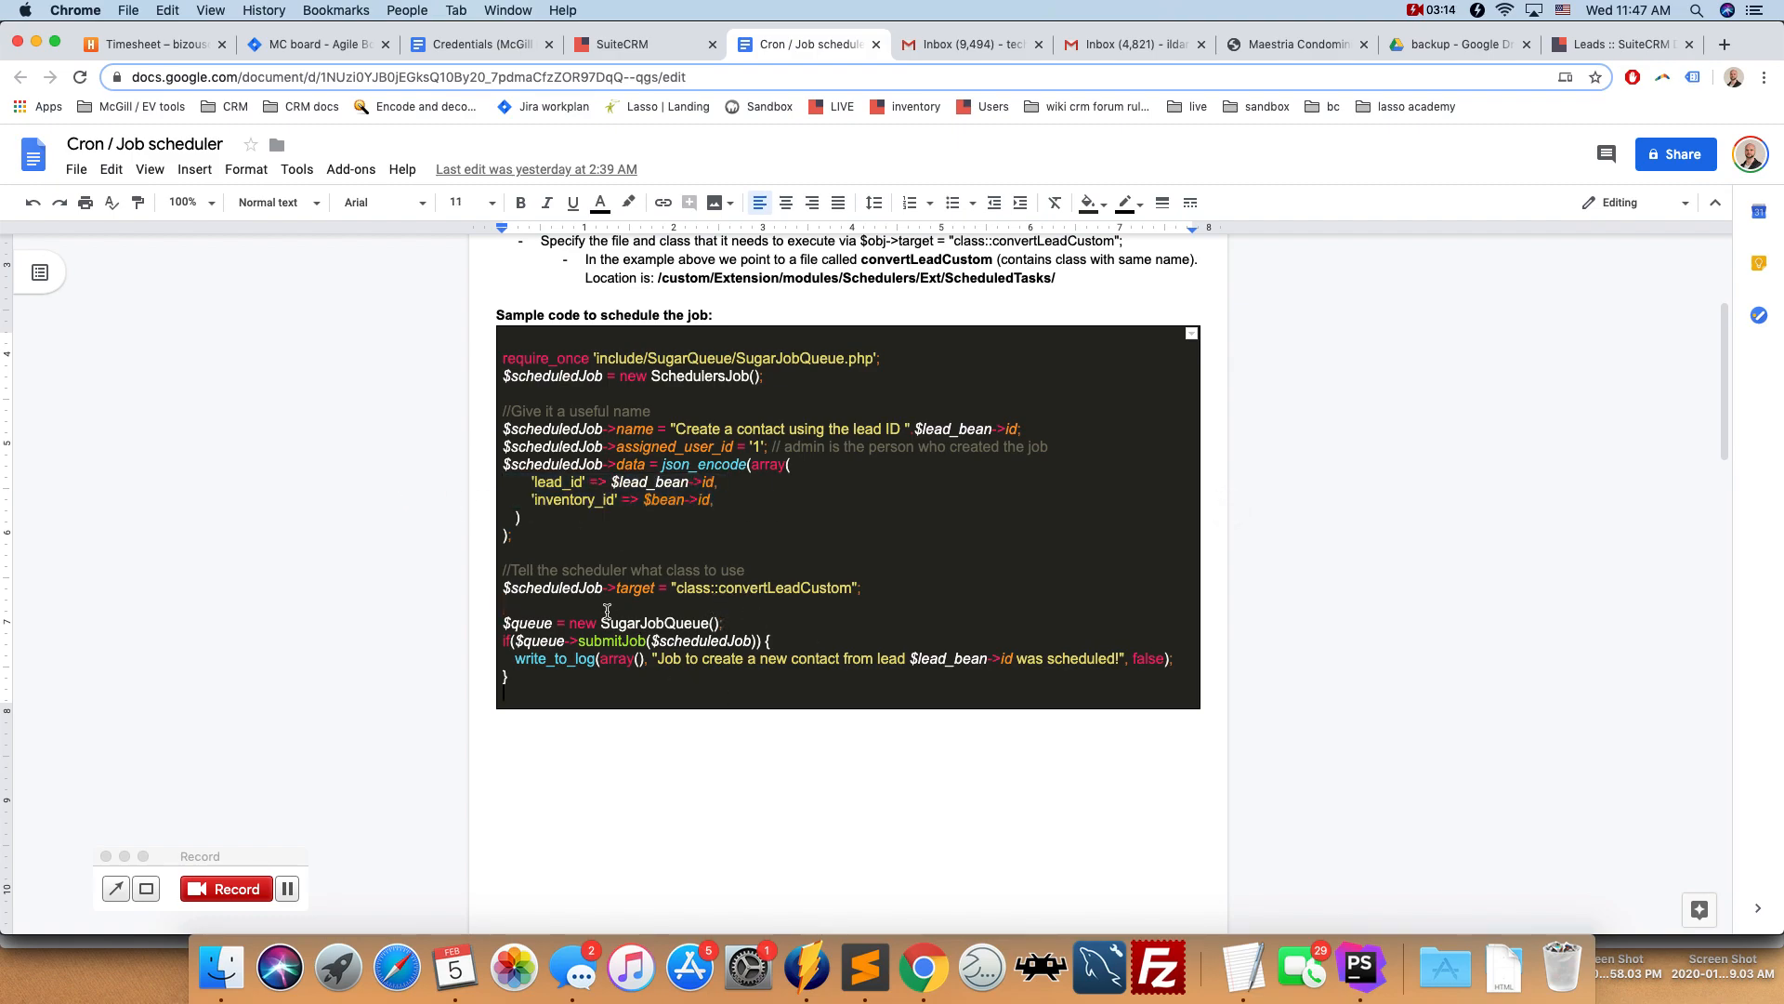
{"action": "double_click", "coordinate": [634, 588]}
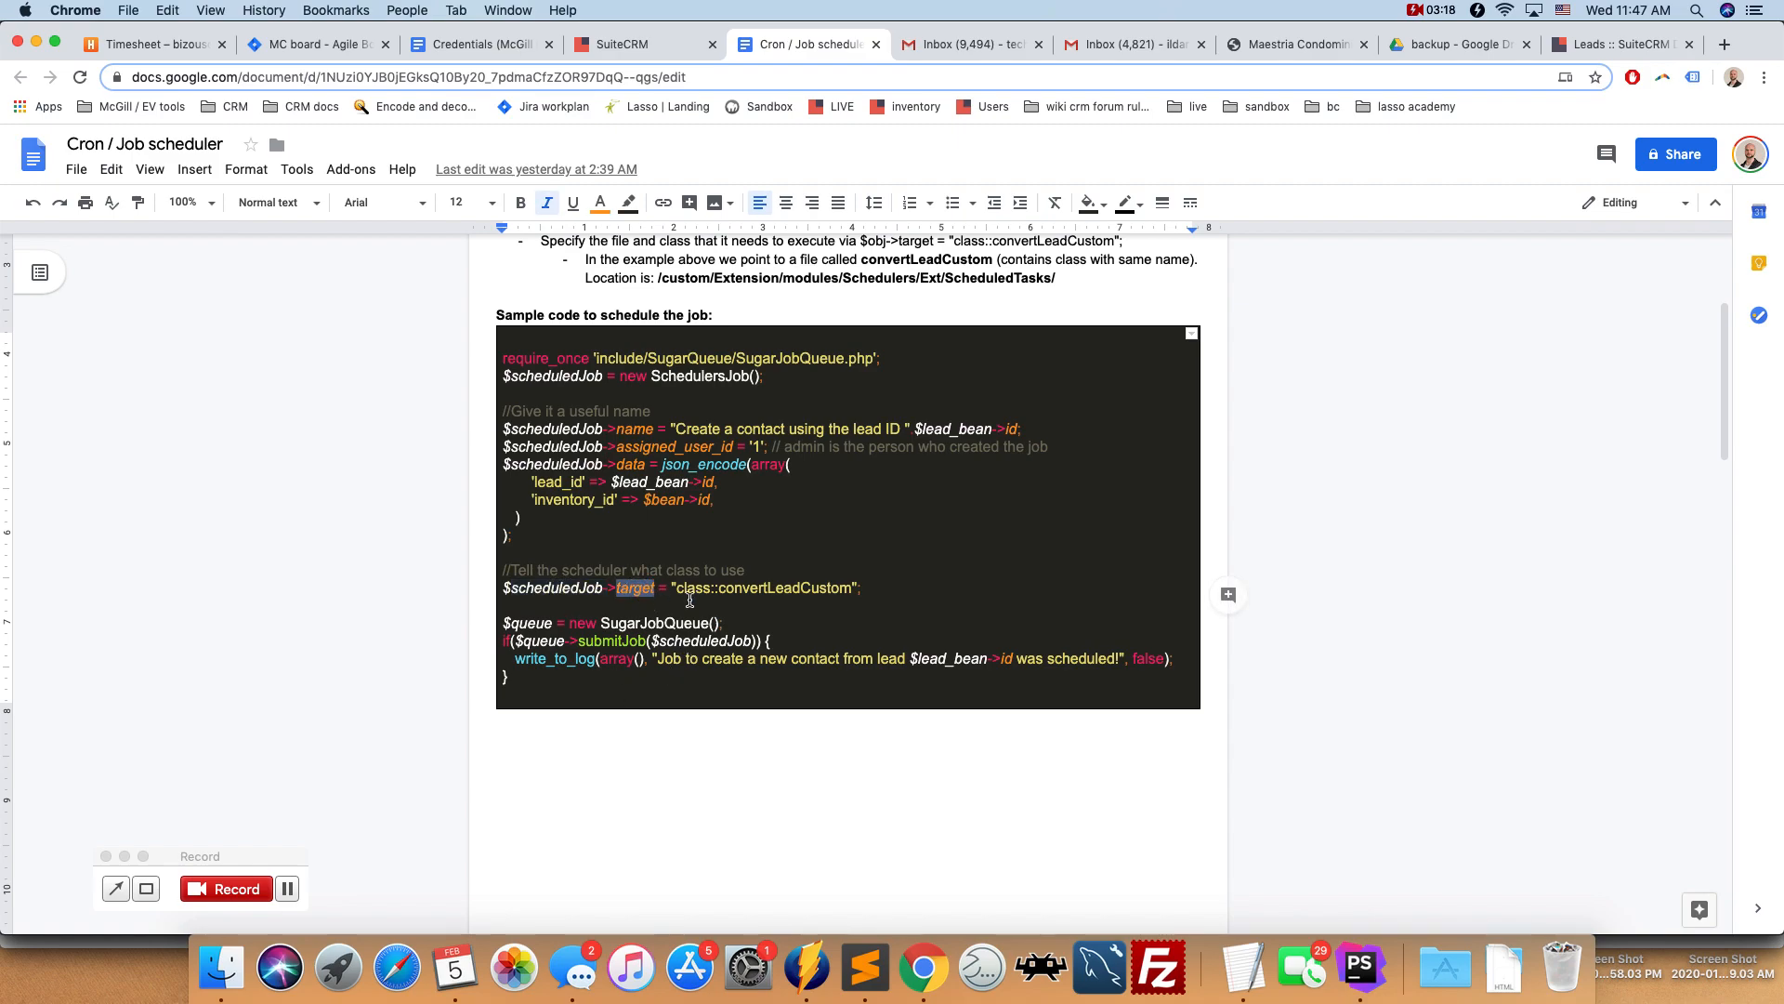
{"action": "double_click", "coordinate": [782, 587]}
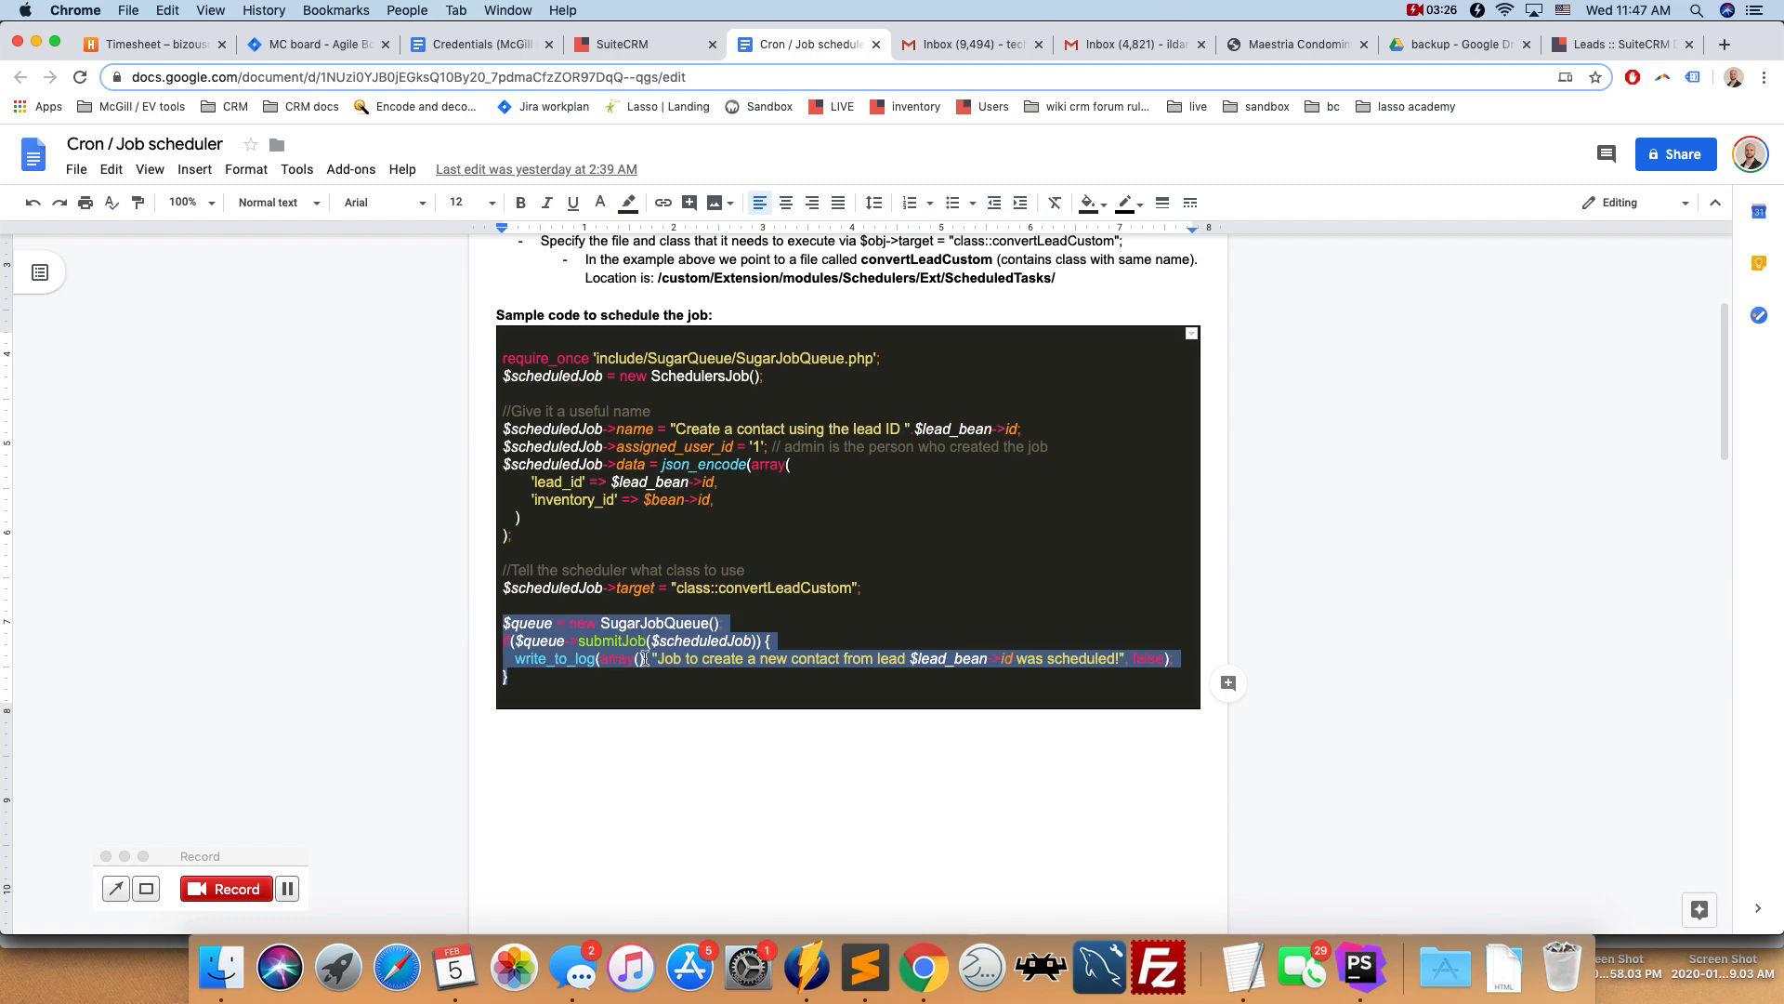
{"action": "mouse_move", "coordinate": [627, 690]}
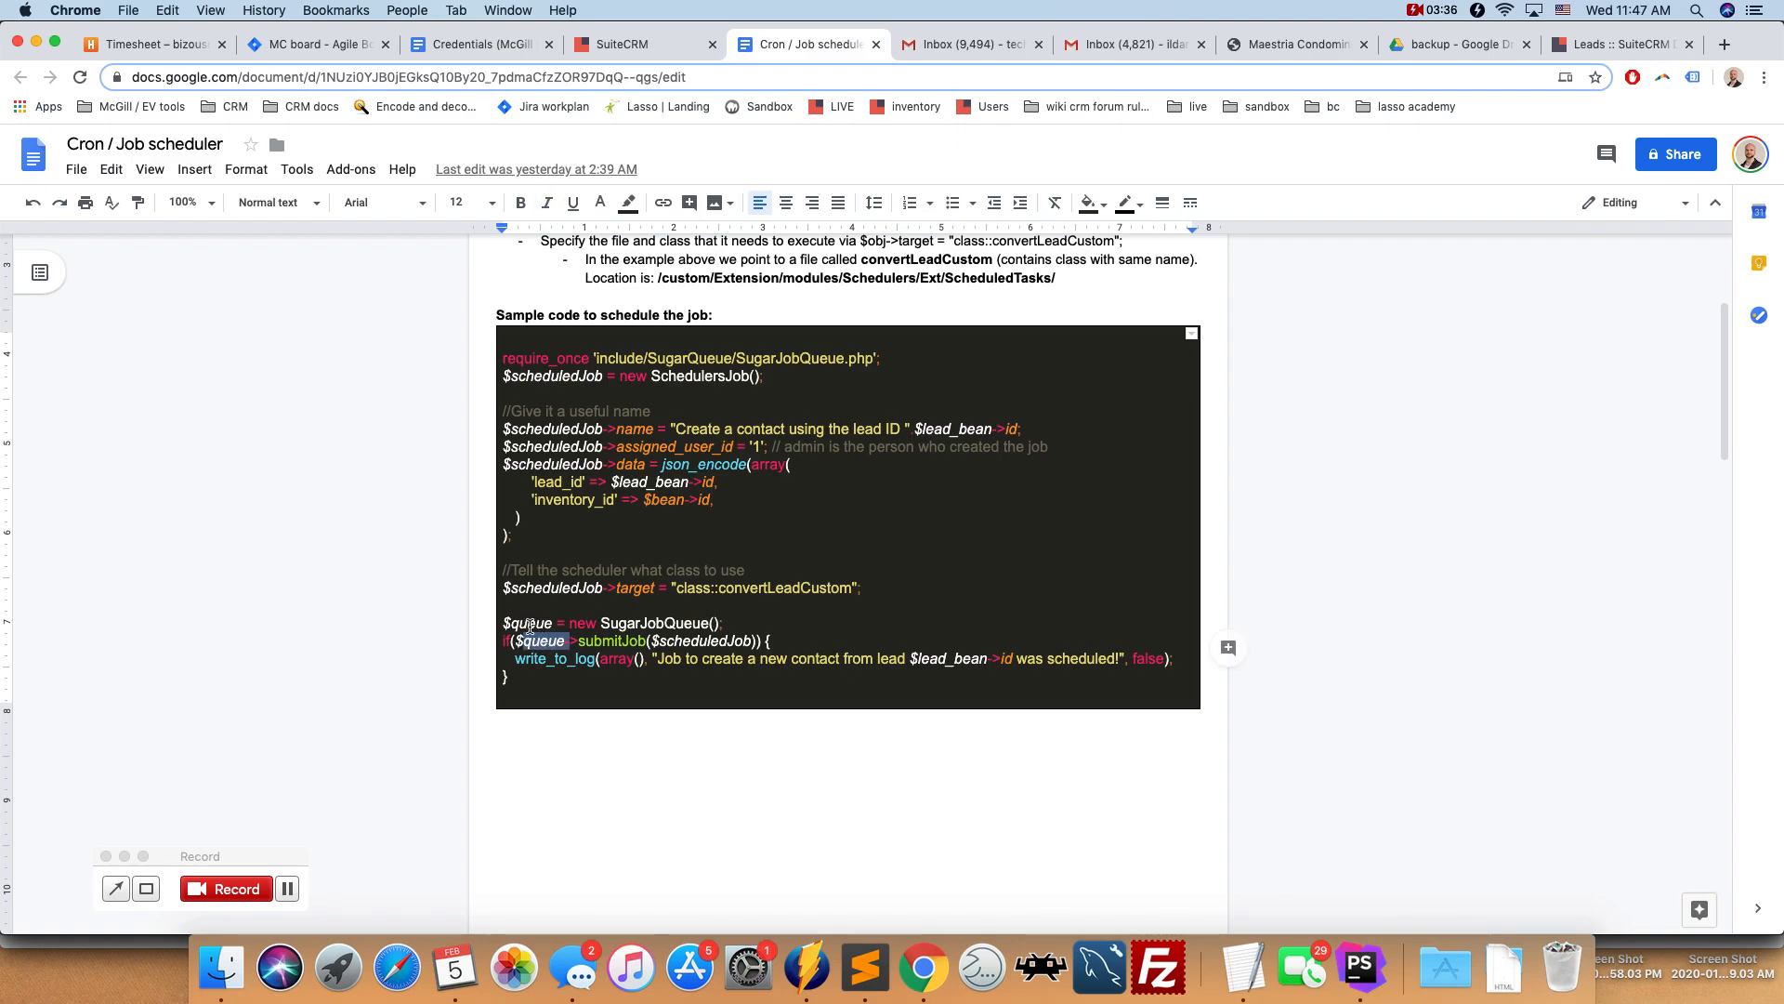
{"action": "double_click", "coordinate": [528, 623]}
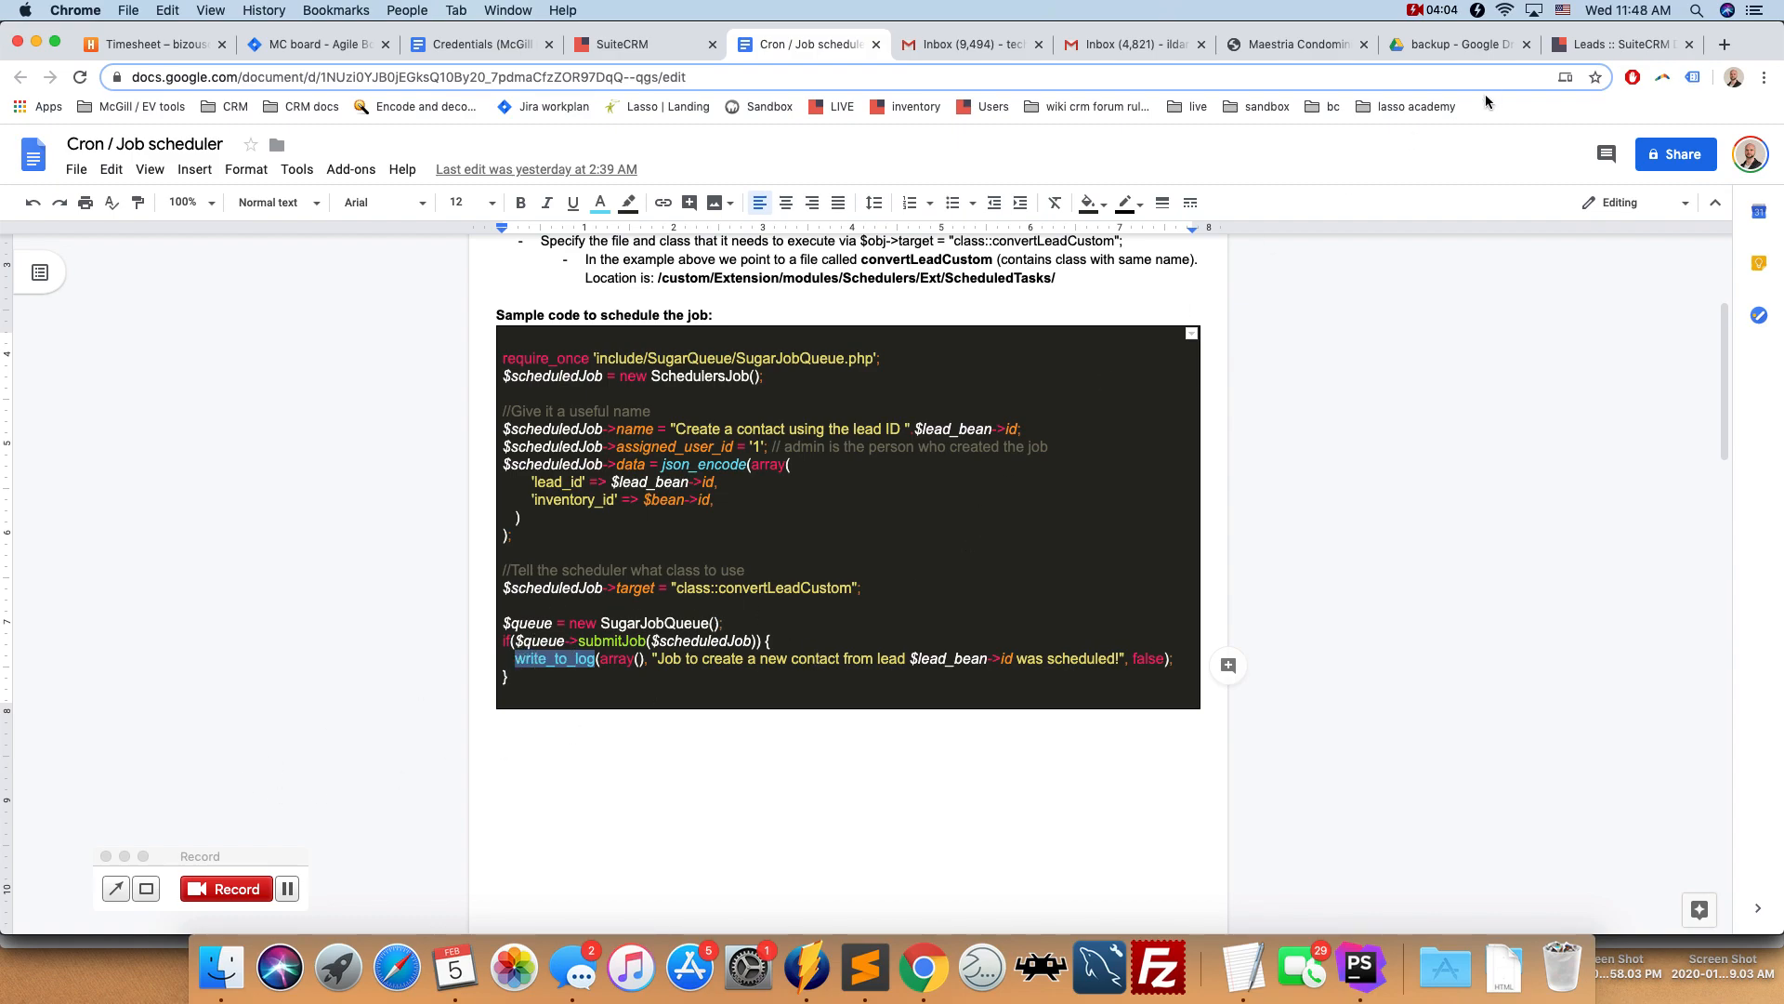
- Open the SuiteCRM debugging video, highlight its title, then return to the scheduler doc
{"action": "left_click", "coordinate": [1433, 11]}
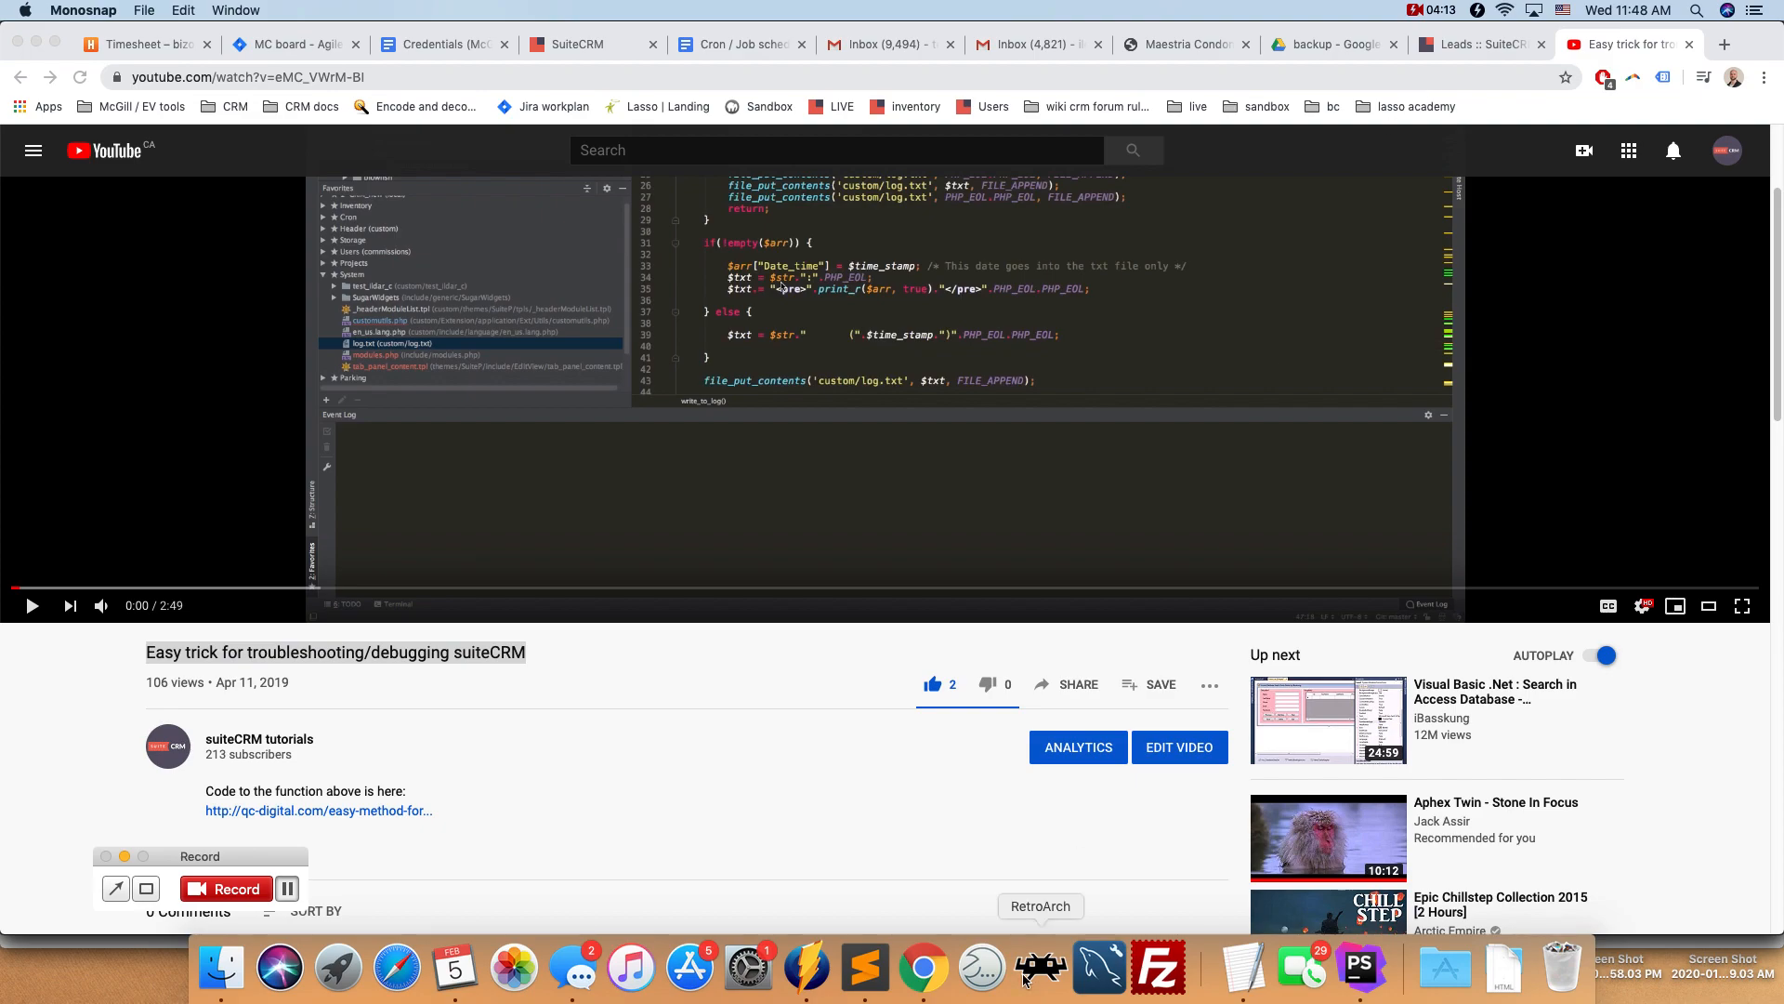
{"action": "left_click", "coordinate": [1360, 968]}
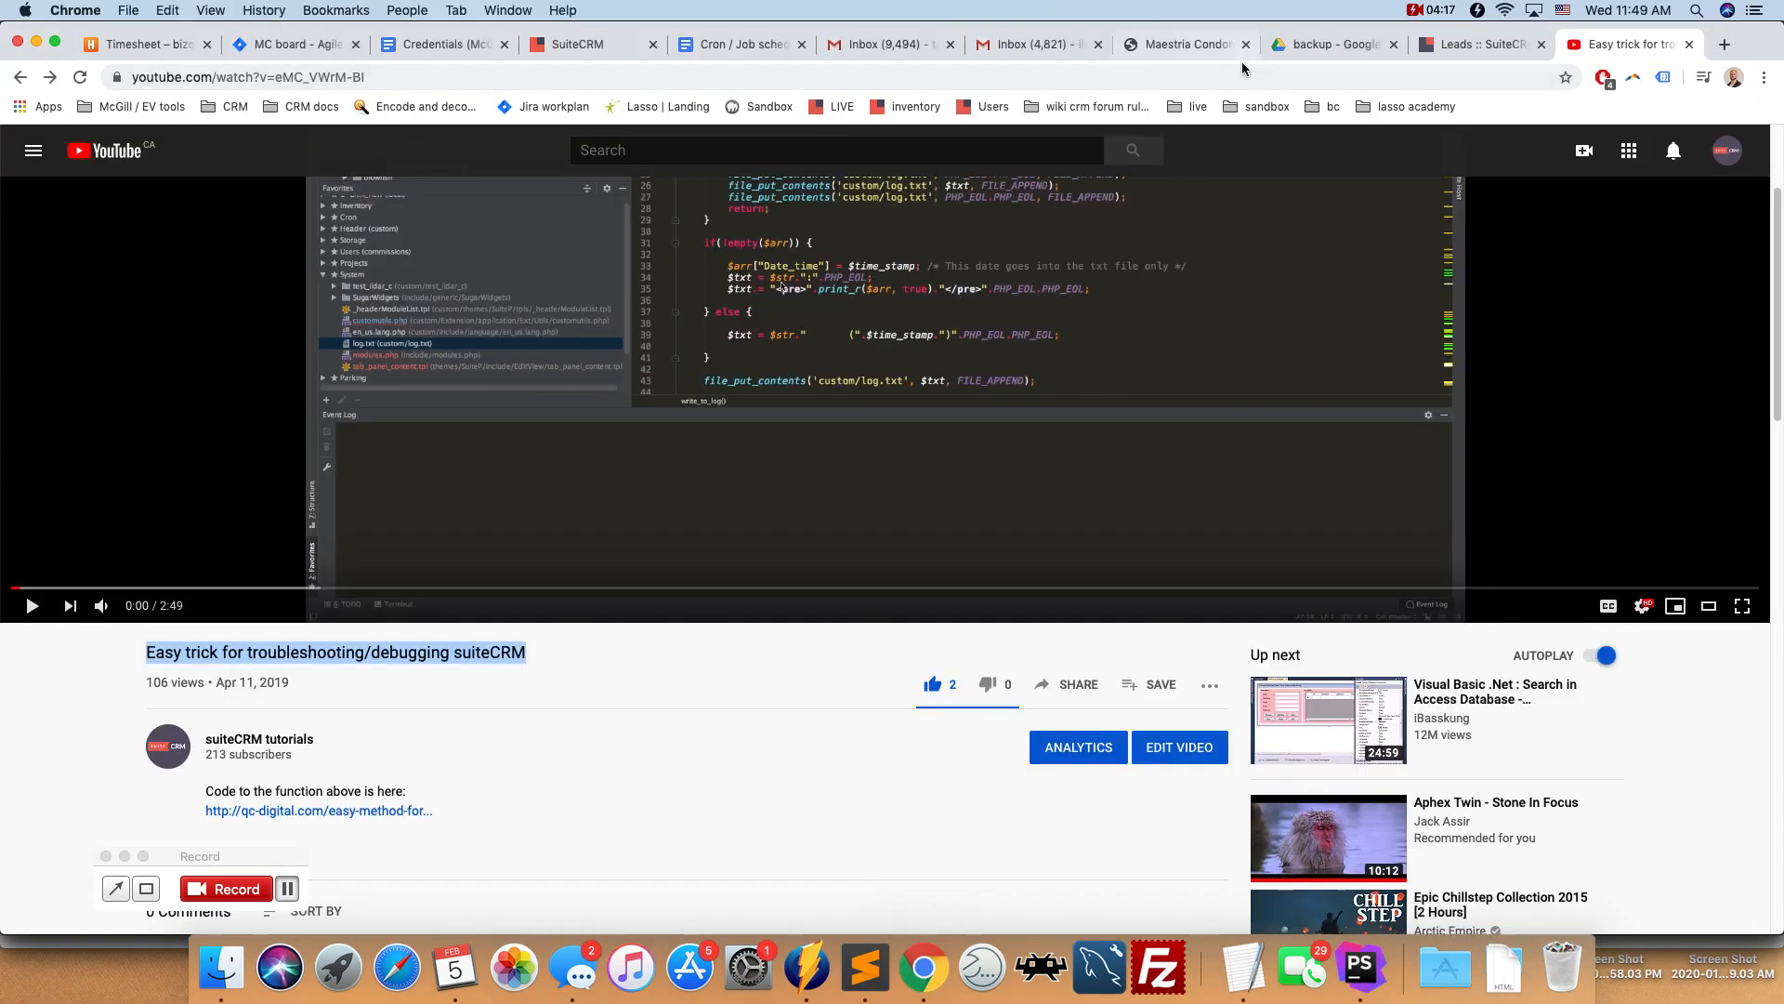
{"action": "left_click", "coordinate": [740, 43]}
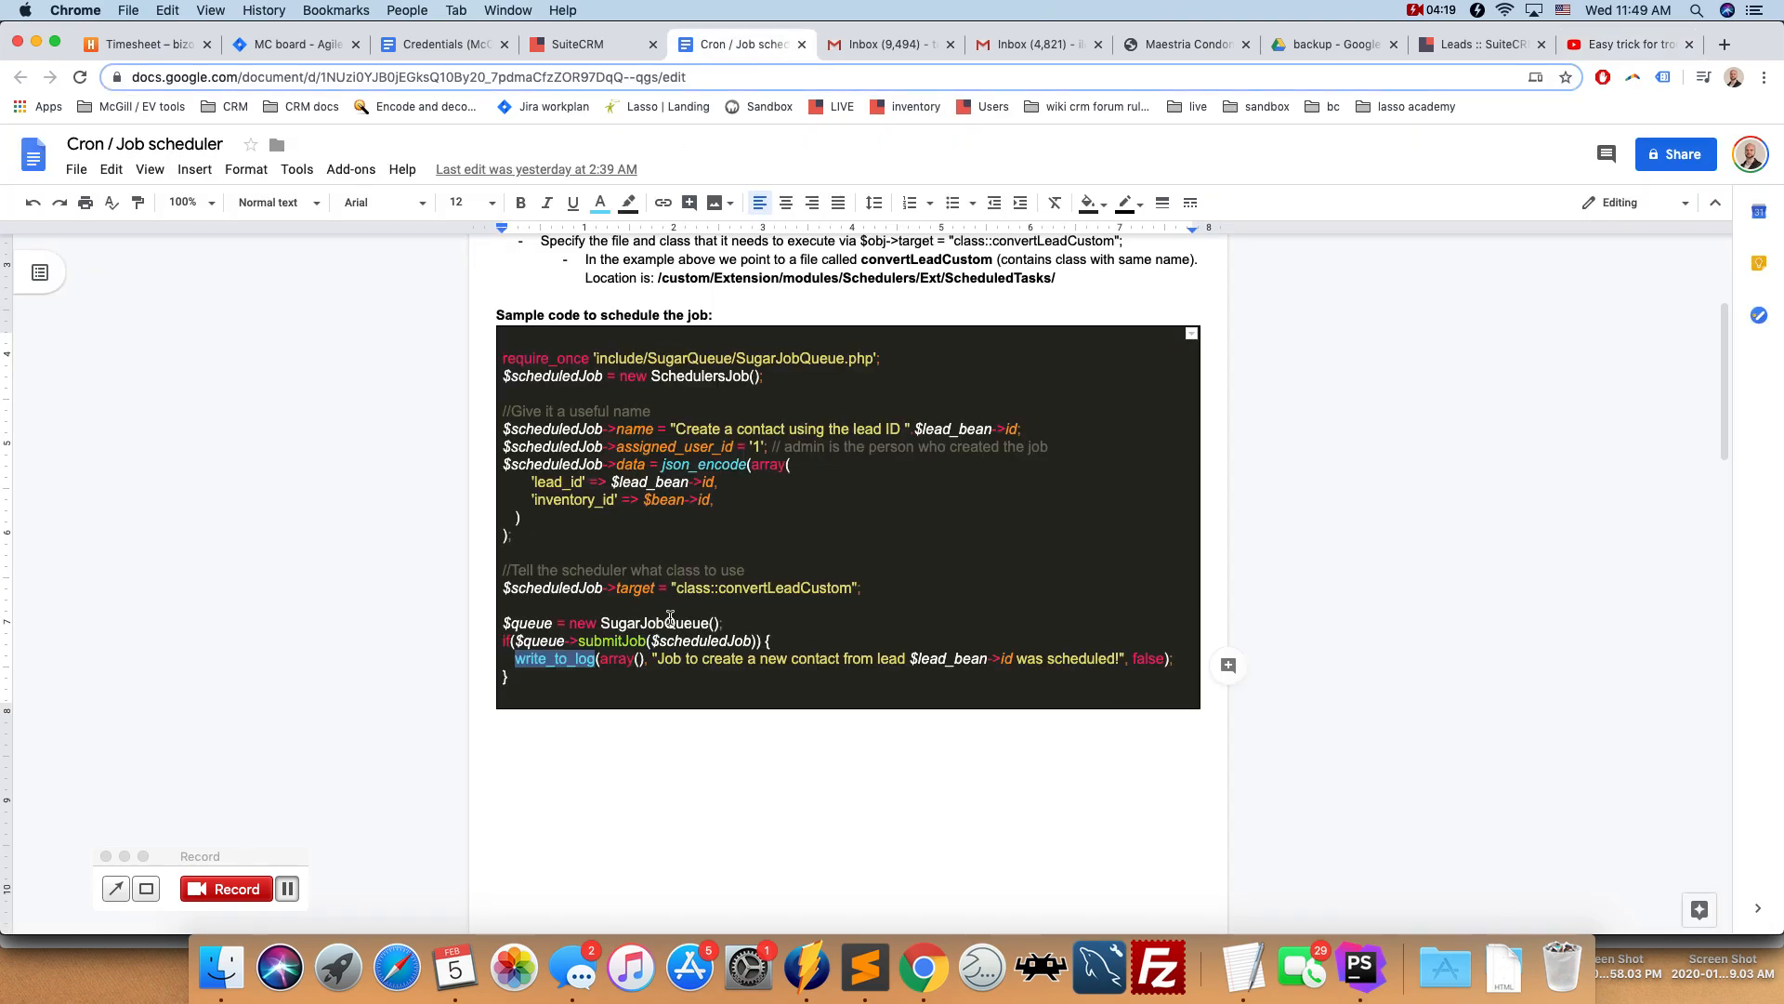
- Scroll the doc down past the file-location note to the convertLeadCustom class code
{"action": "scroll", "scroll_direction": "down", "scroll_amount": 3}
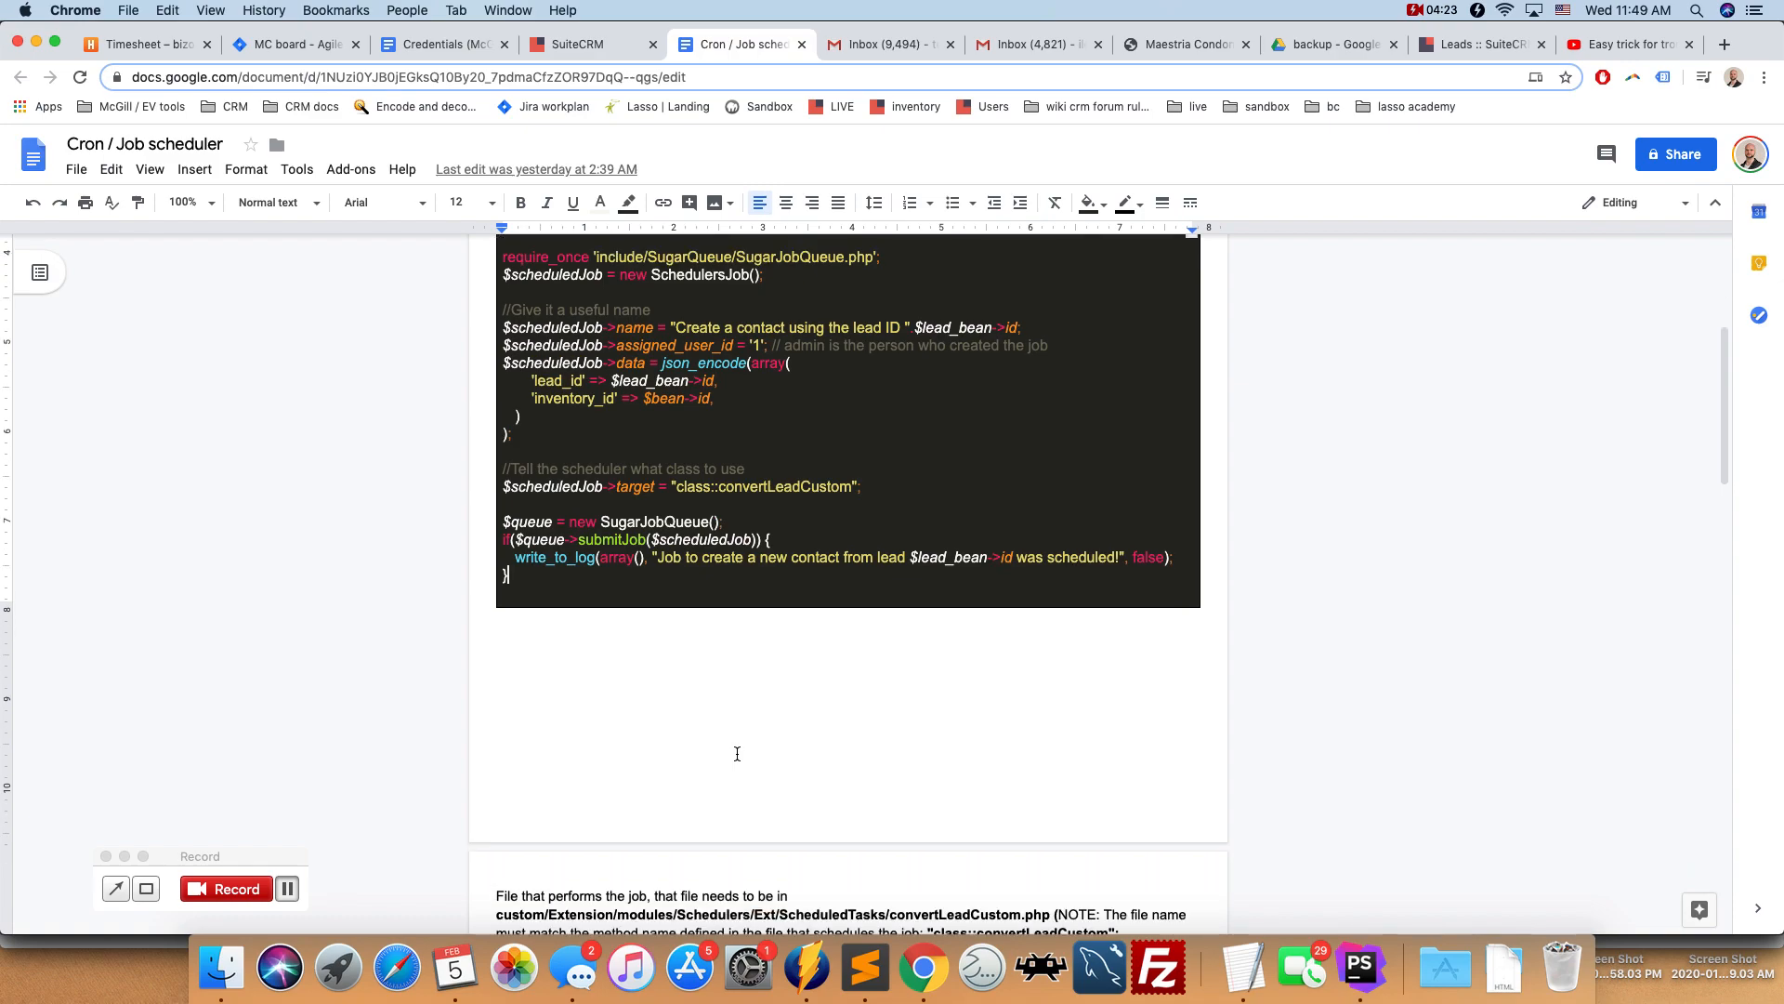
{"action": "scroll", "scroll_direction": "down", "scroll_amount": 3}
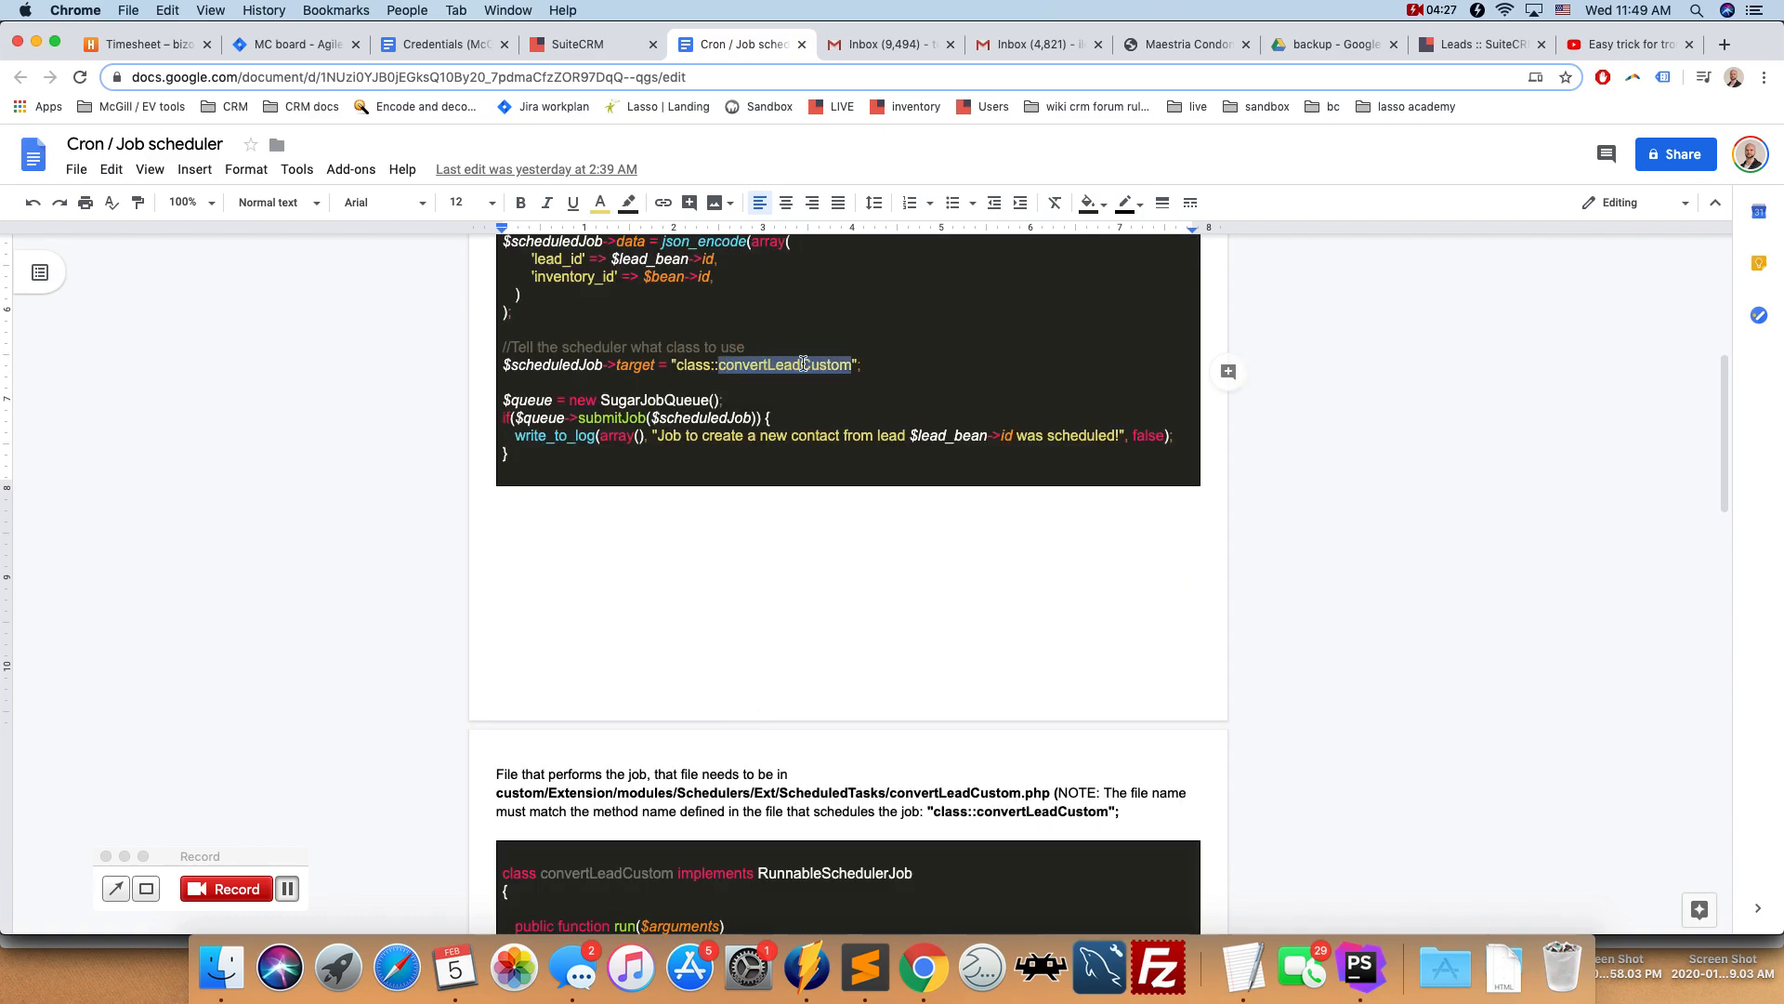
{"action": "scroll", "scroll_direction": "down", "scroll_amount": 3}
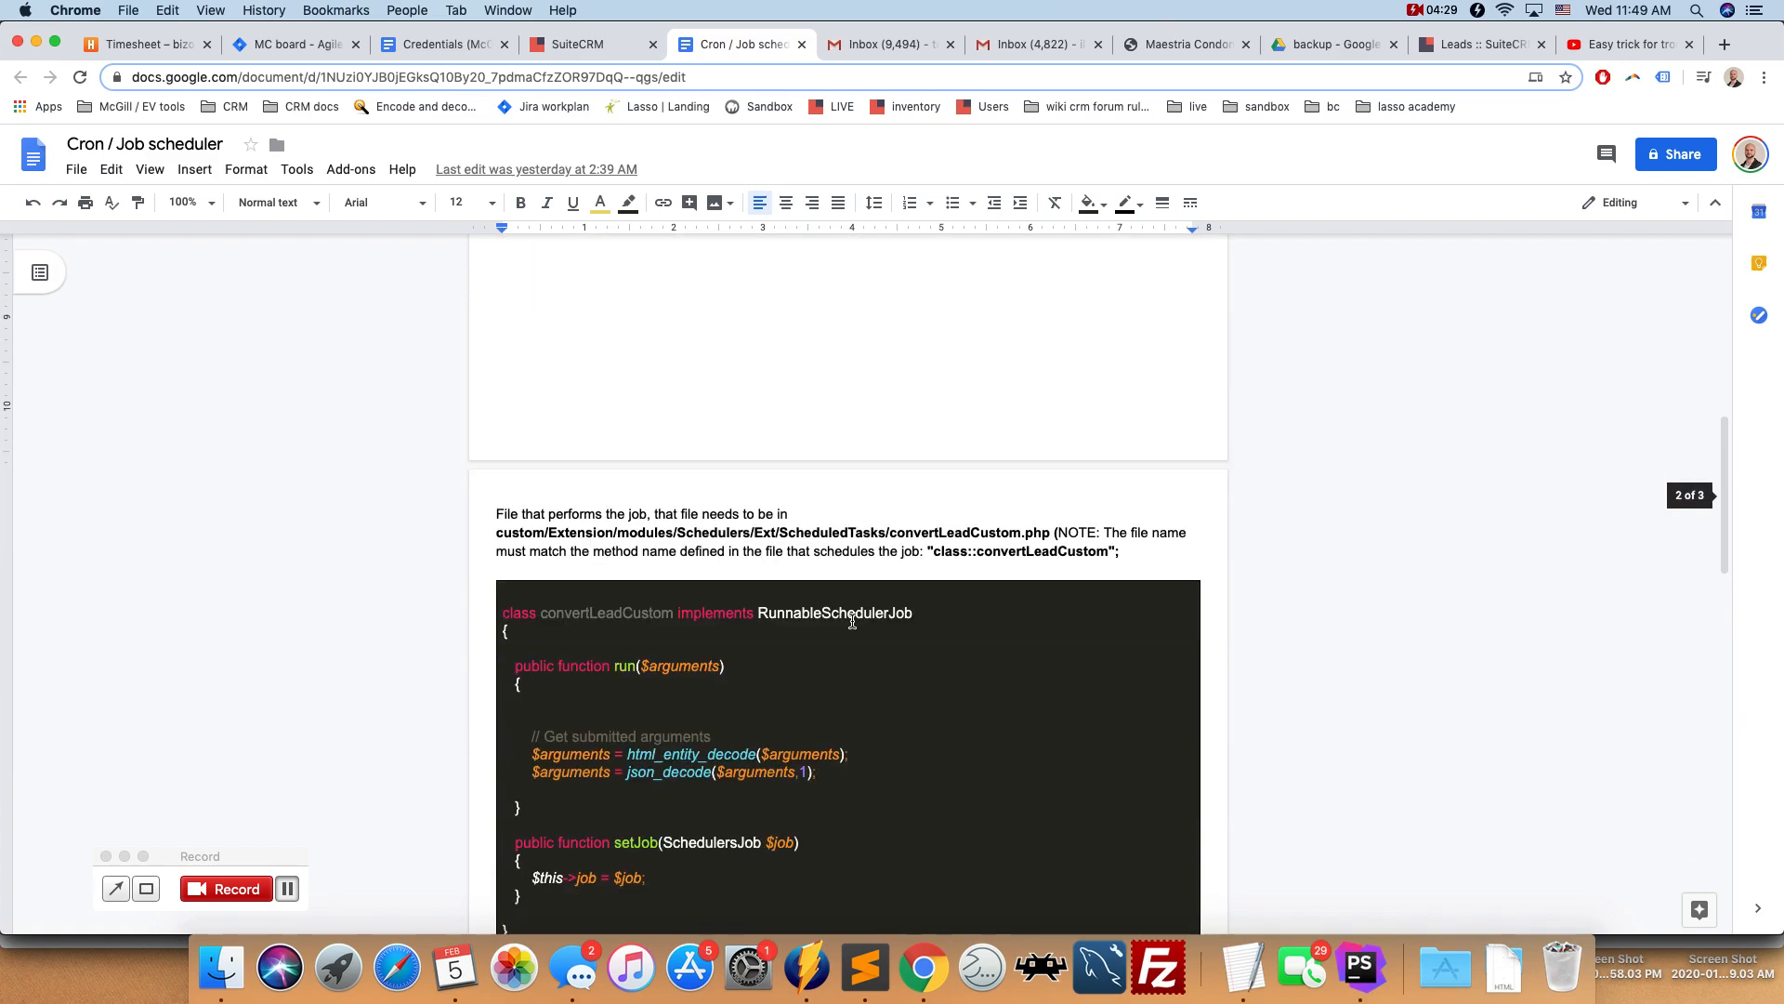
{"action": "scroll", "scroll_direction": "down", "scroll_amount": 3}
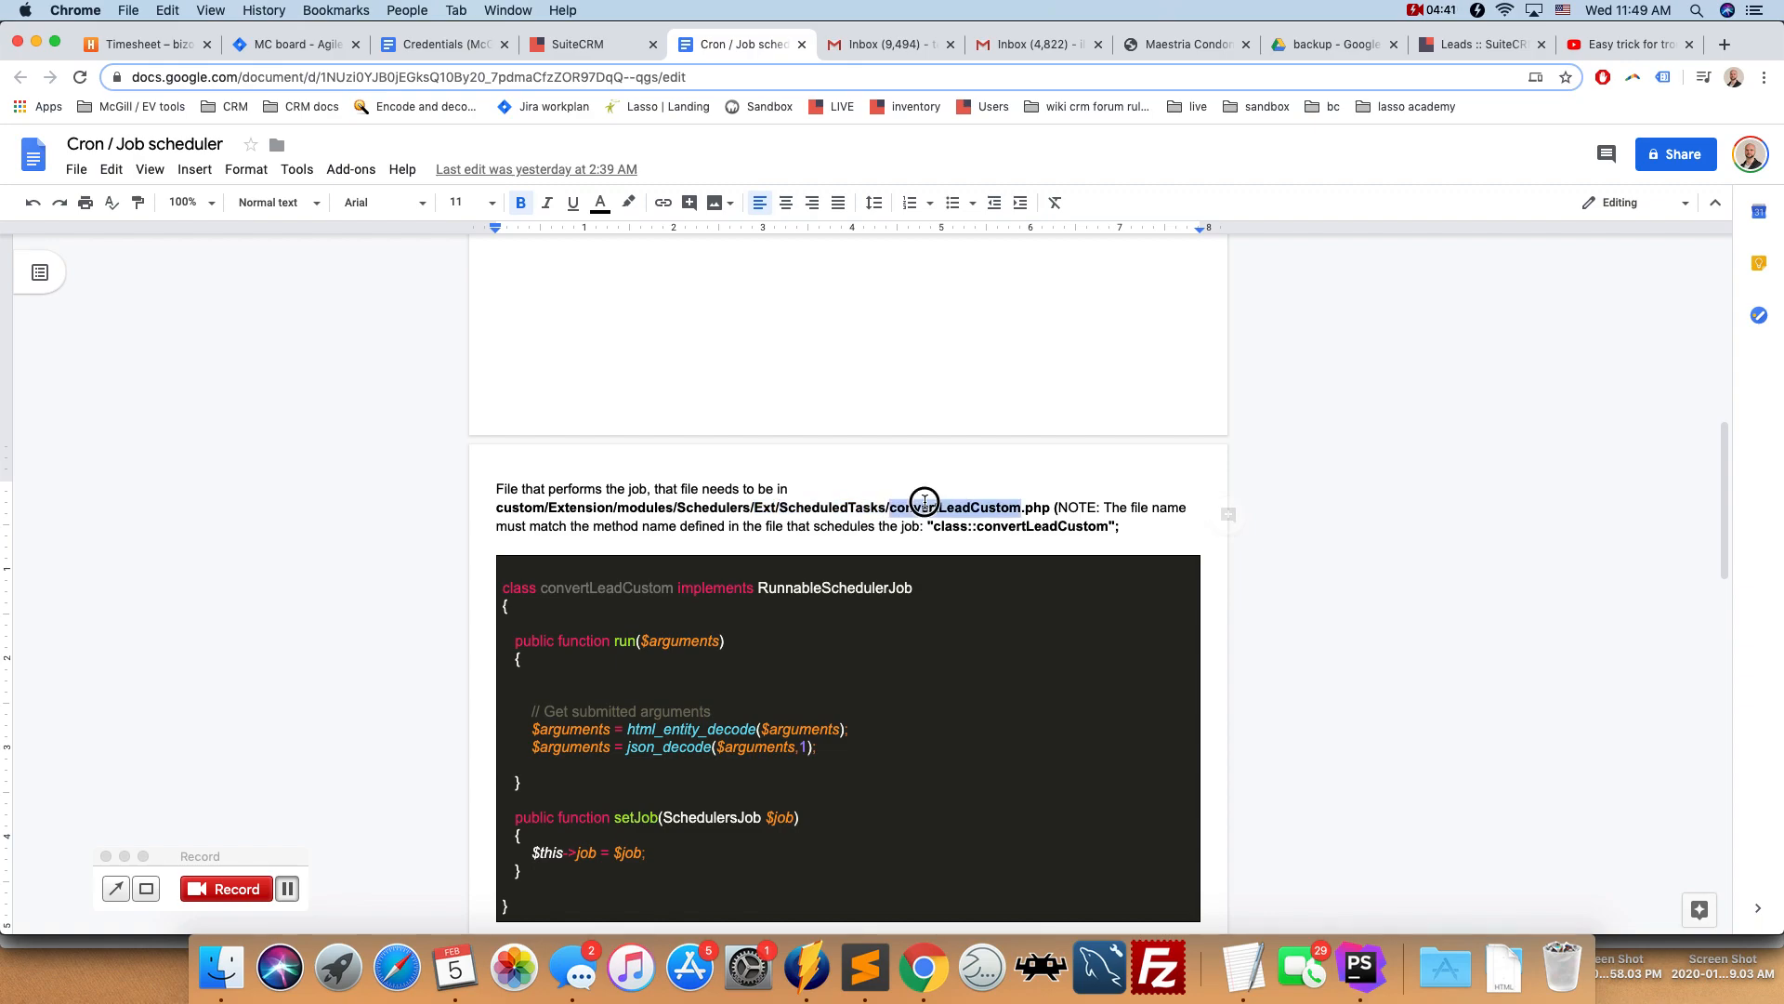
{"action": "scroll", "scroll_direction": "up", "scroll_amount": 3}
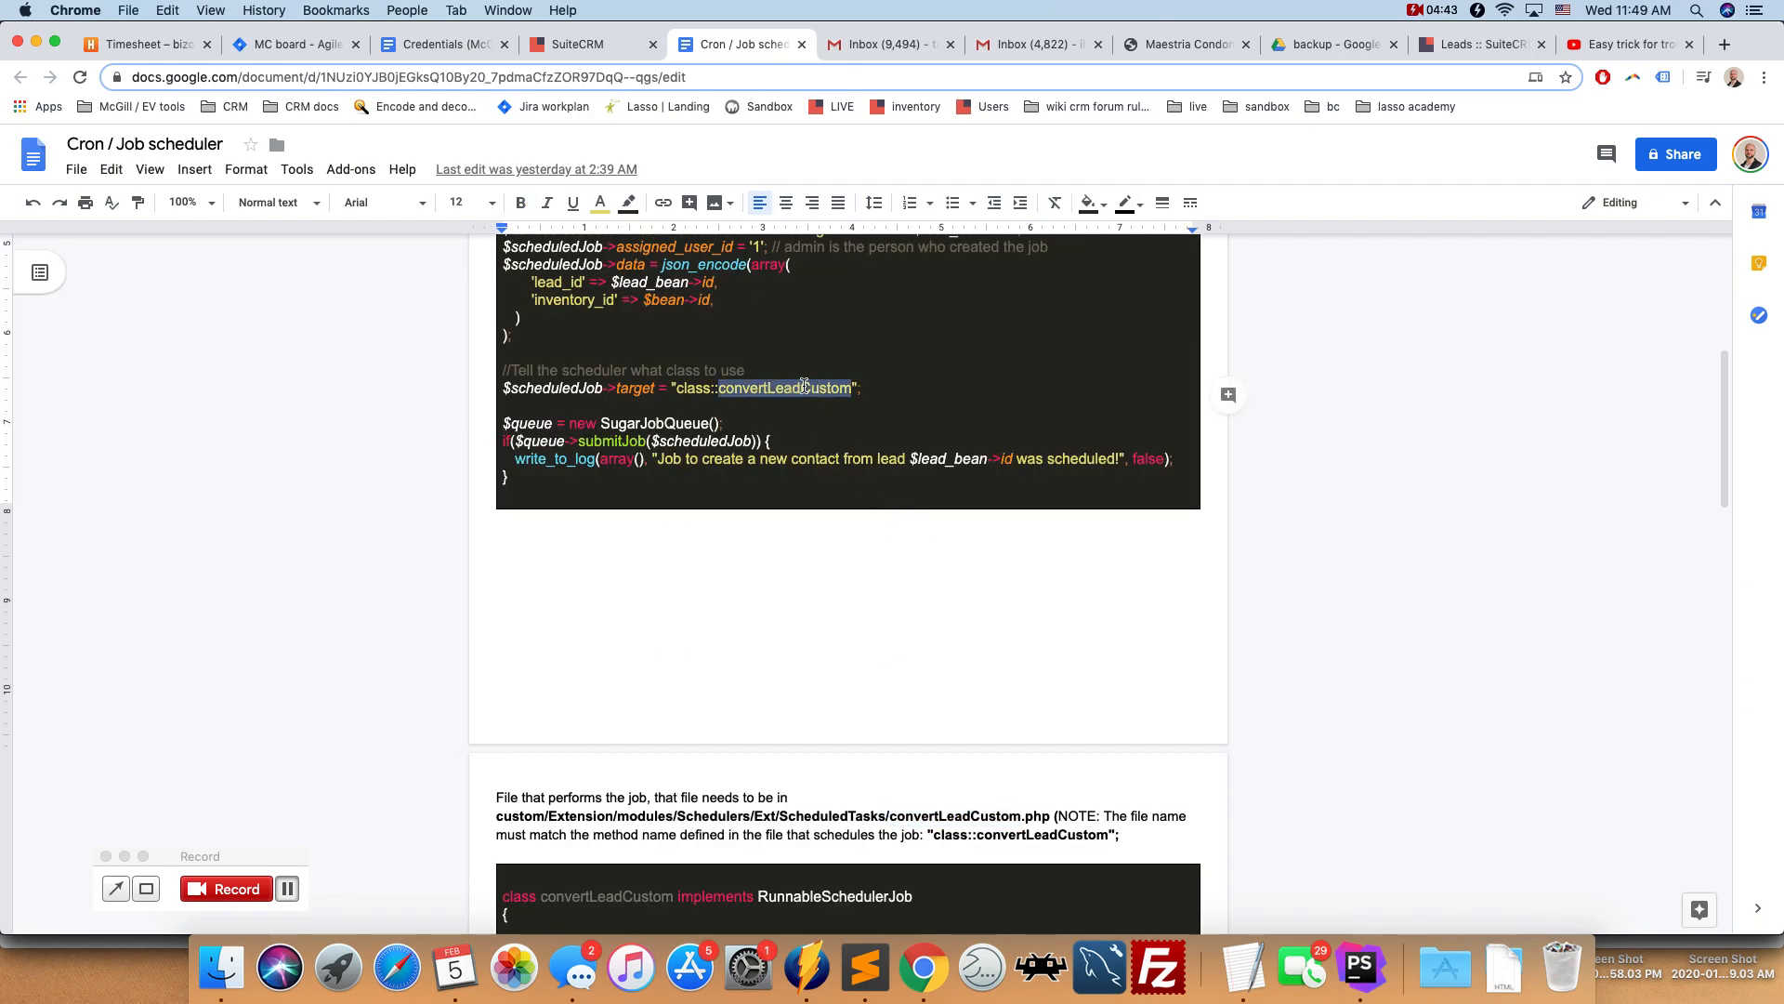
{"action": "scroll", "scroll_direction": "down", "scroll_amount": 3}
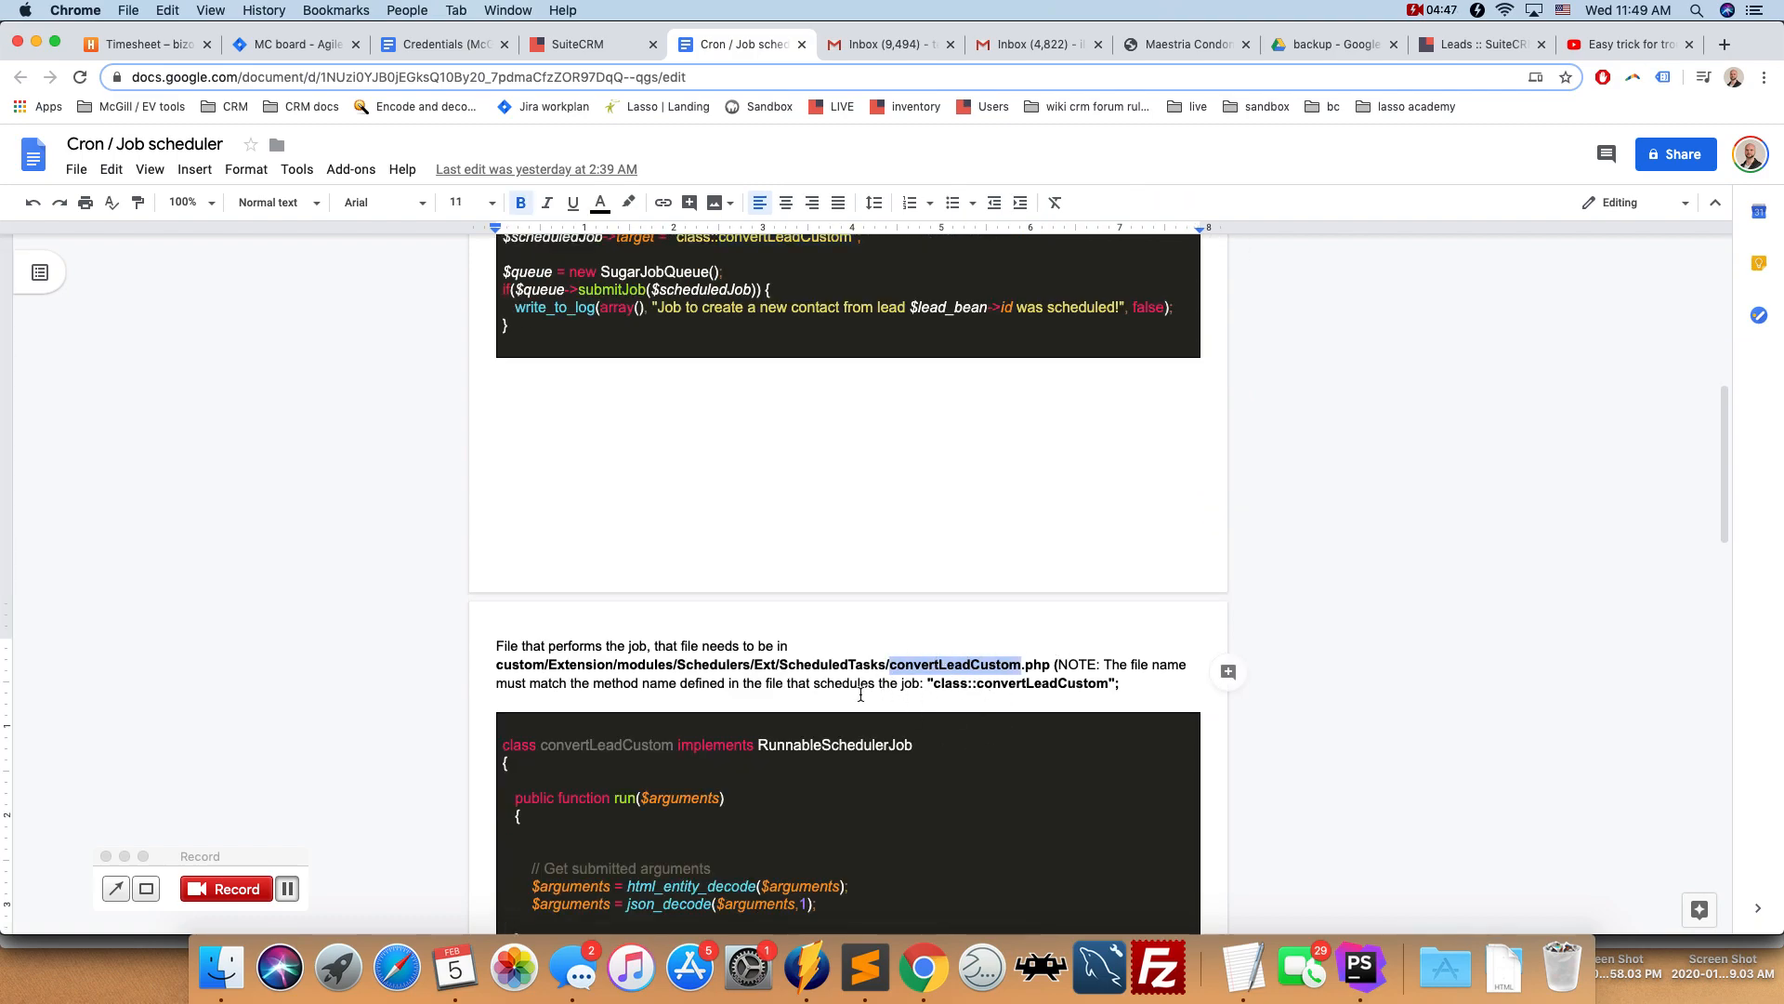
{"action": "scroll", "scroll_direction": "down", "scroll_amount": 3}
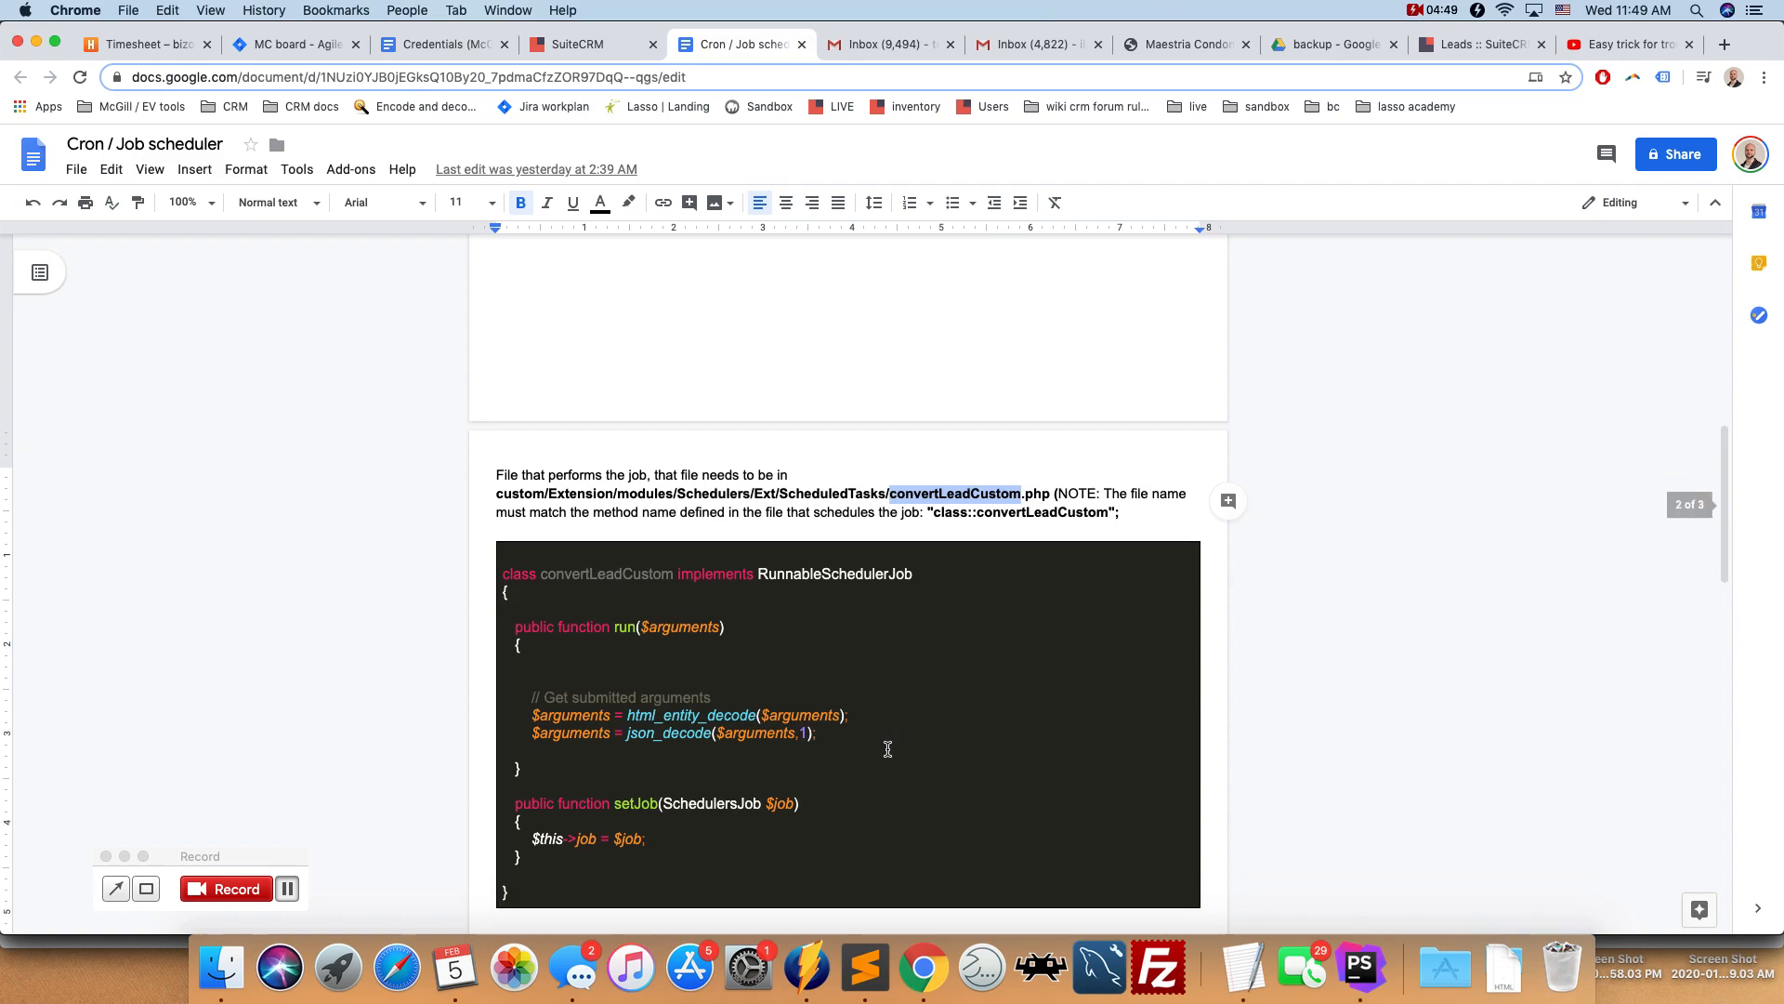
{"action": "scroll", "scroll_direction": "down", "scroll_amount": 3}
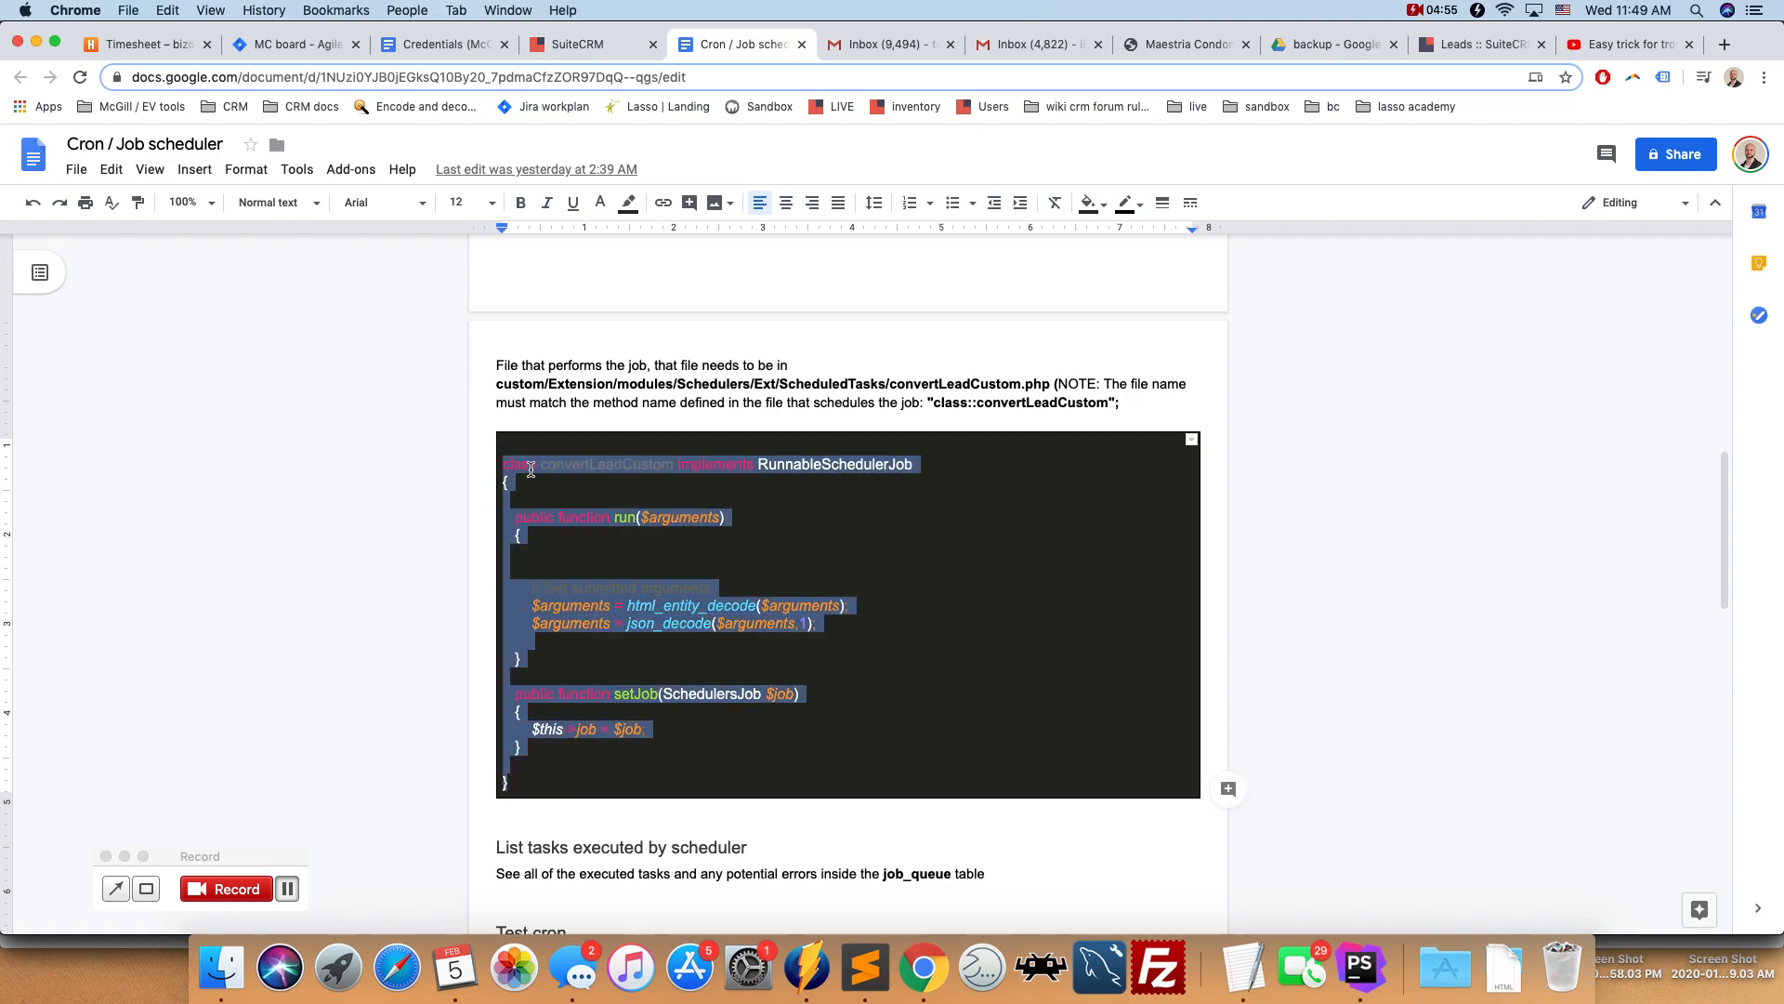
{"action": "left_click", "coordinate": [604, 463]}
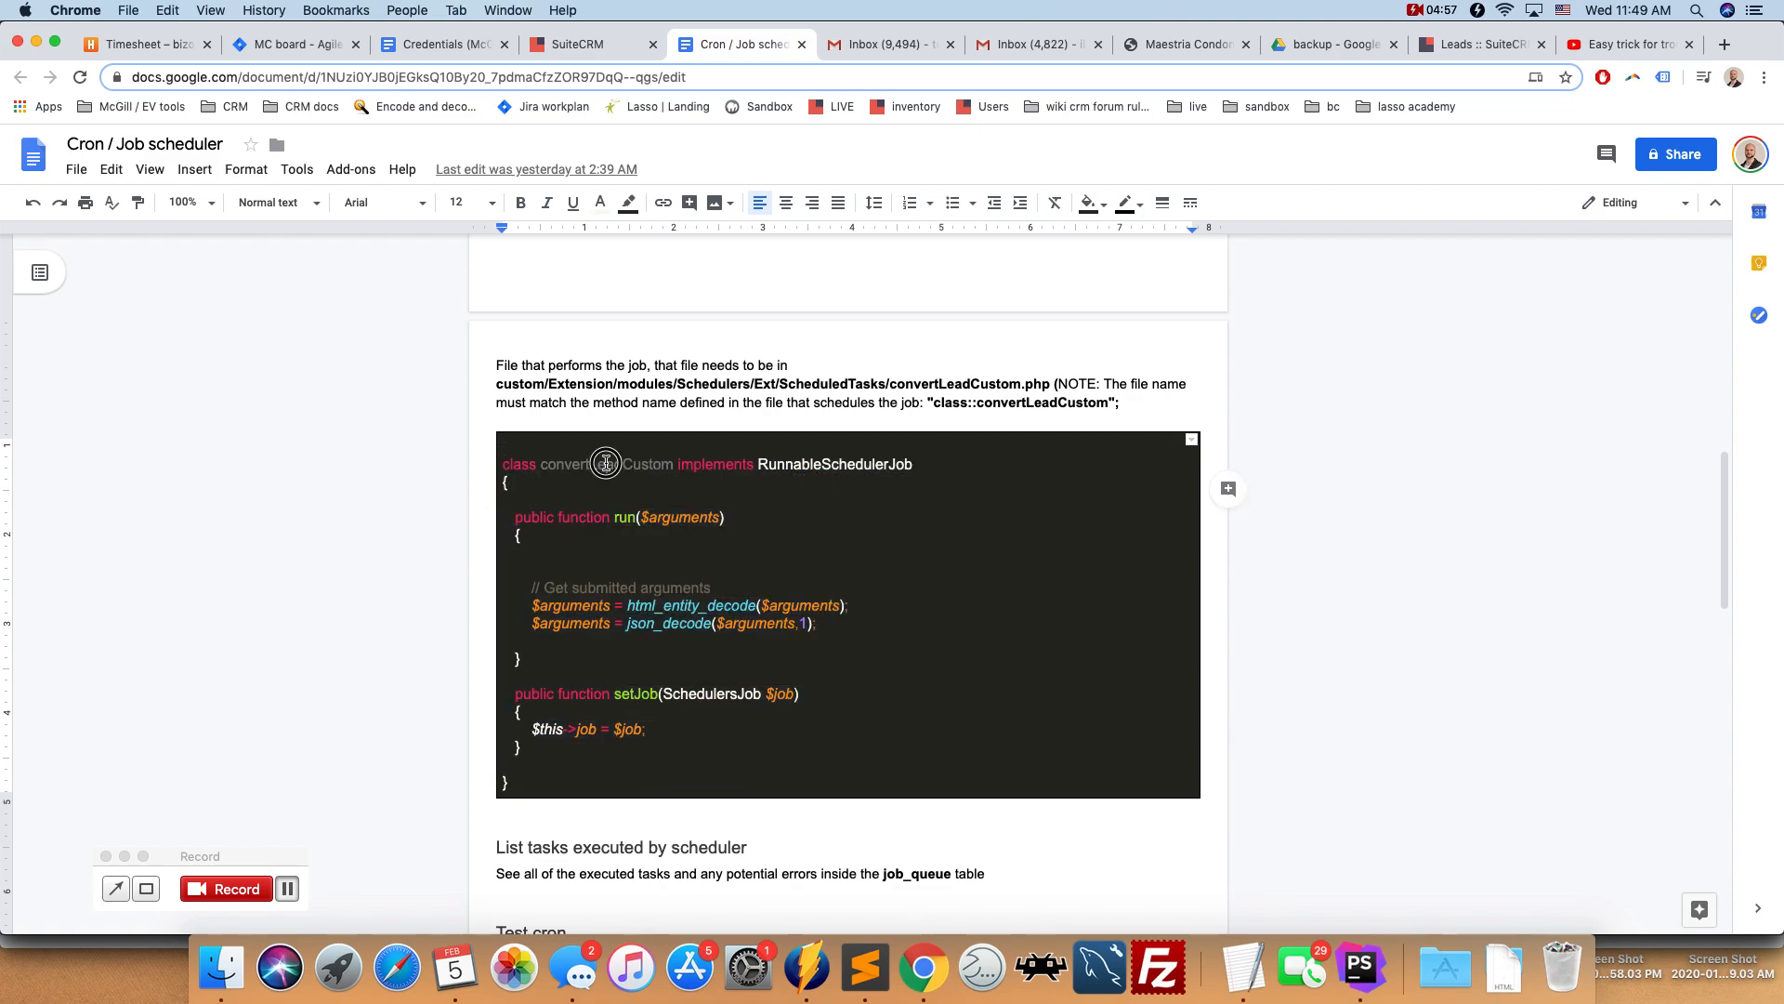
{"action": "double_click", "coordinate": [604, 465]}
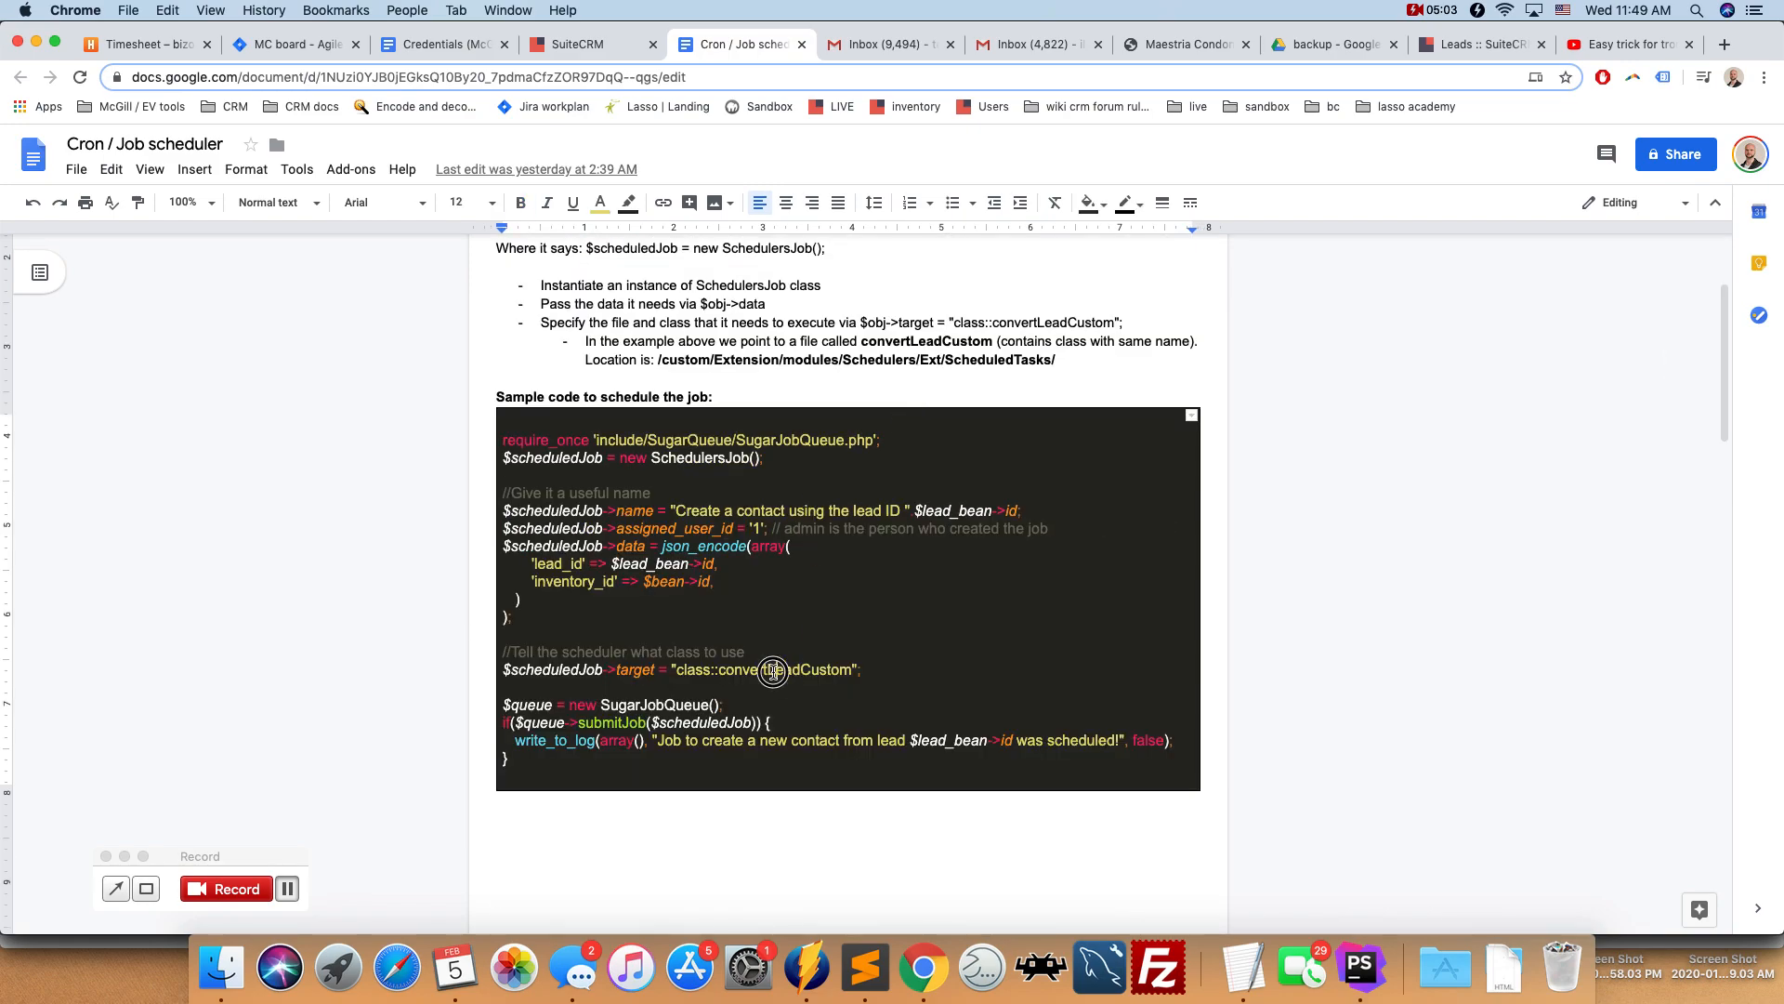
{"action": "scroll", "scroll_direction": "down", "scroll_amount": 3}
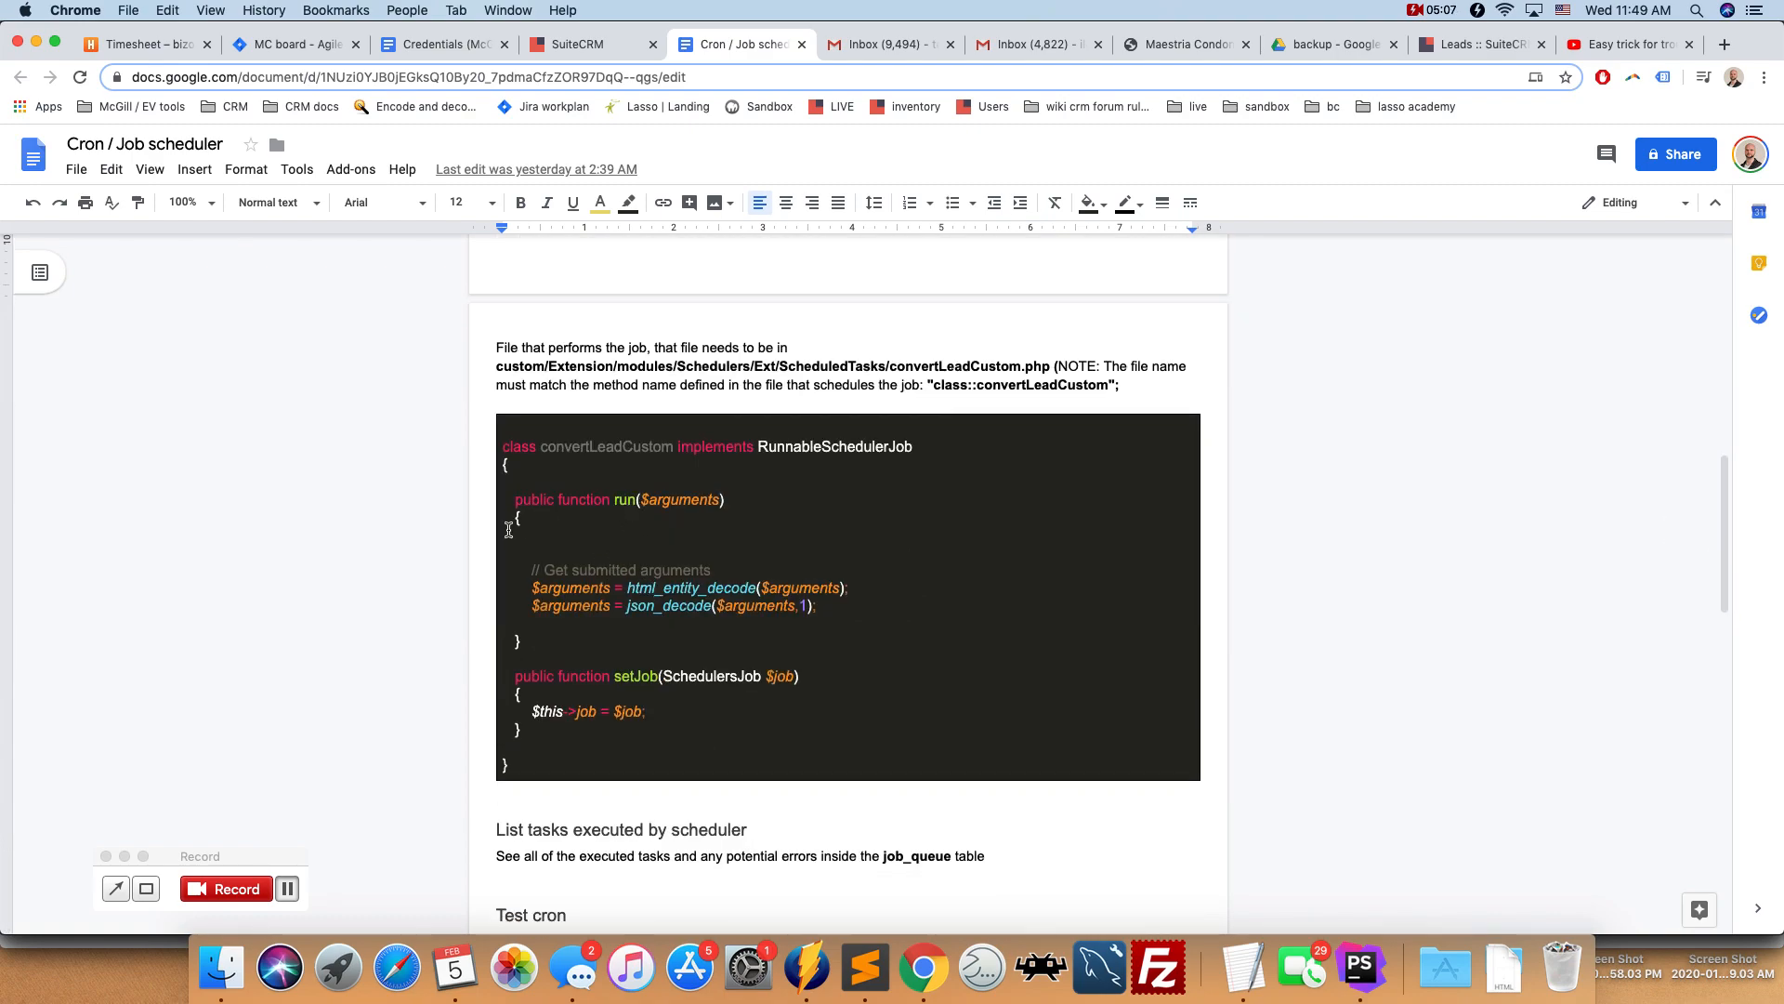
{"action": "double_click", "coordinate": [622, 500]}
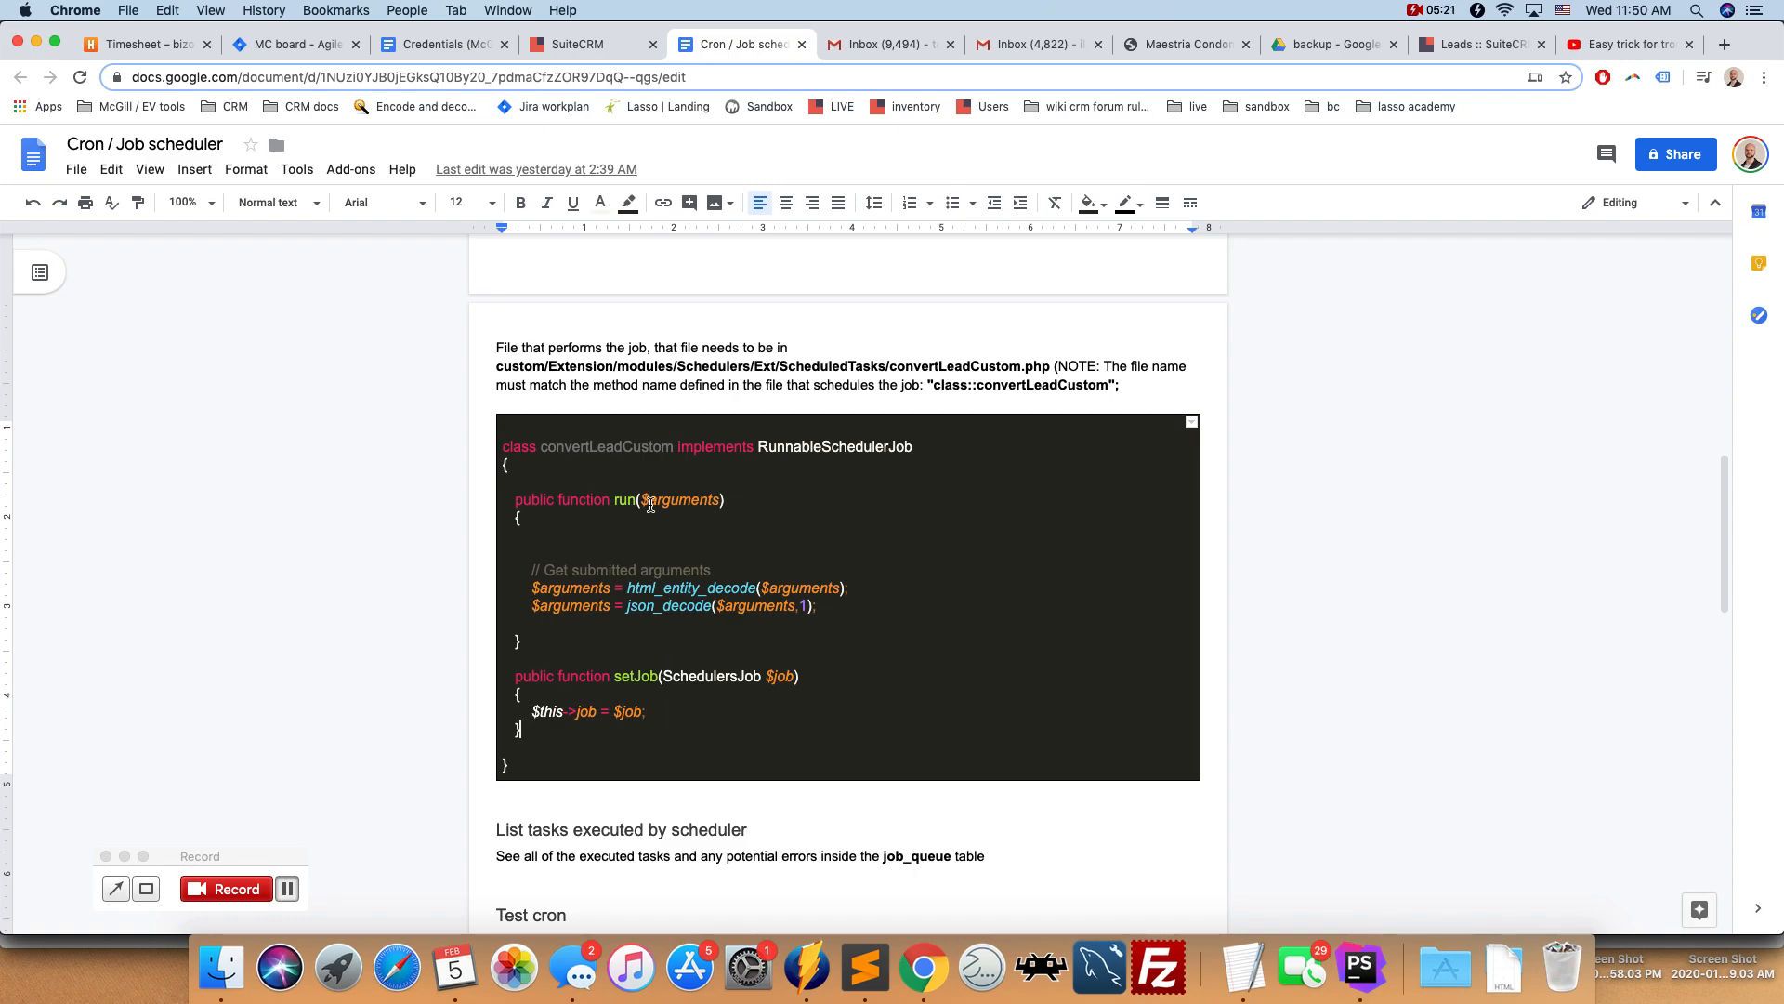
{"action": "mouse_move", "coordinate": [1359, 969]}
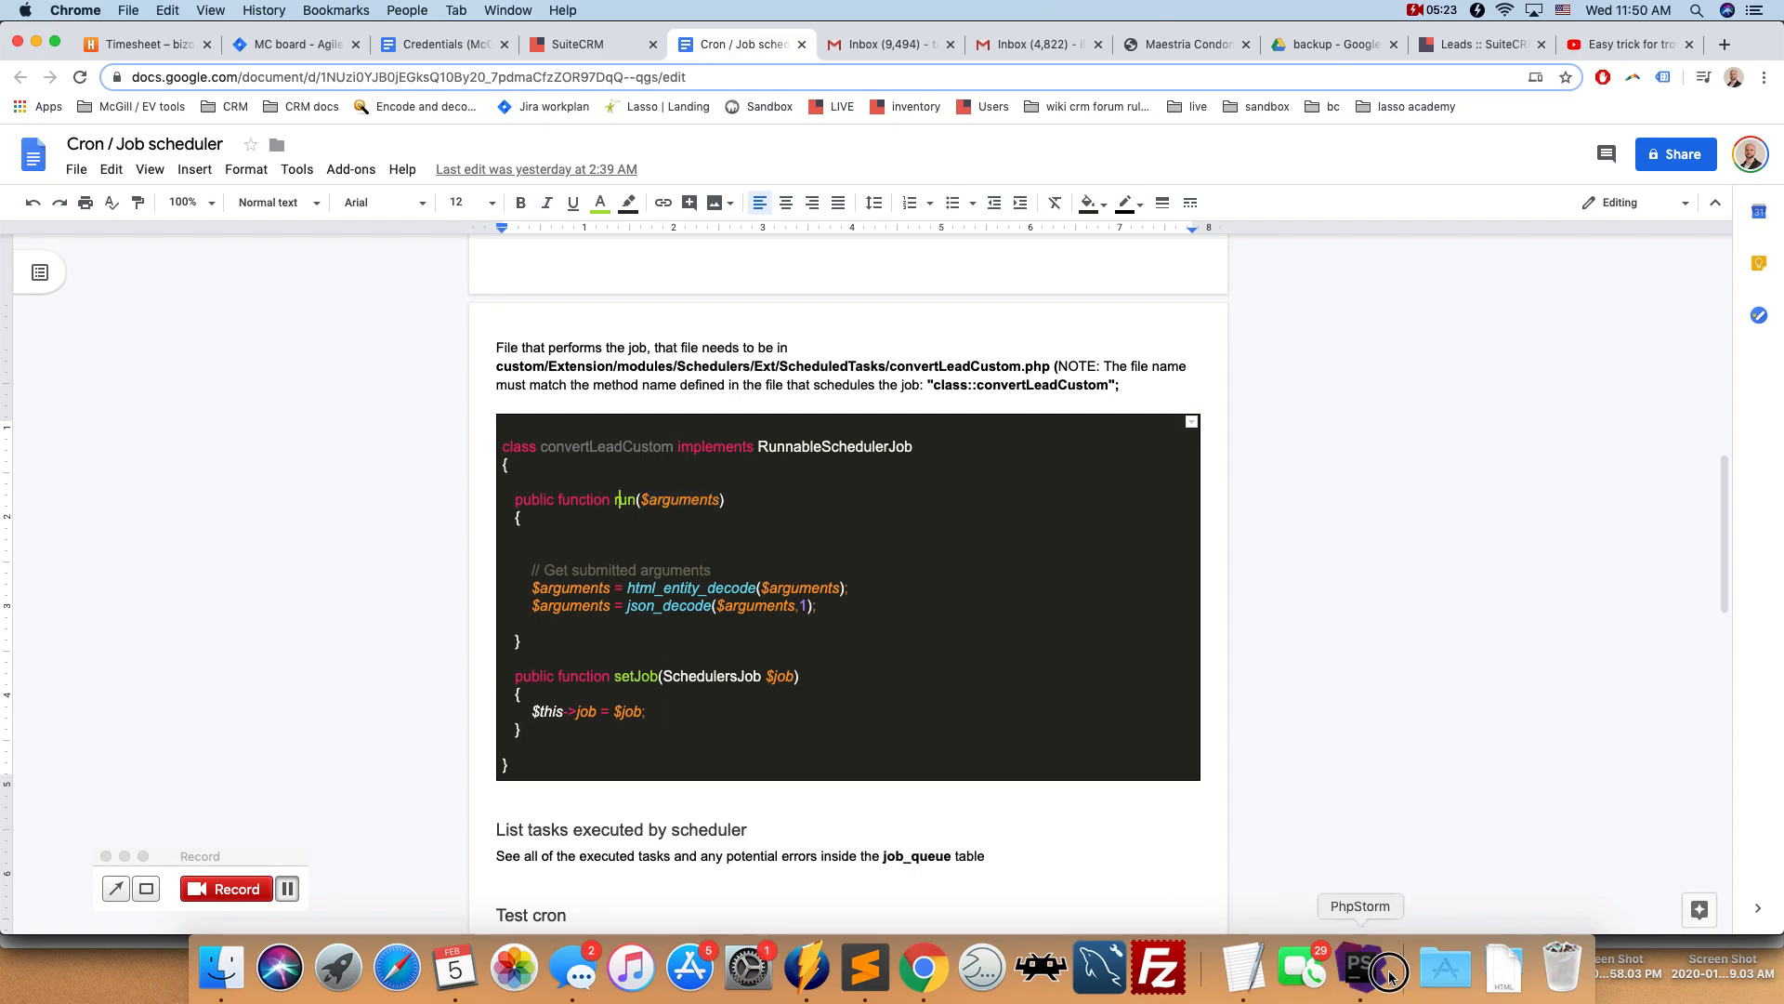
- Switch to PhpStorm's convertLeadCustom.php and scroll to its run method
{"action": "left_click", "coordinate": [1360, 967]}
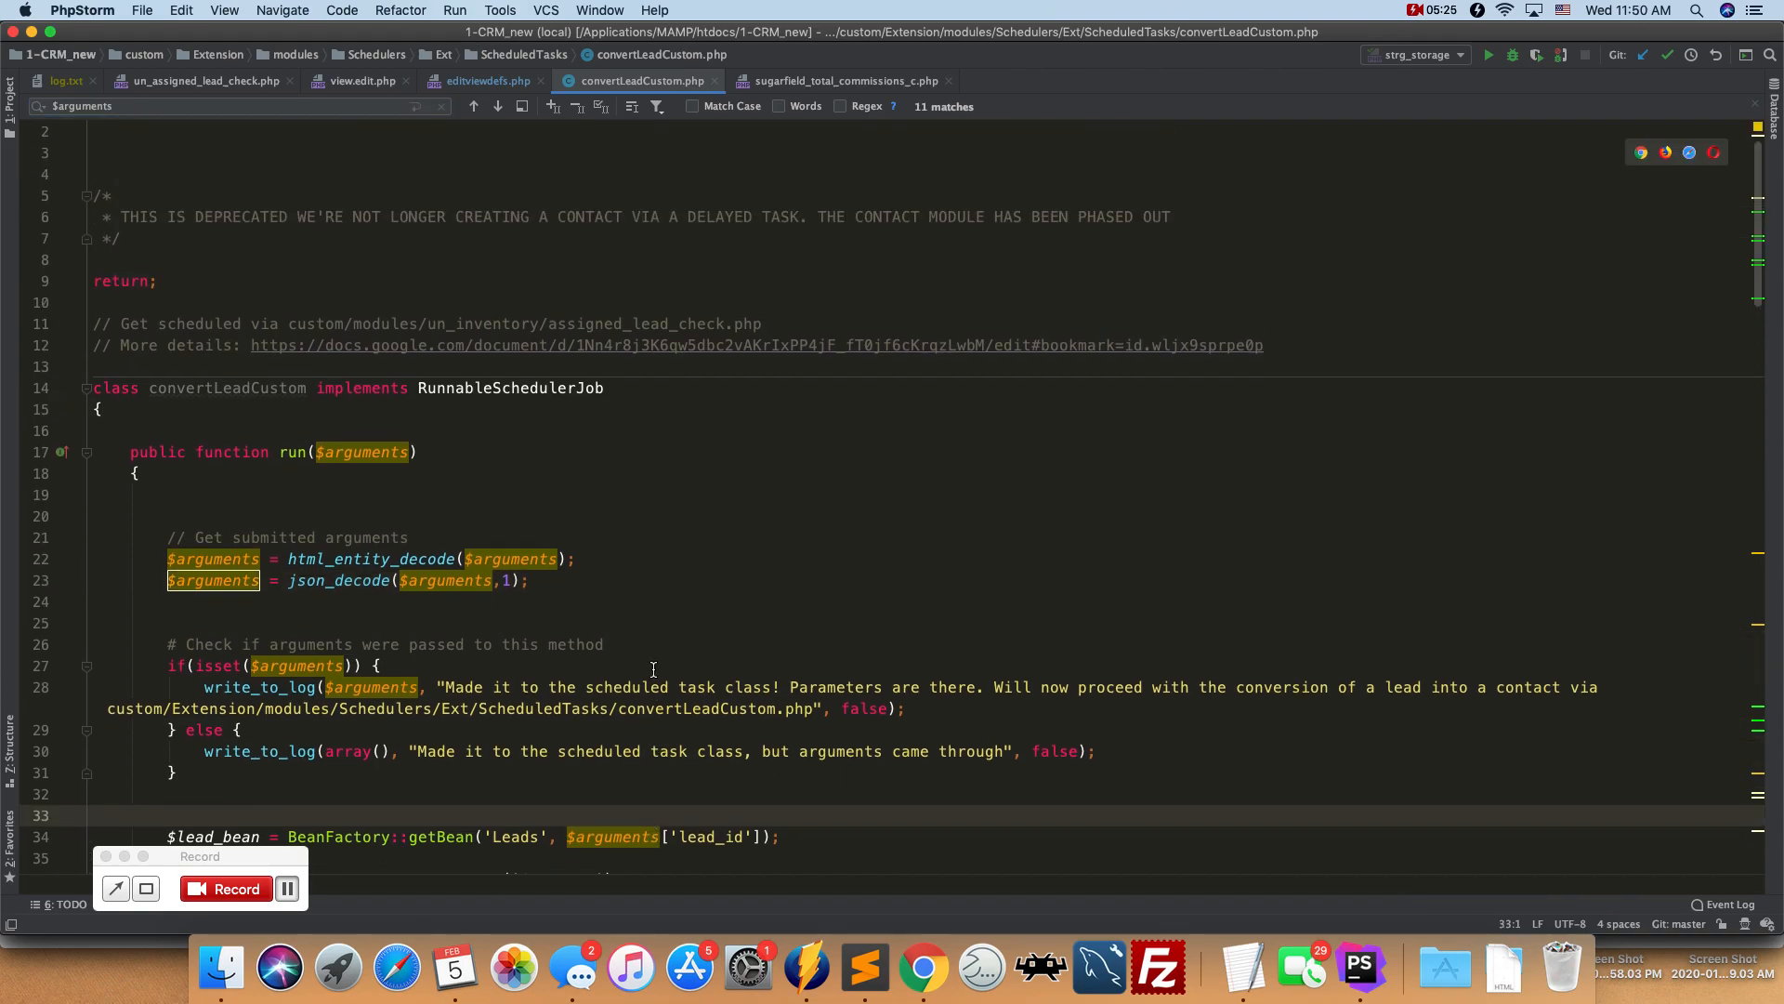
{"action": "scroll", "scroll_direction": "down", "scroll_amount": 3}
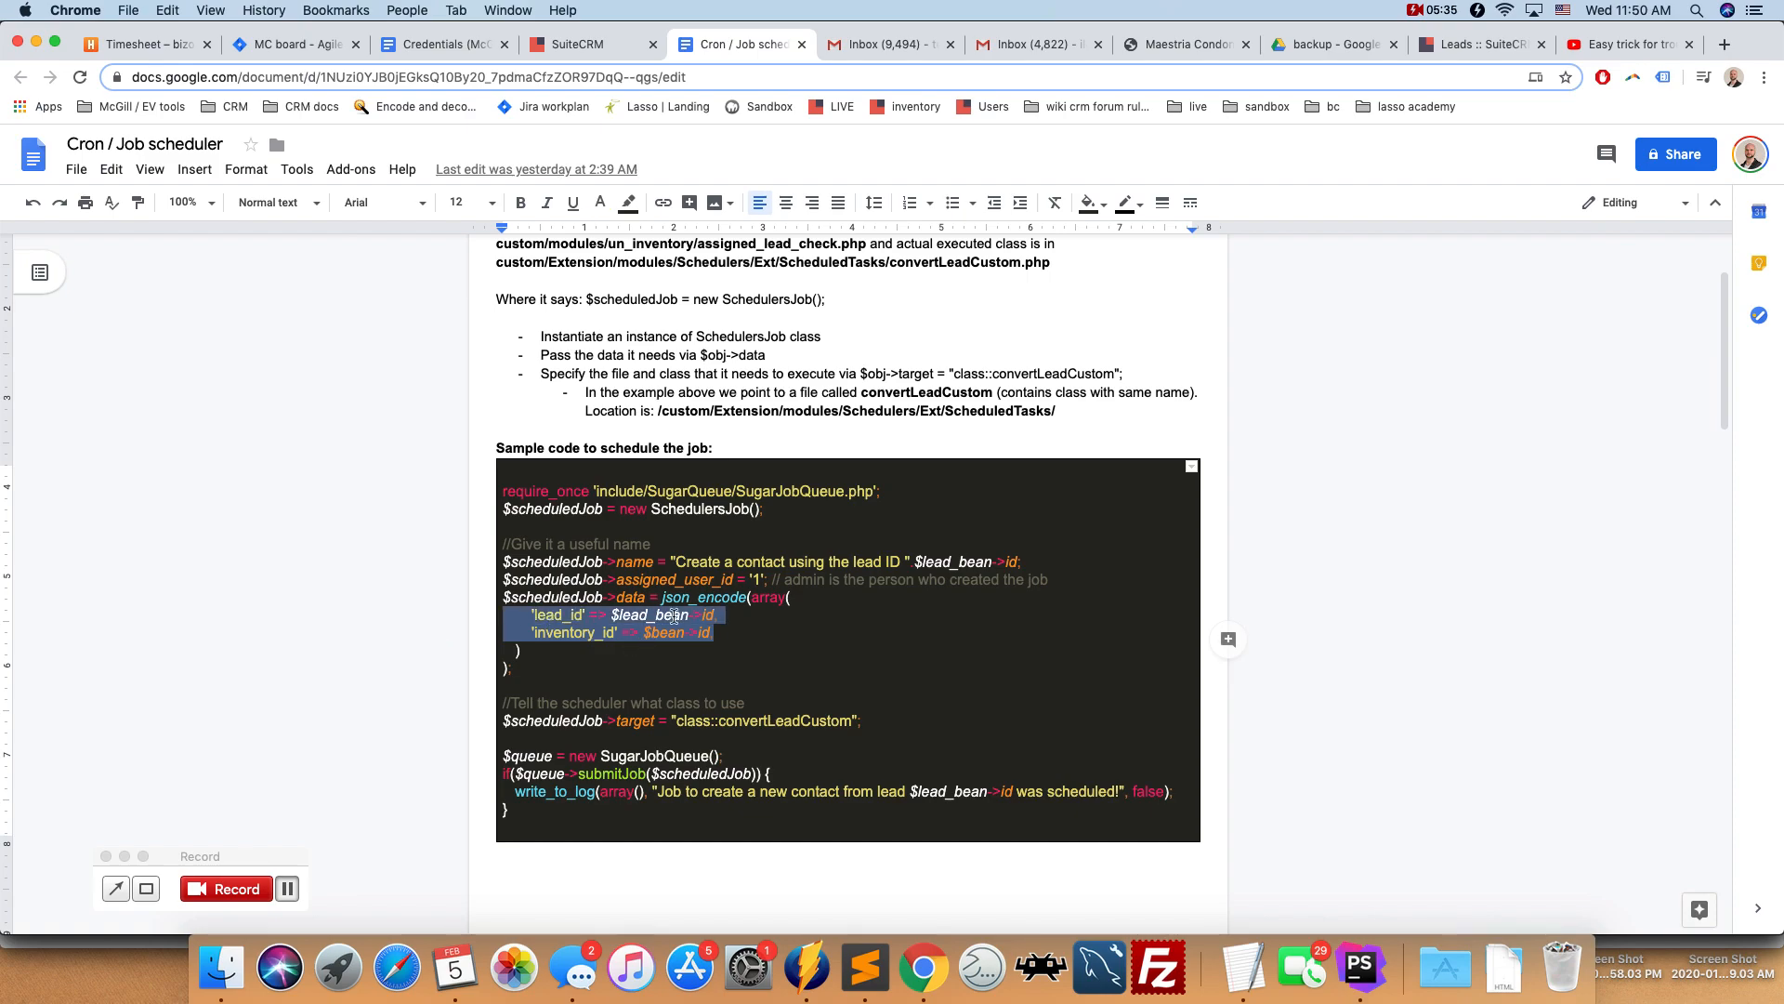
{"action": "mouse_move", "coordinate": [1411, 563]}
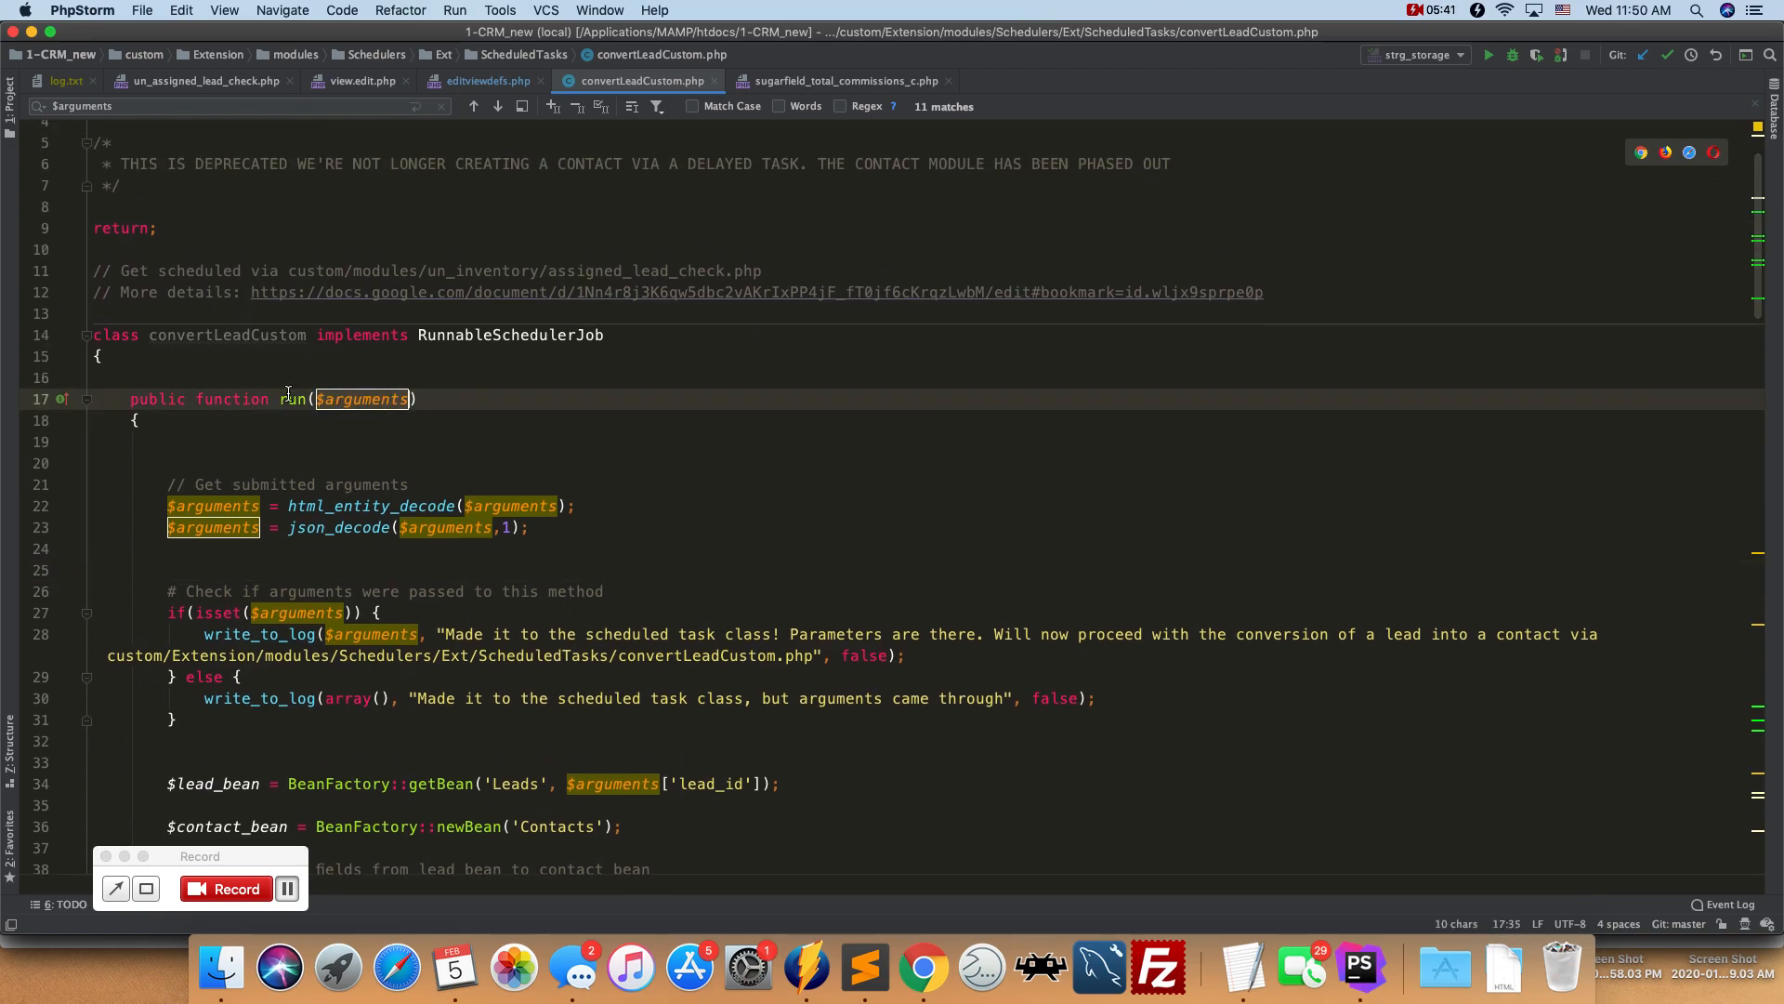
- Point out run's arguments parameter and the html_entity_decode line in convertLeadCustom.php
{"action": "left_click", "coordinate": [133, 419]}
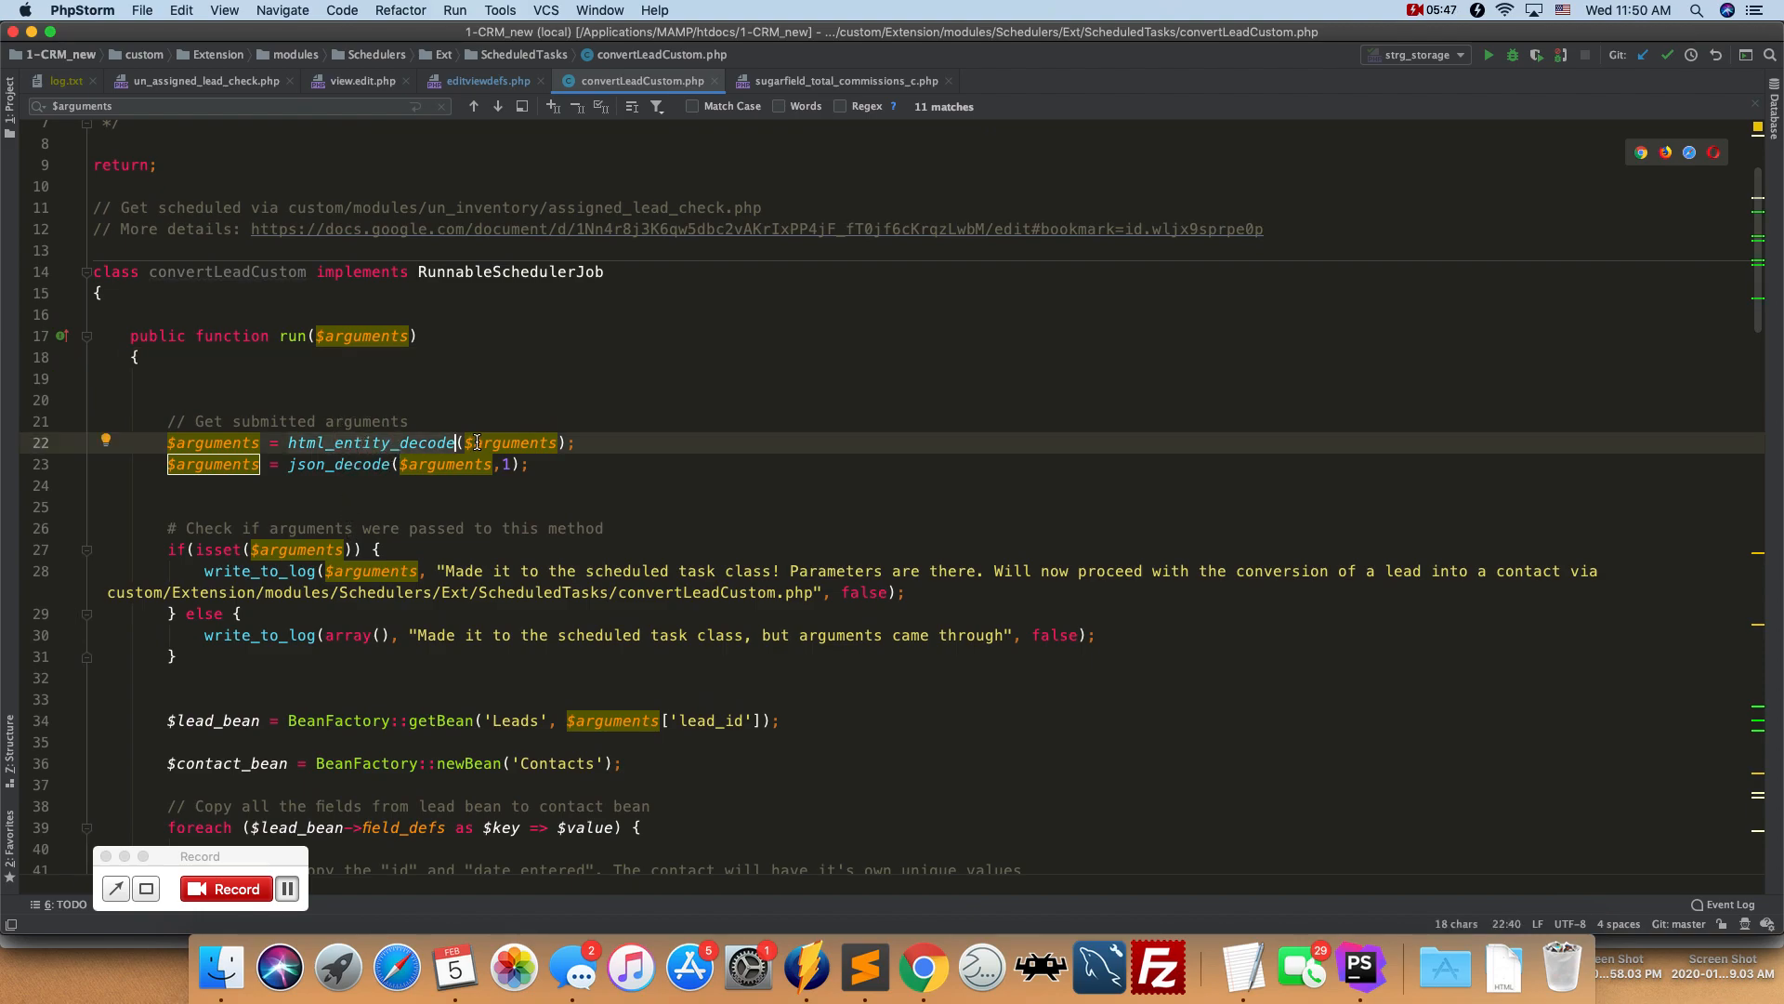
{"action": "left_click", "coordinate": [327, 465]}
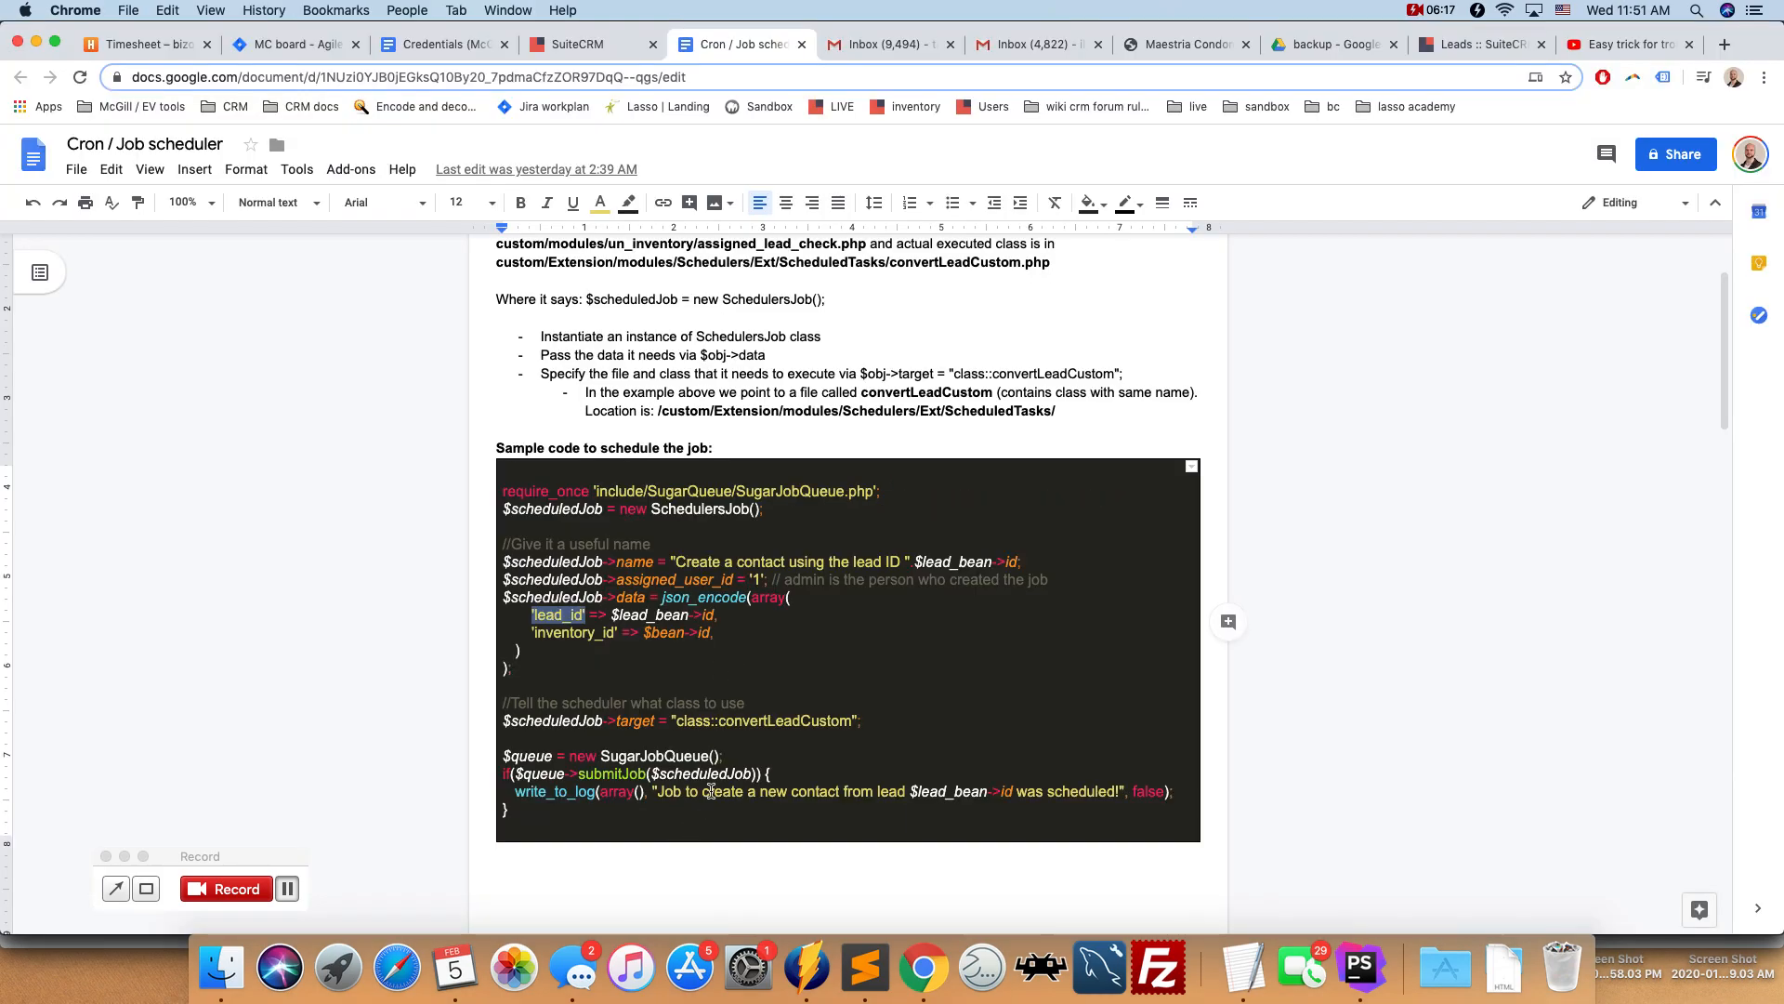
- Scroll convertLeadCustom.php to the check that logs whether arguments arrived
{"action": "scroll", "scroll_direction": "down", "scroll_amount": 3}
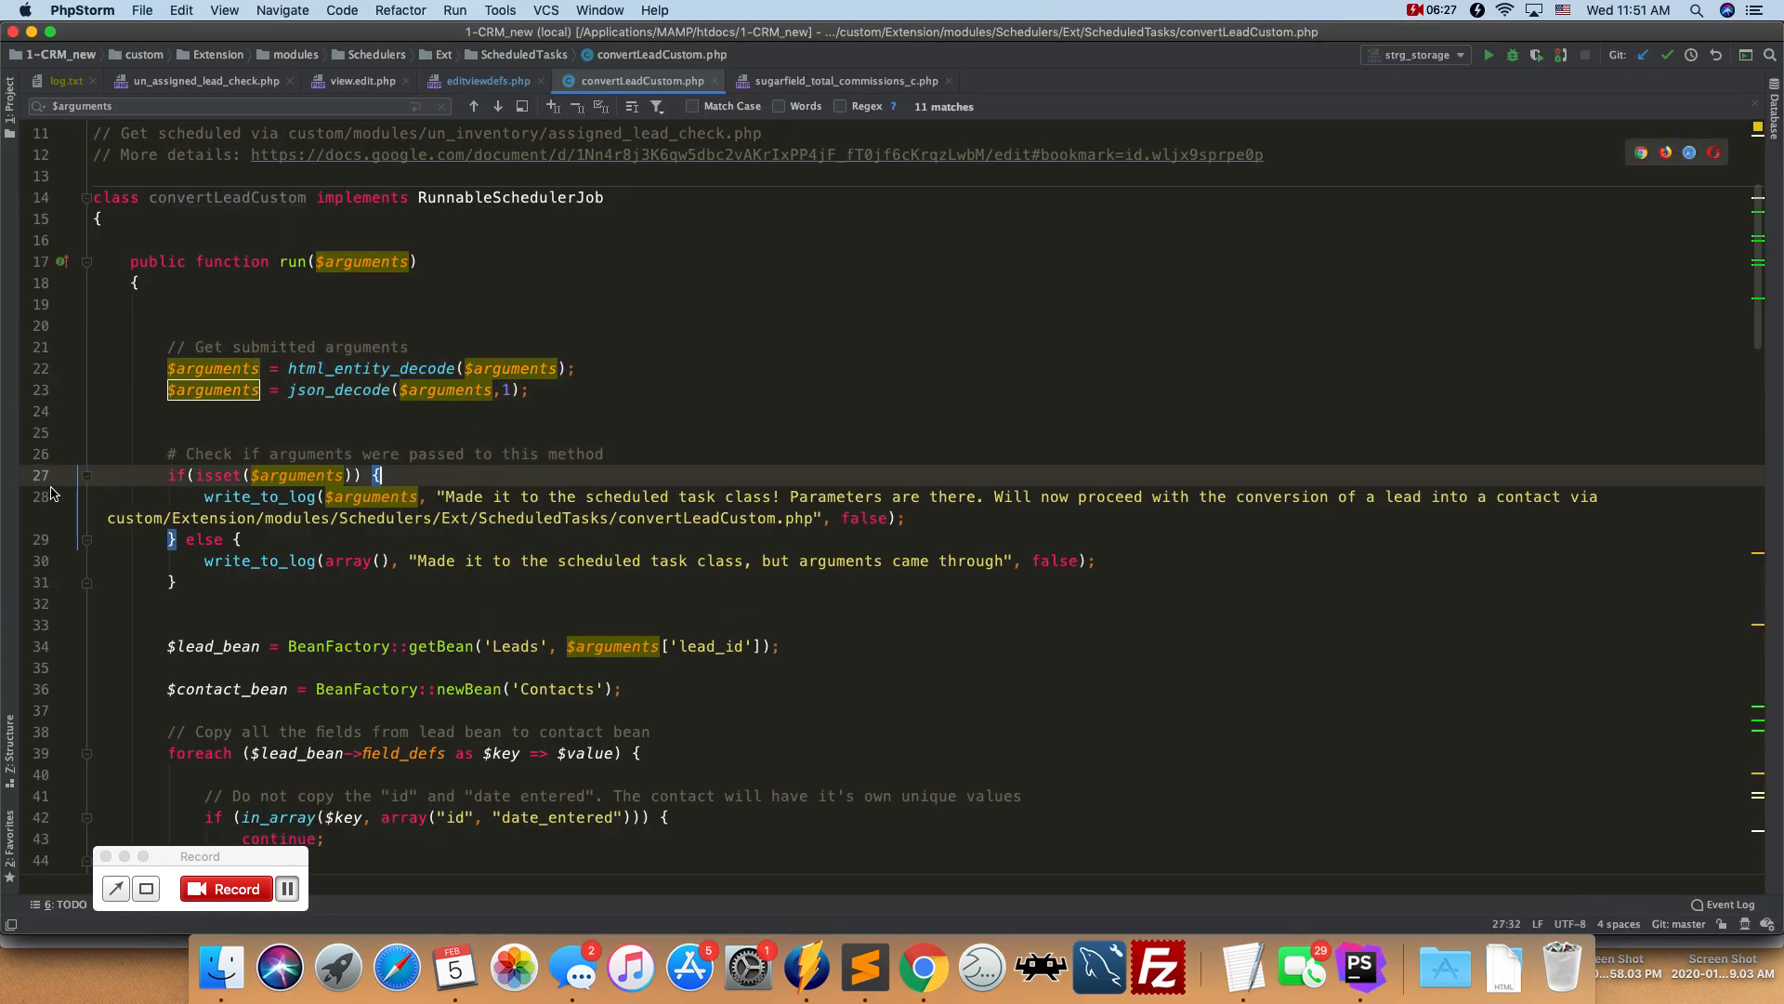
- Scroll to the lead-to-contact field copy, $contact_bean->save() and external-broker linking
{"action": "scroll", "scroll_direction": "down", "scroll_amount": 3}
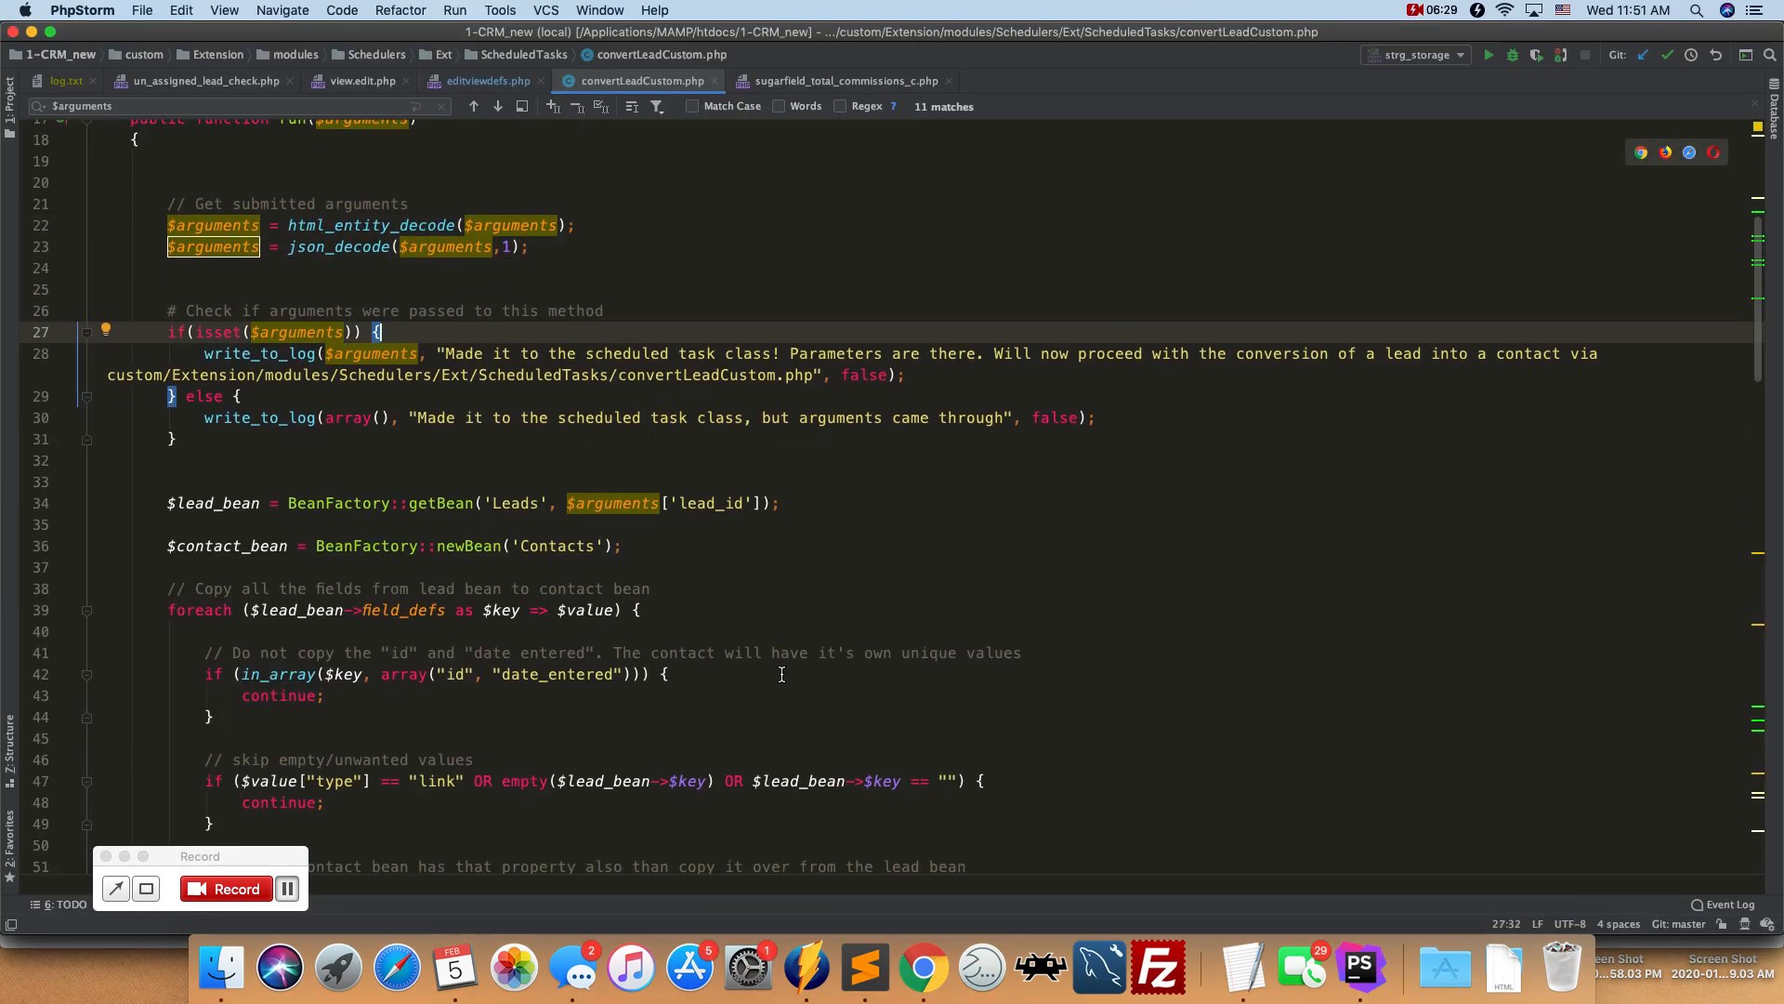
{"action": "scroll", "scroll_direction": "down", "scroll_amount": 3}
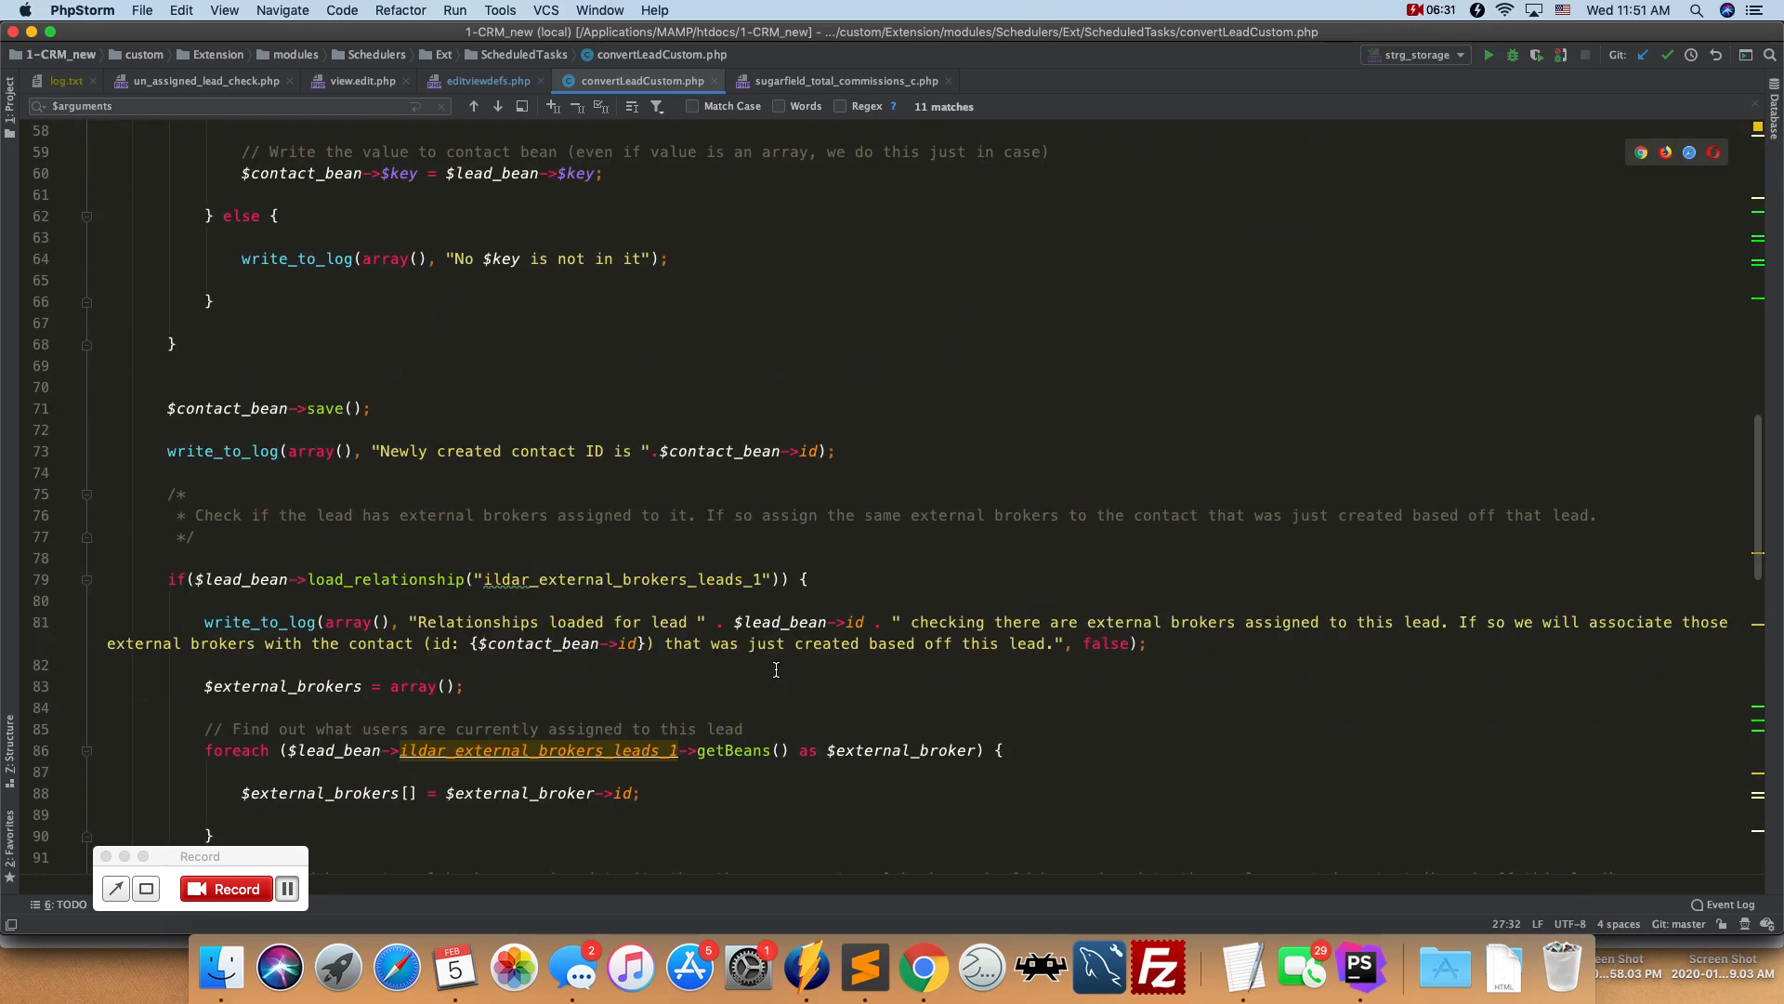
{"action": "scroll", "scroll_direction": "down", "scroll_amount": 3}
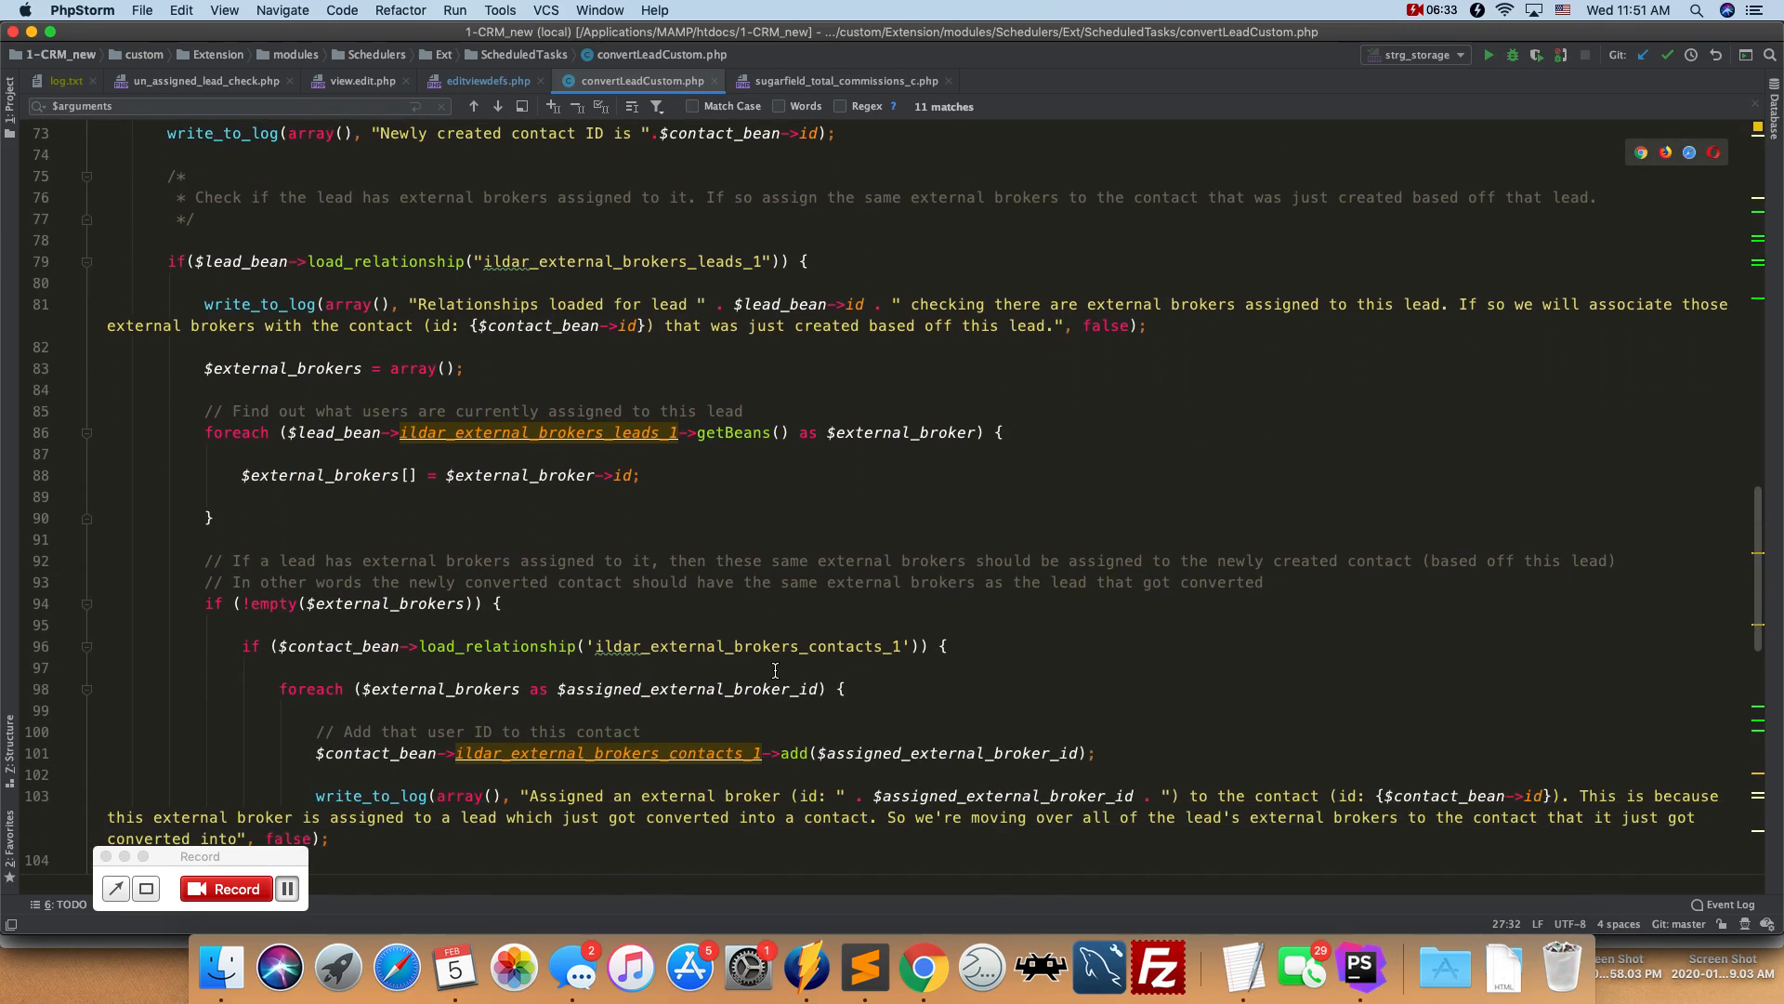
{"action": "scroll", "scroll_direction": "up", "scroll_amount": 3}
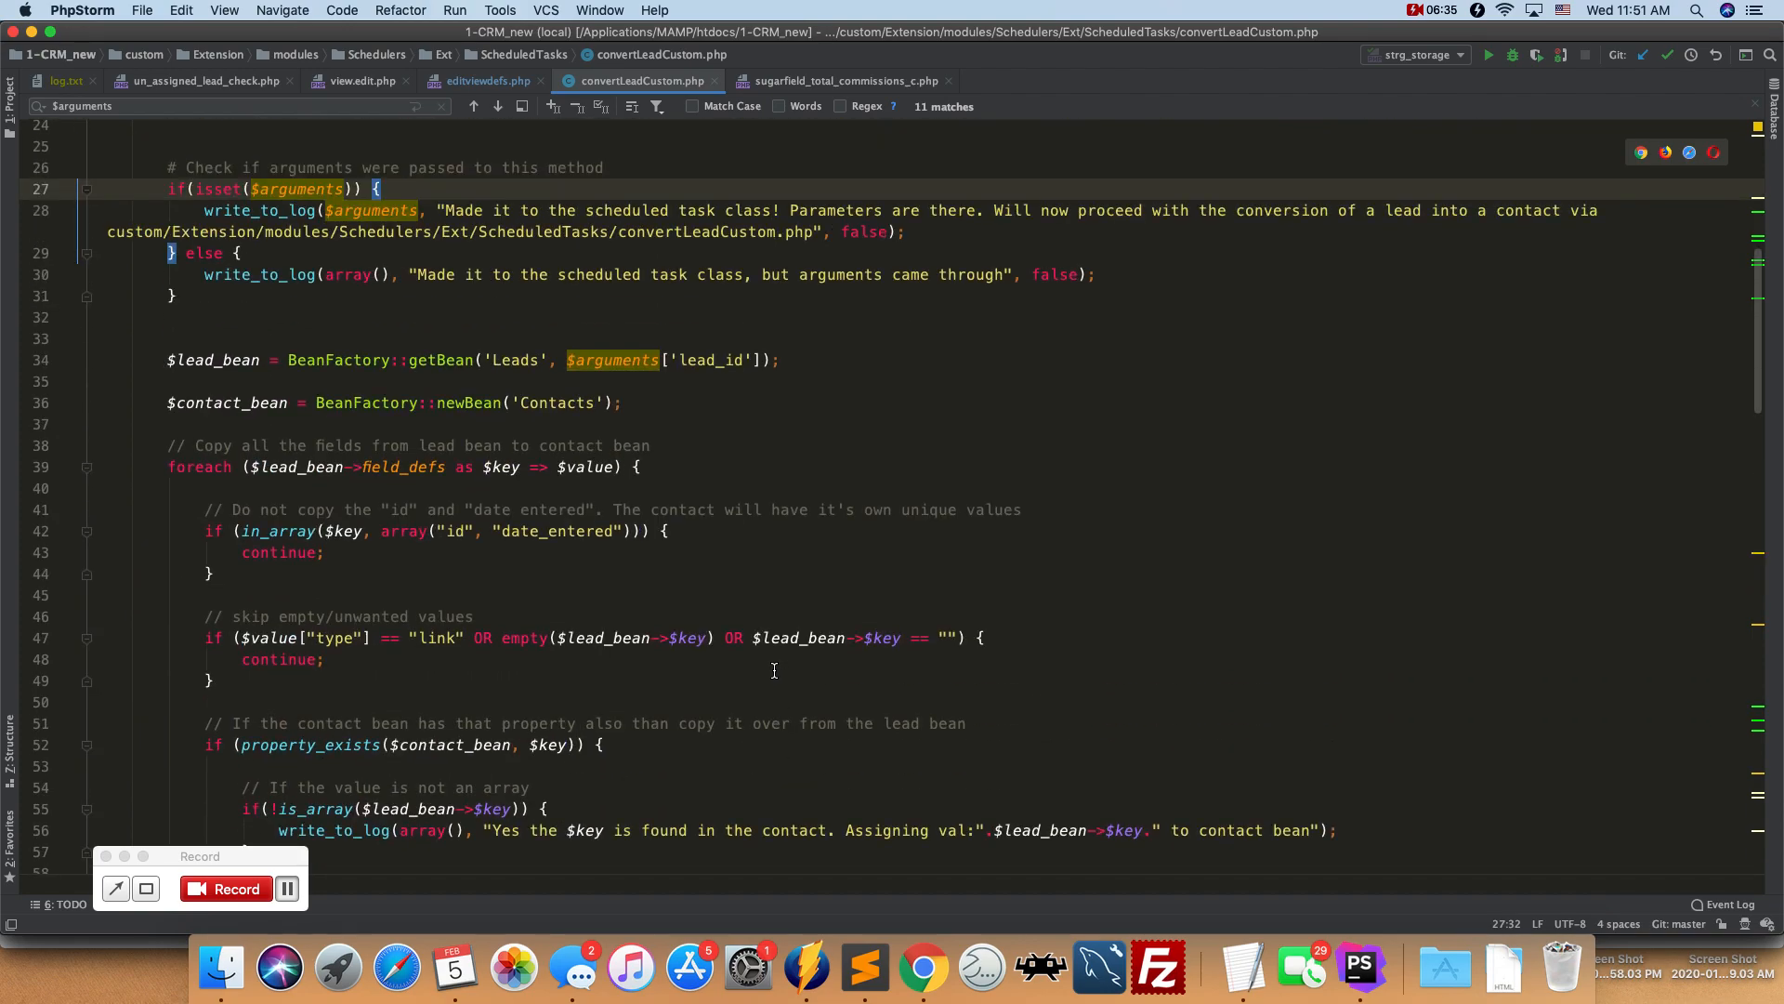
{"action": "scroll", "scroll_direction": "down", "scroll_amount": 3}
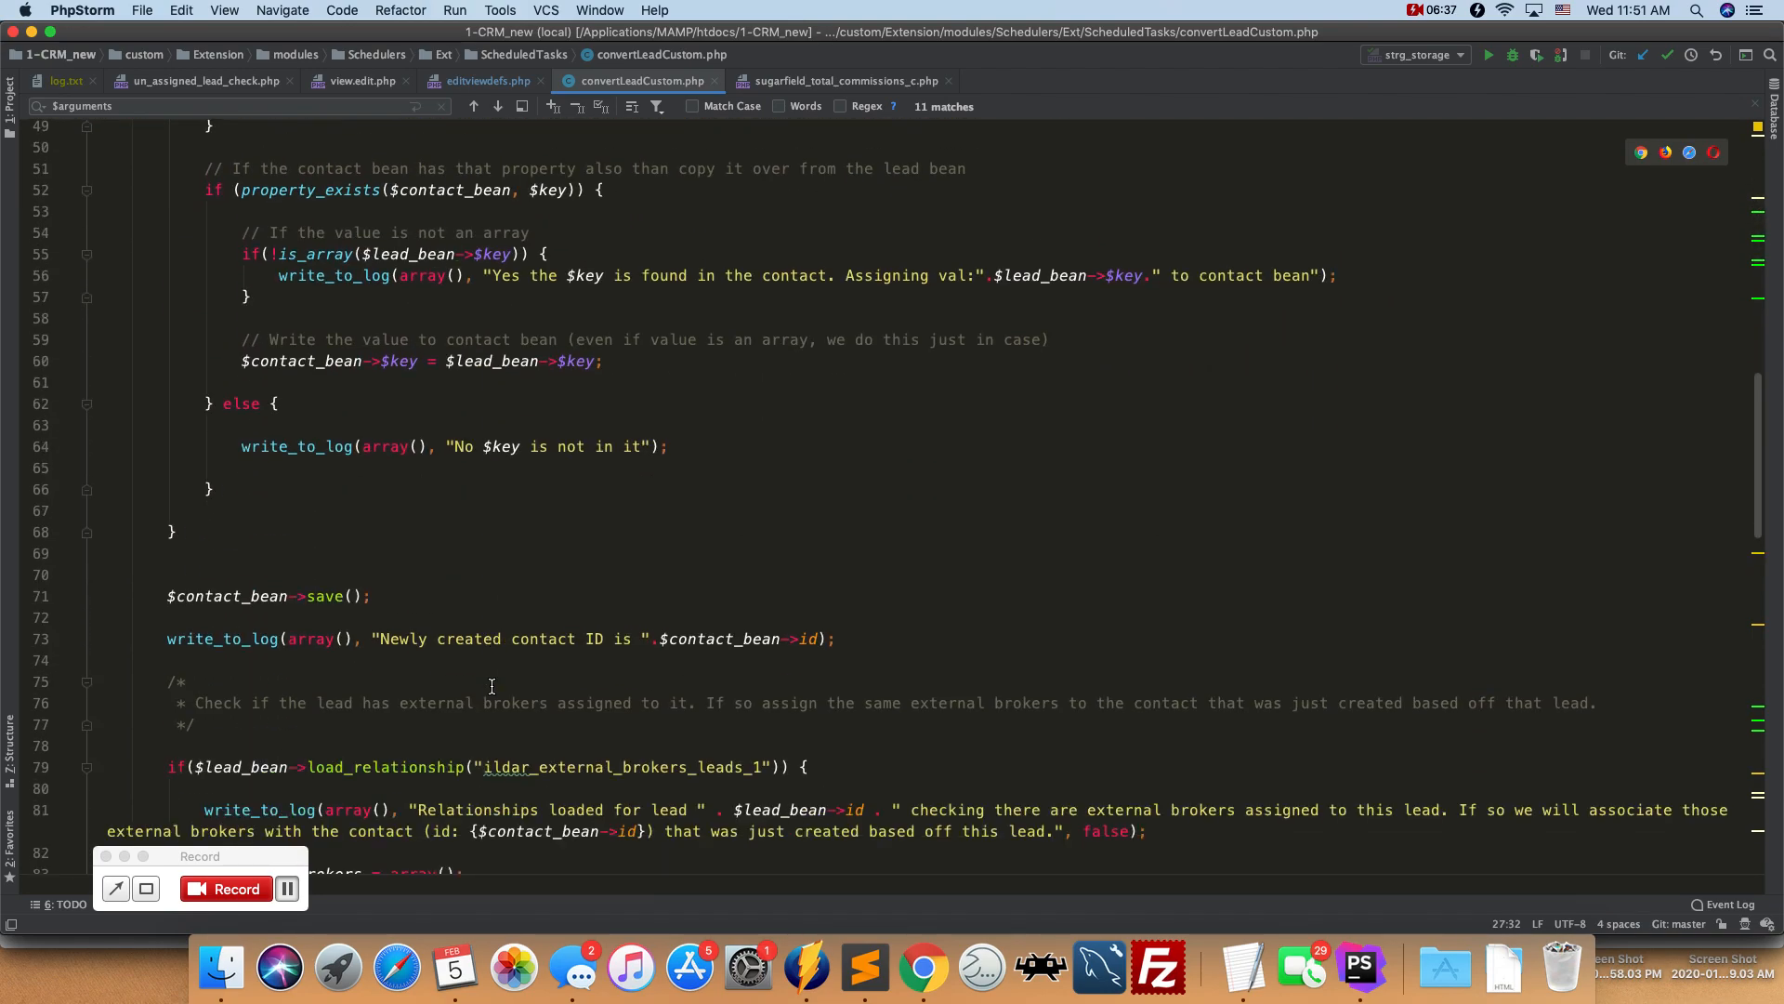
{"action": "scroll", "scroll_direction": "down", "scroll_amount": 3}
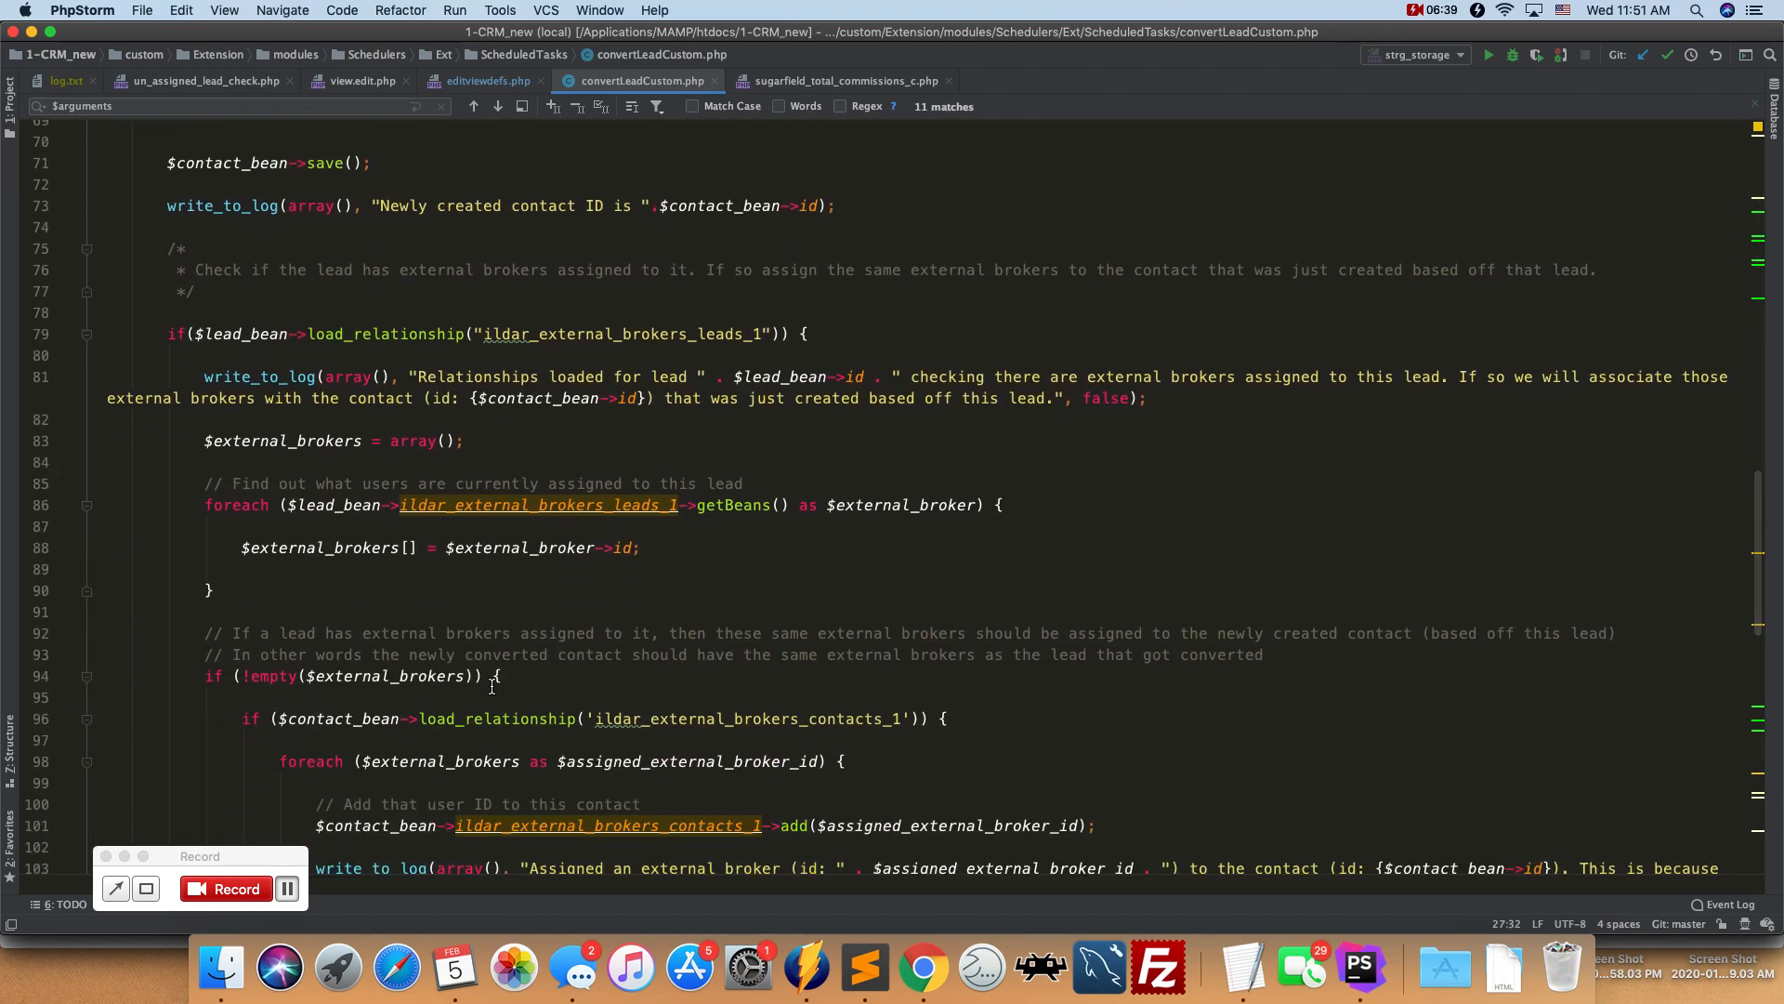
{"action": "scroll", "scroll_direction": "up", "scroll_amount": 3}
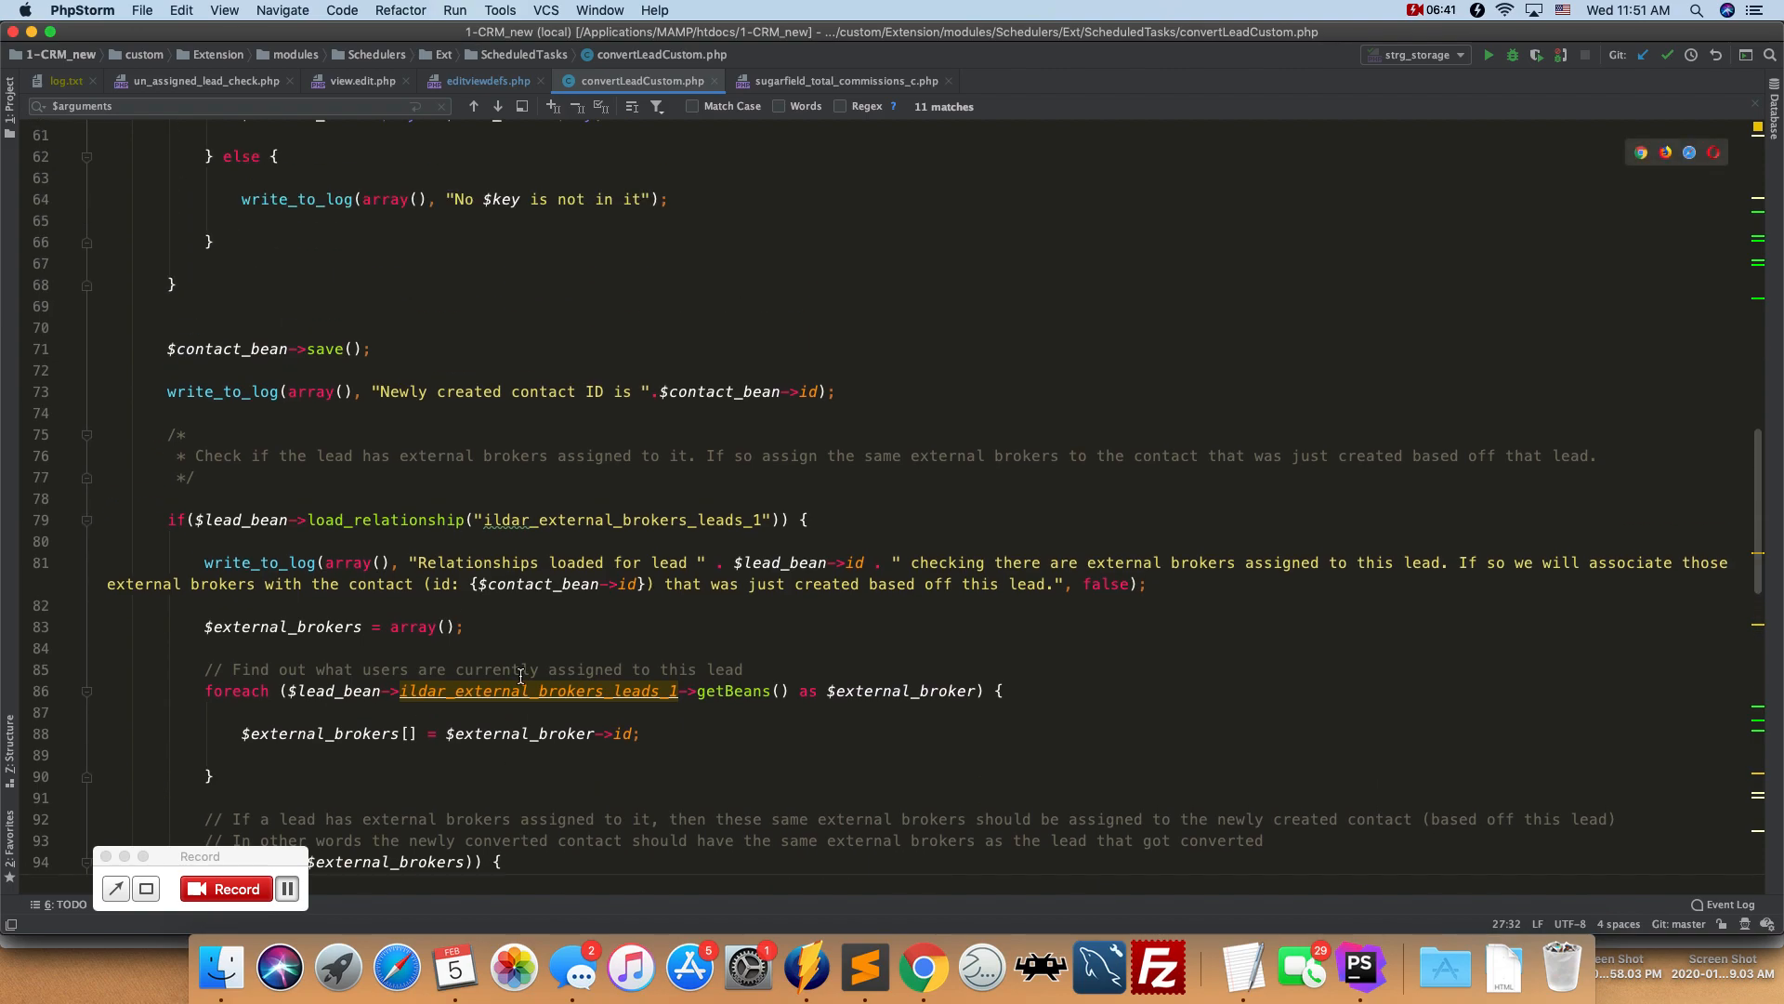
{"action": "scroll", "scroll_direction": "up", "scroll_amount": 3}
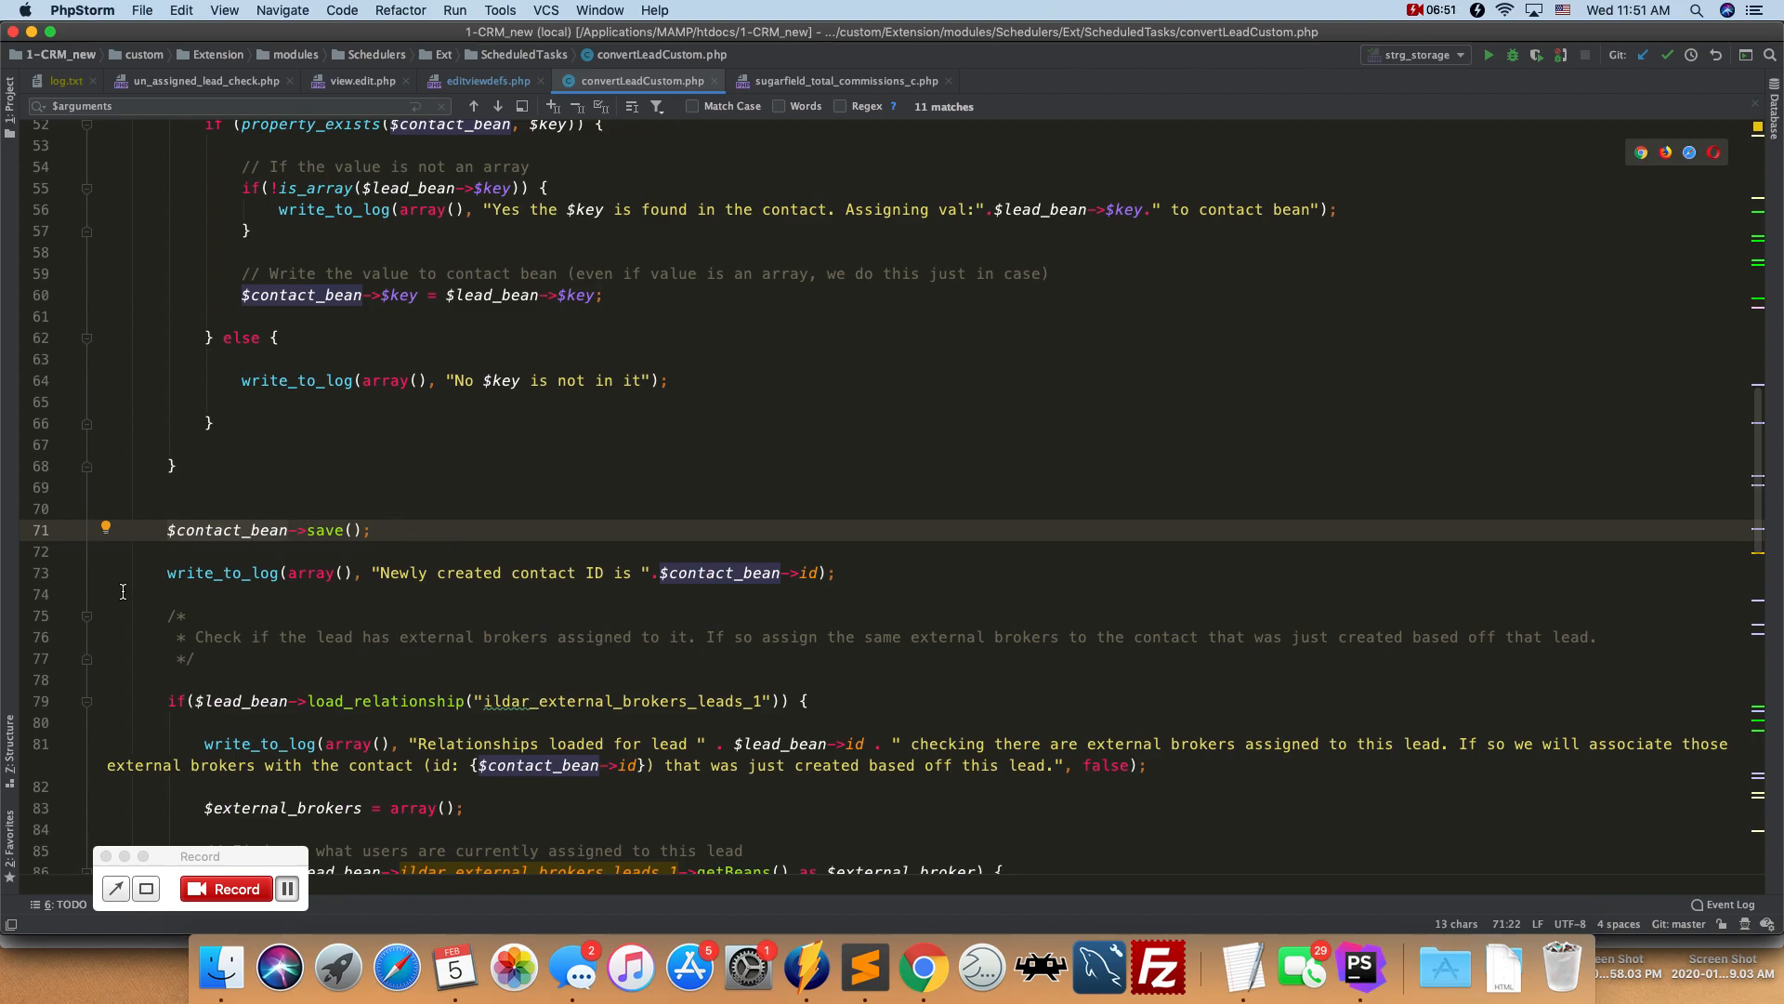
- Select the contact save call, then scroll back up to the top of run
{"action": "double_click", "coordinate": [326, 531]}
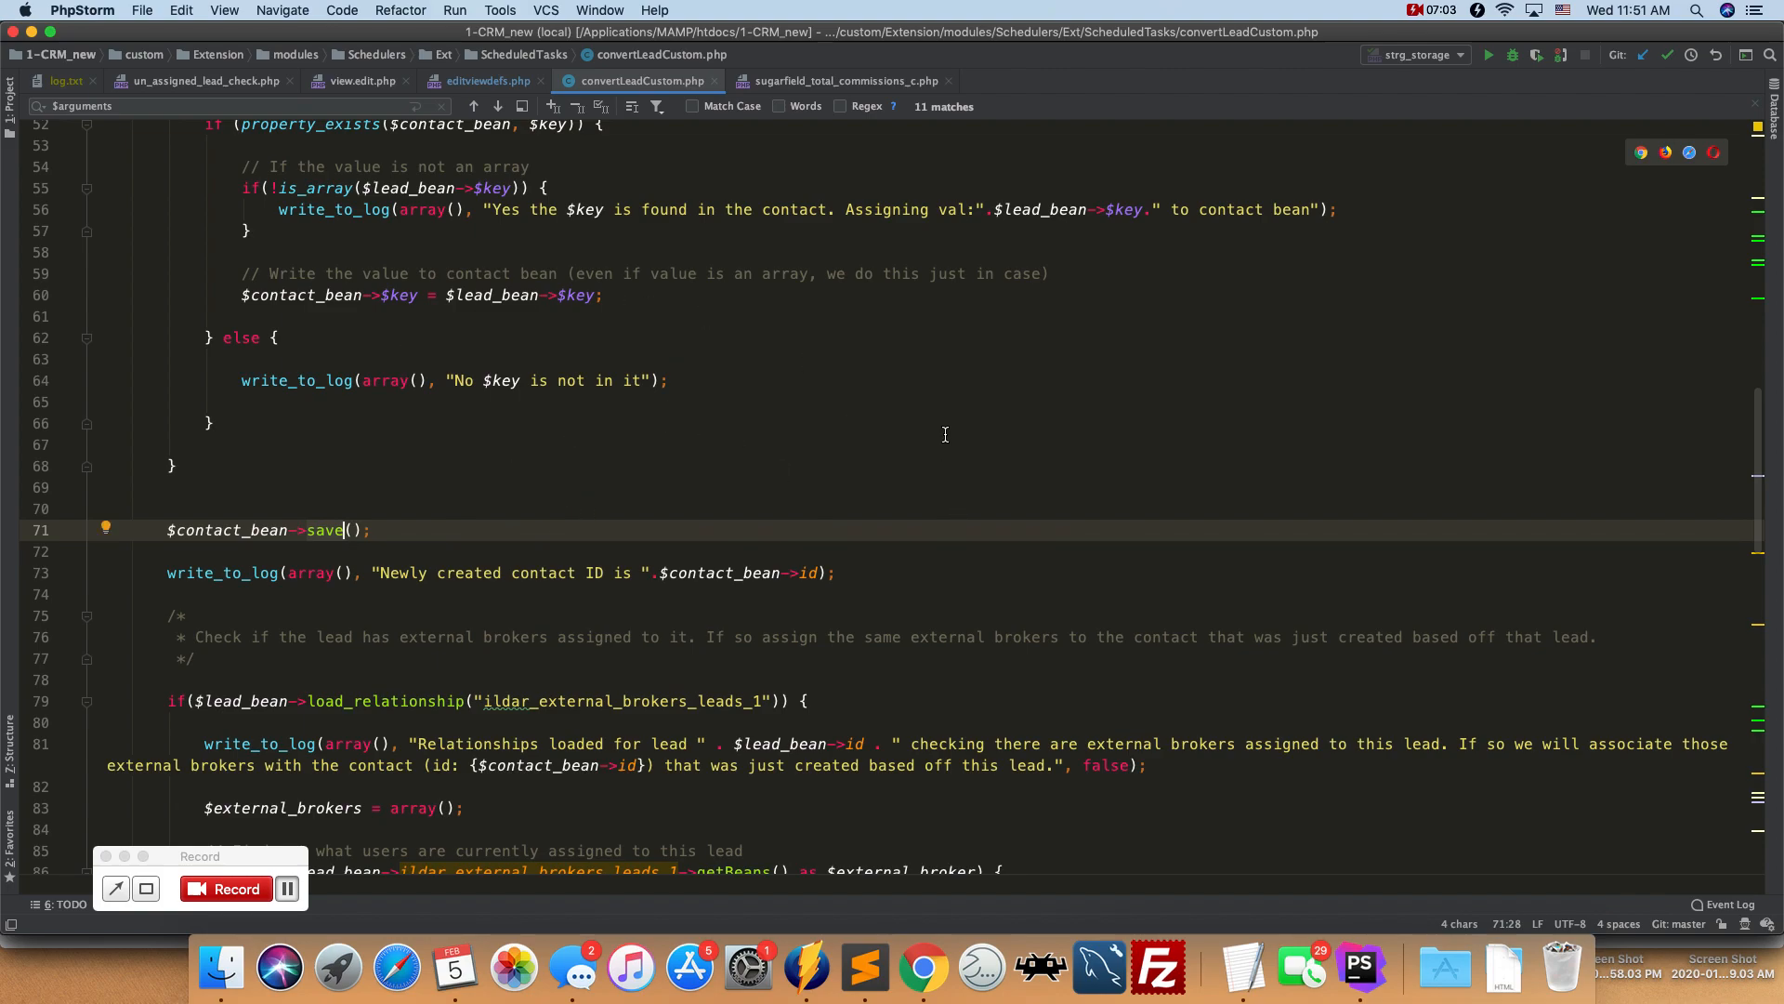
{"action": "scroll", "scroll_direction": "up", "scroll_amount": 3}
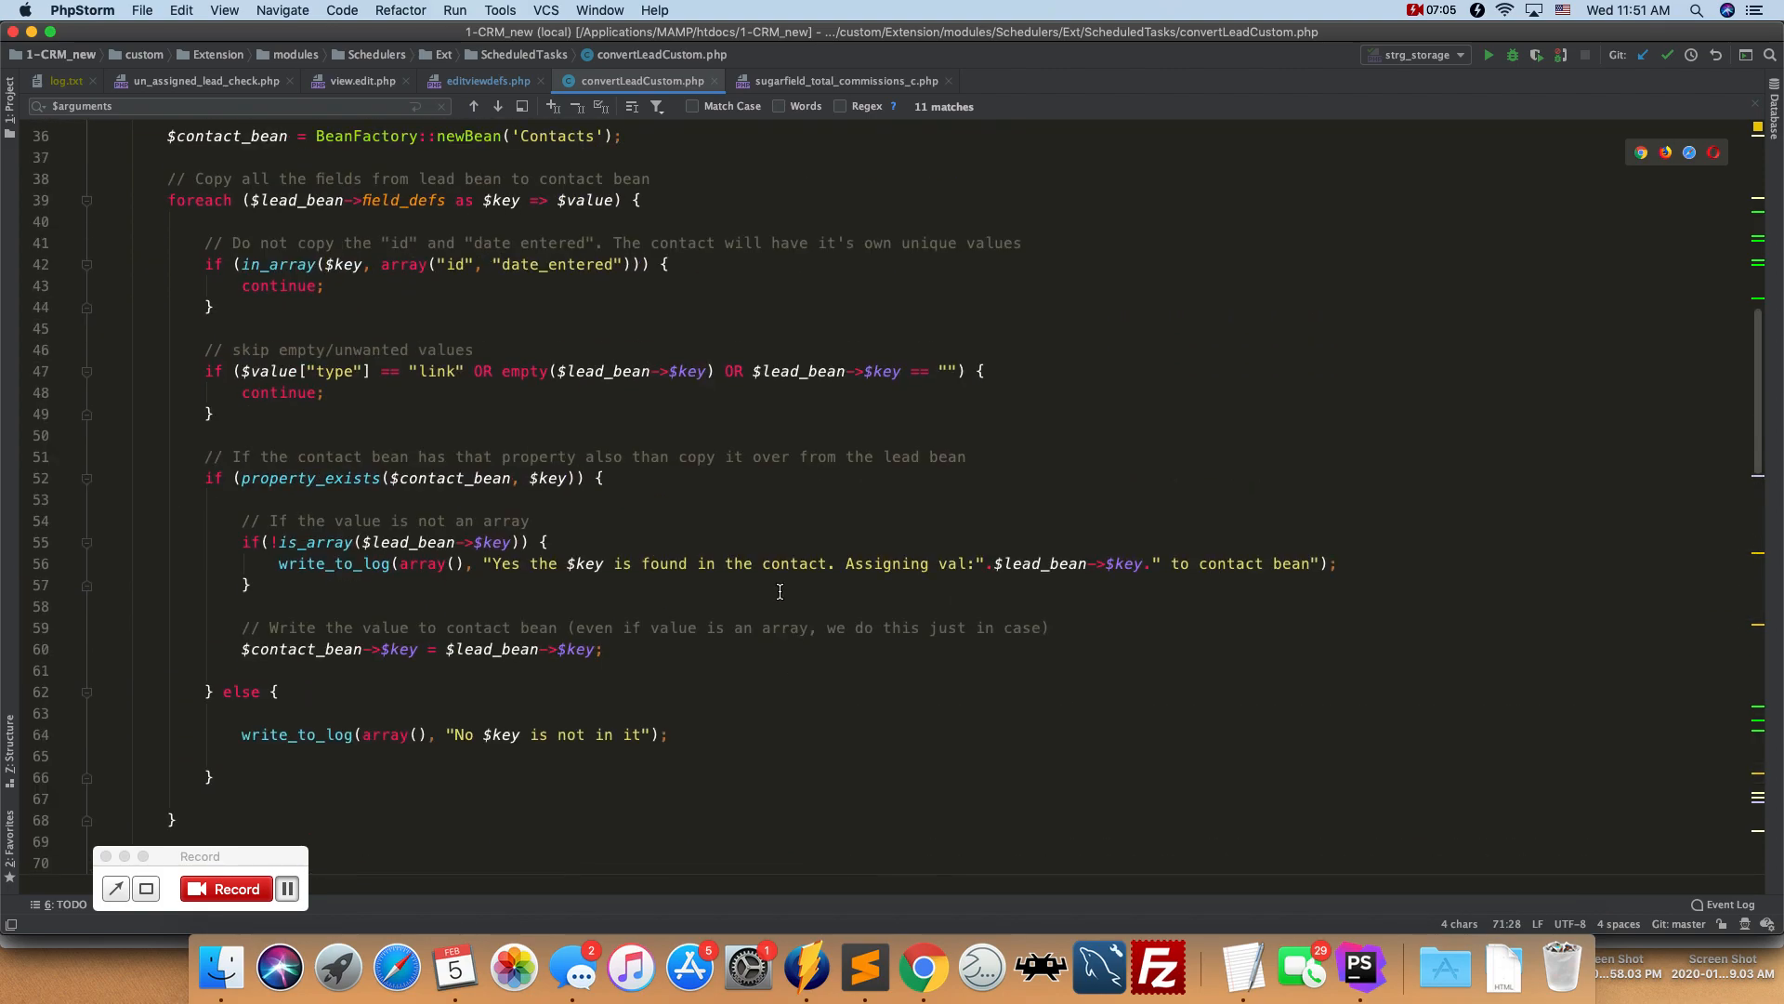
{"action": "scroll", "scroll_direction": "up", "scroll_amount": 3}
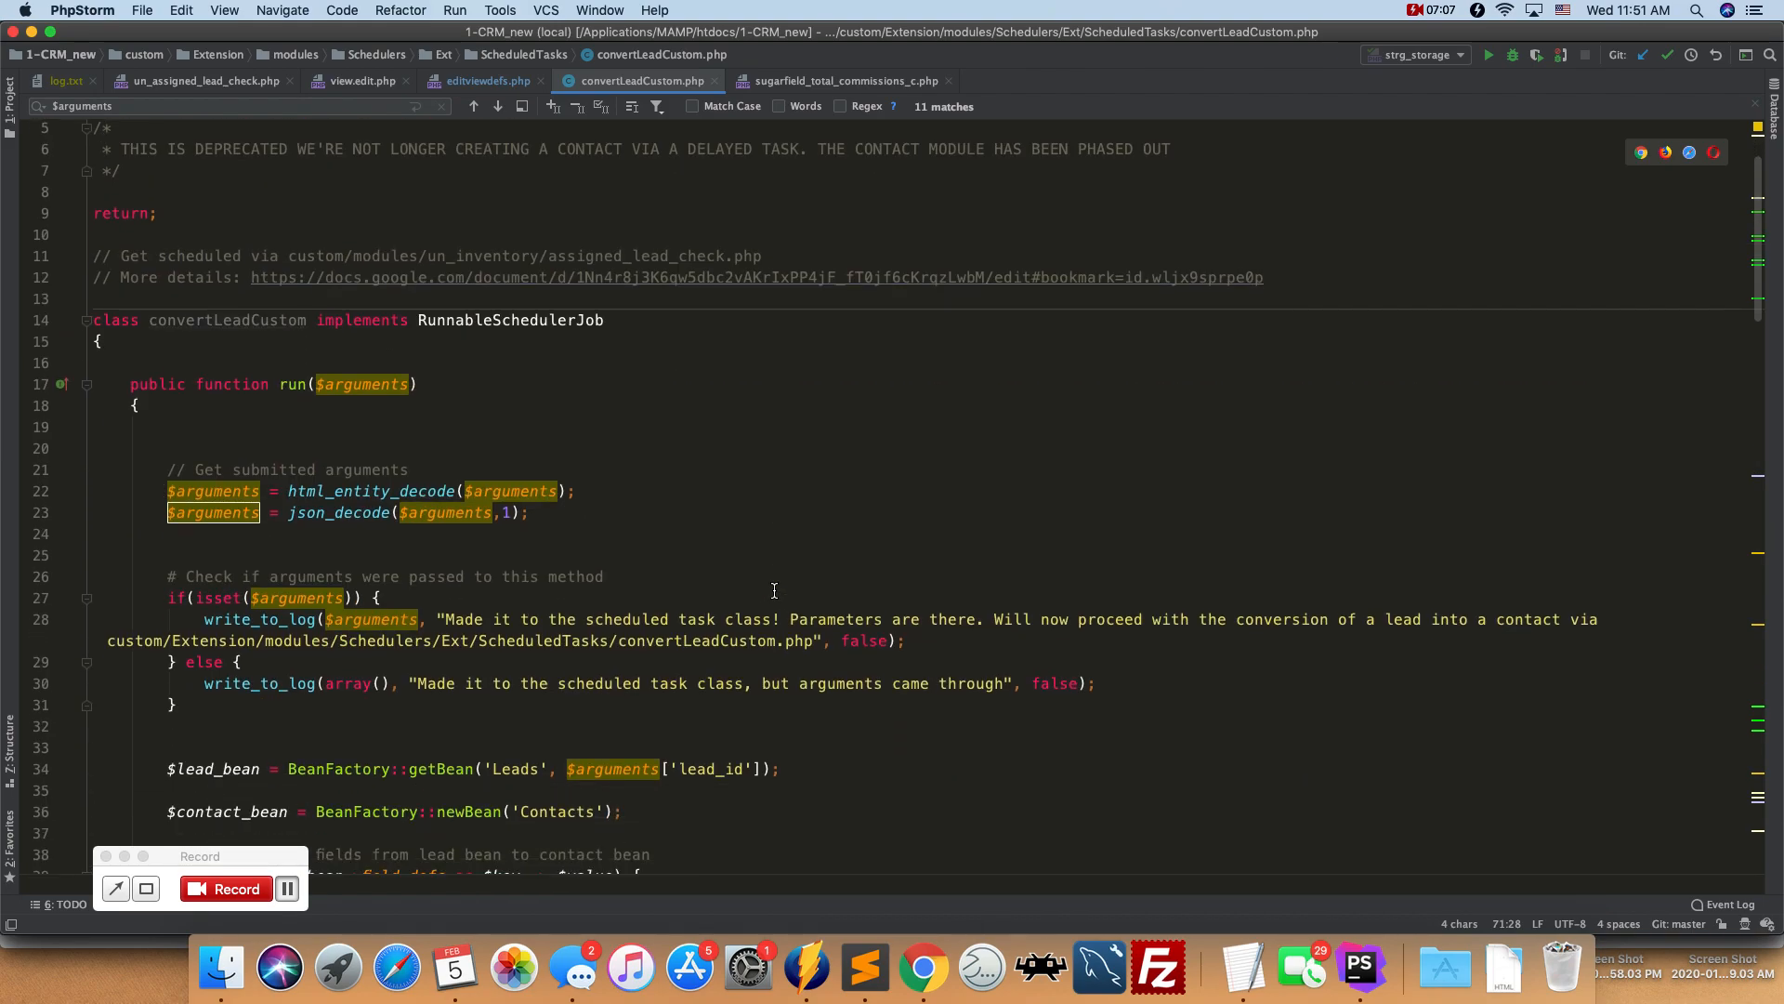
{"action": "scroll", "scroll_direction": "down", "scroll_amount": 3}
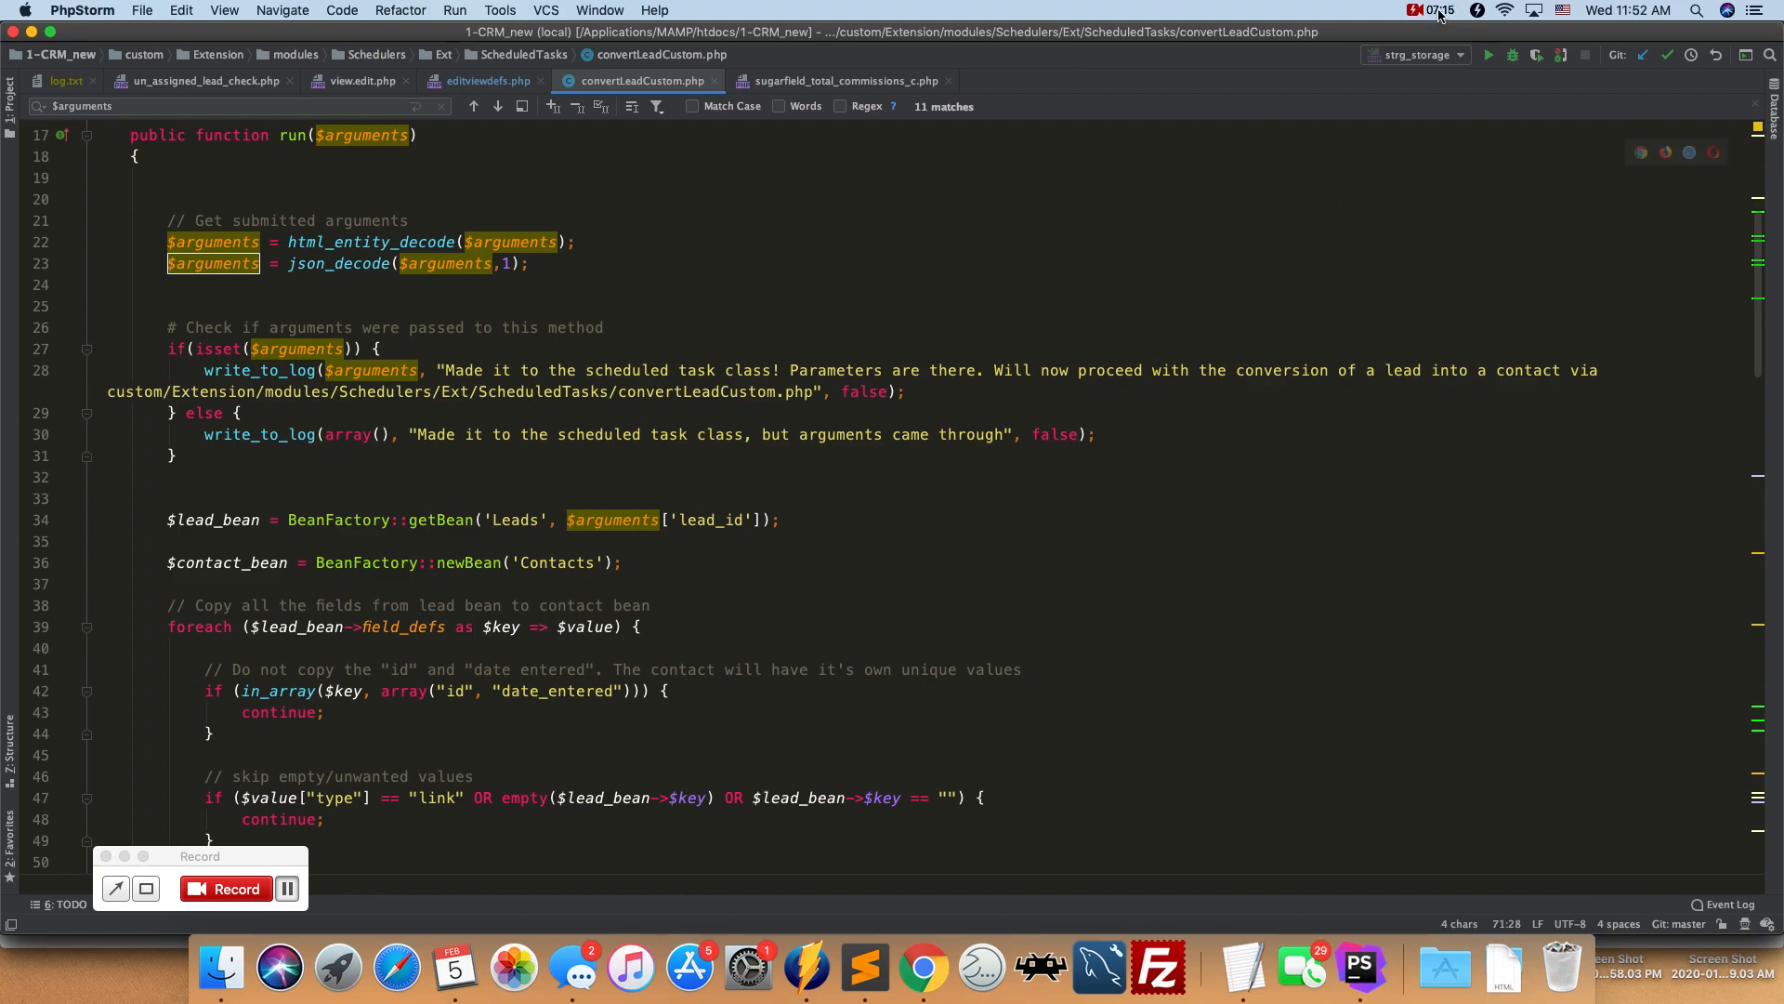
{"action": "left_click", "coordinate": [1430, 10]}
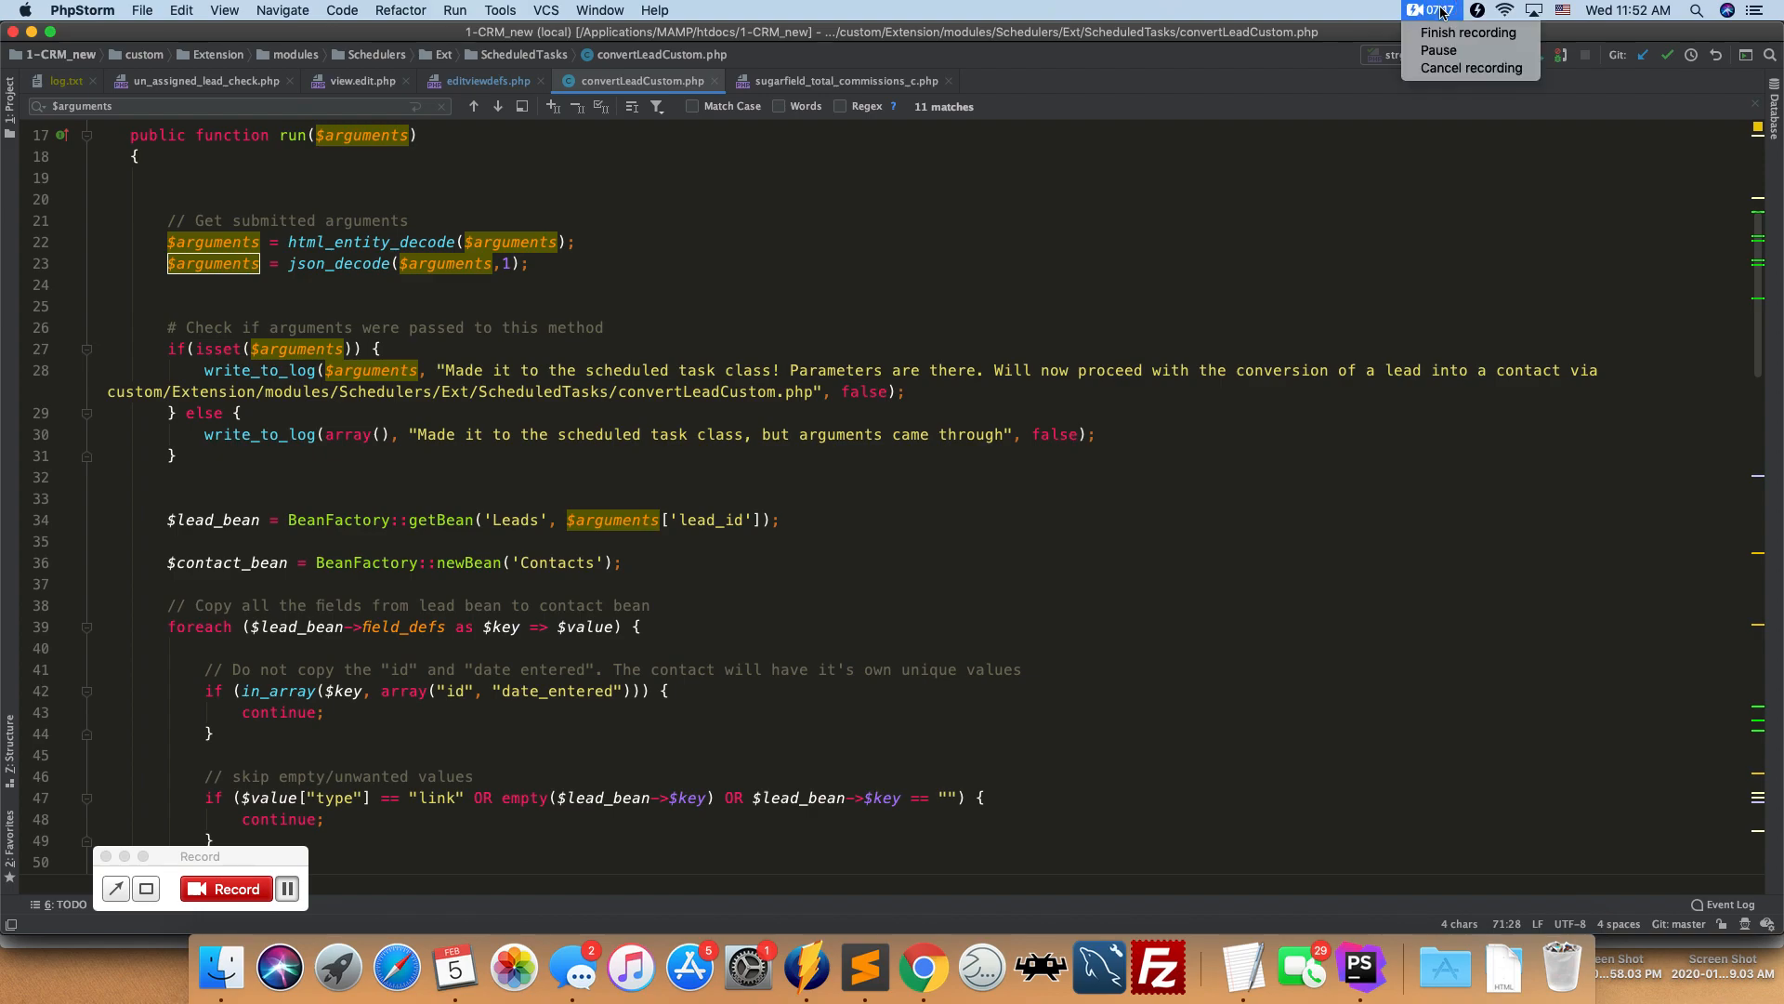